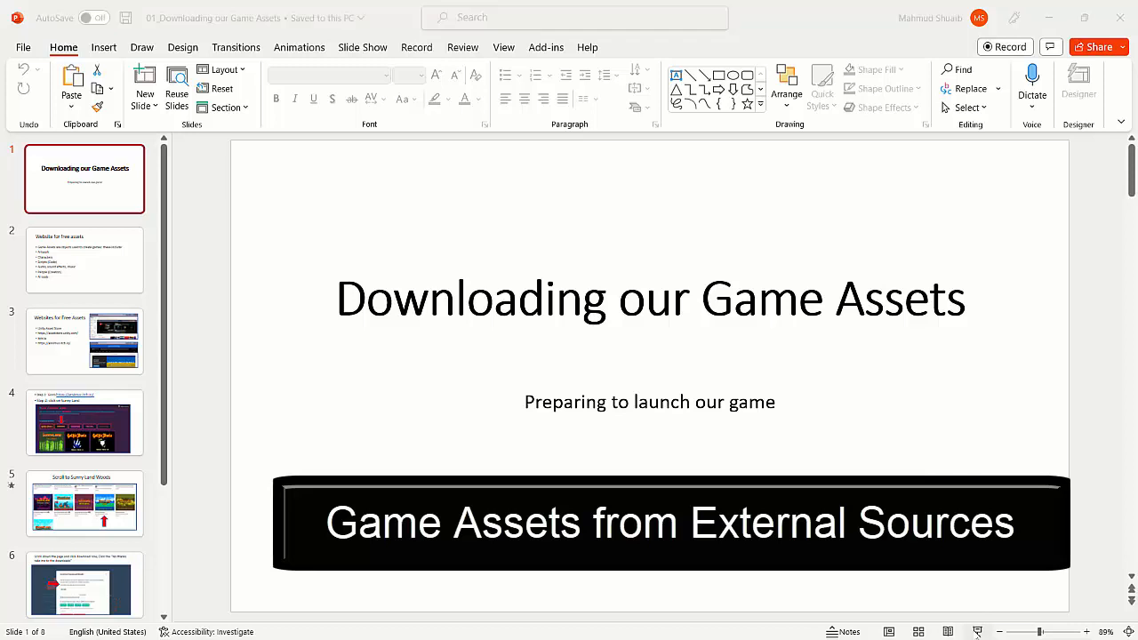
Step: Start the slide show of the Game Assets deck from the title slide
left_click(978, 633)
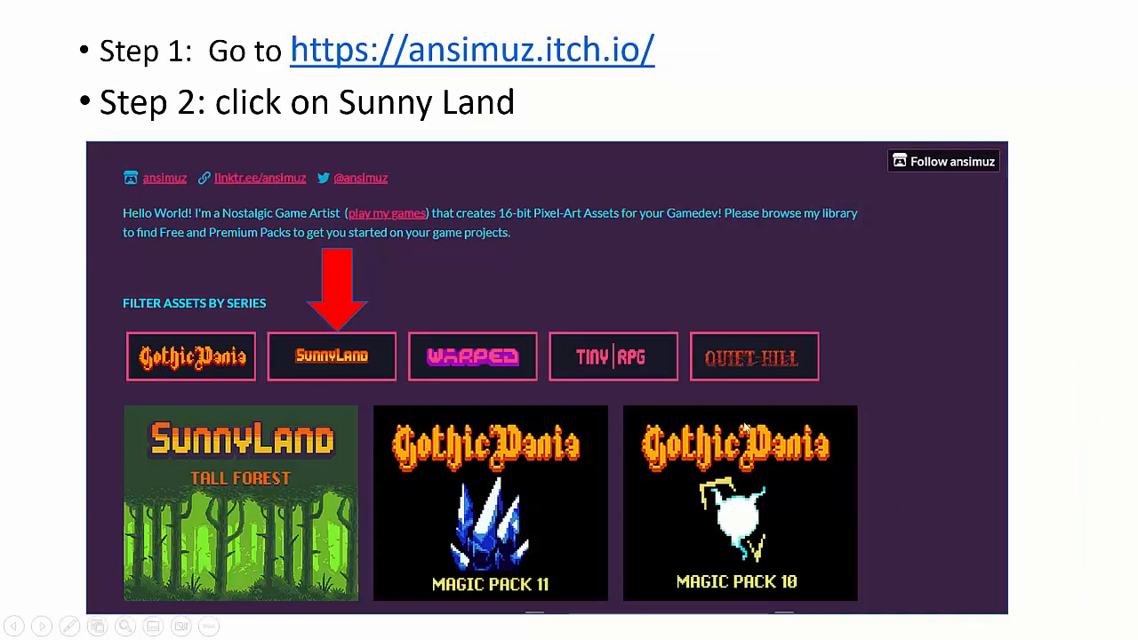
mouse_move(445, 64)
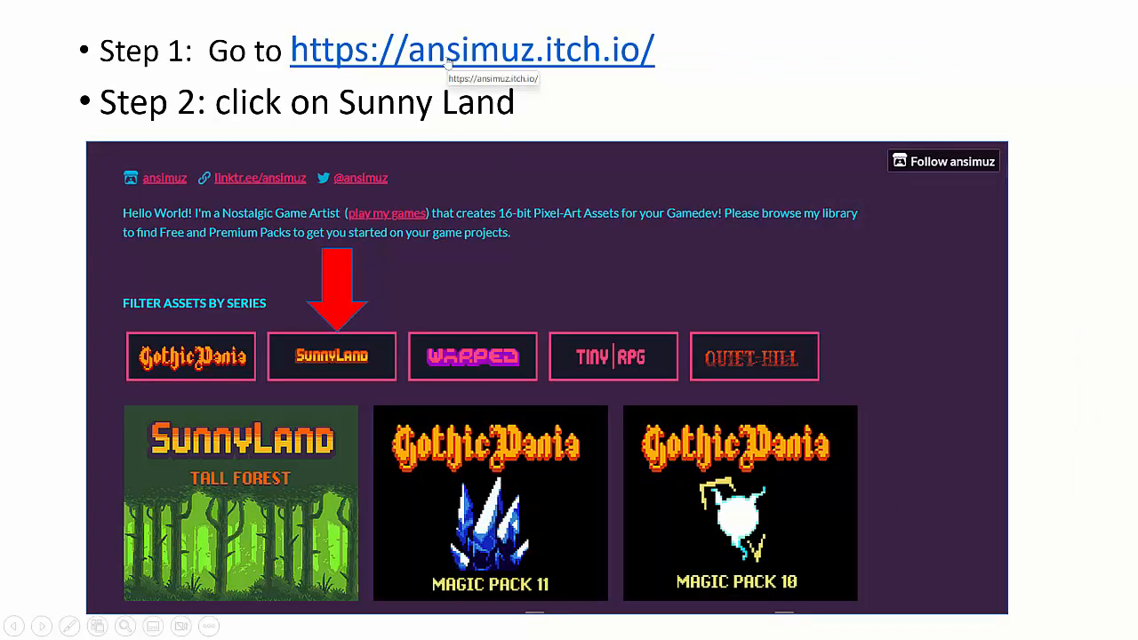
mouse_move(484, 224)
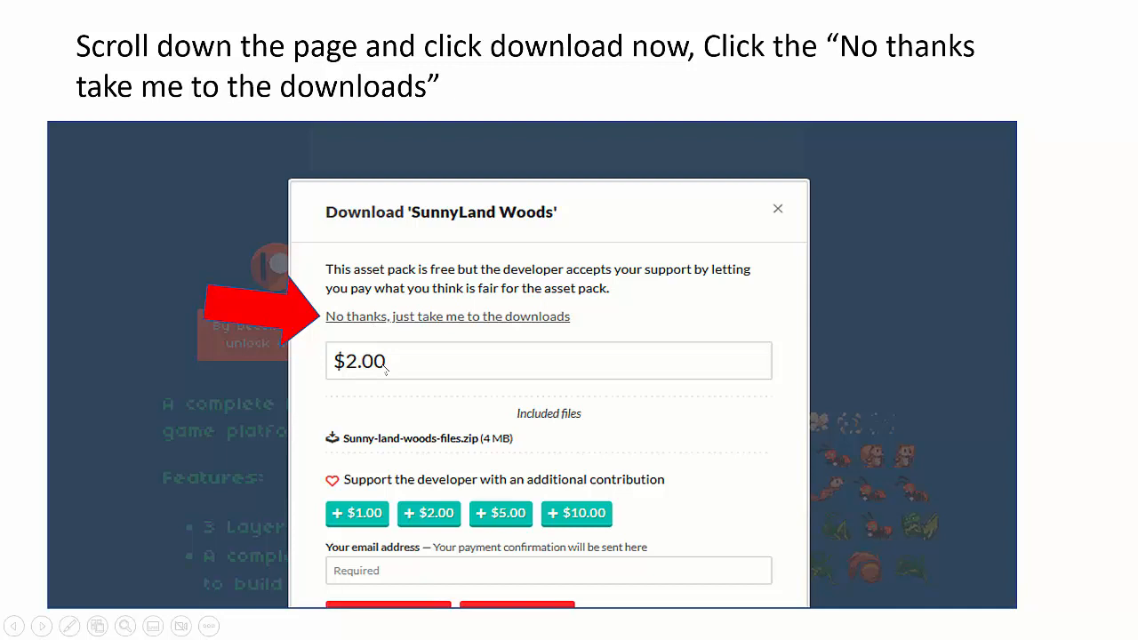
left_click(448, 317)
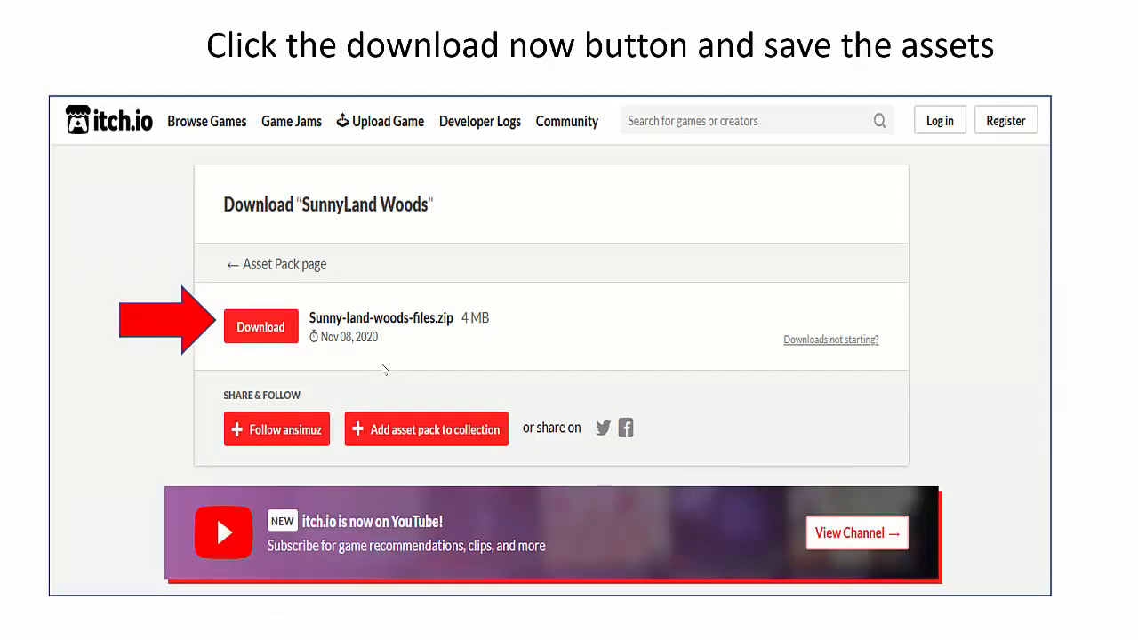
left_click(260, 327)
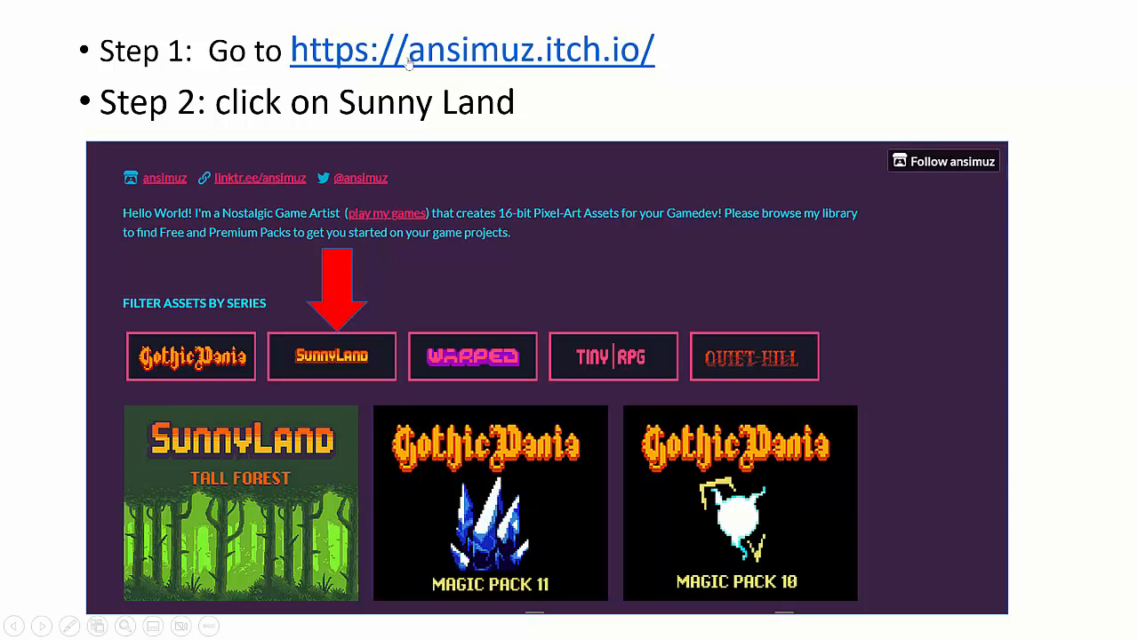
Step: Go to ansimuz.itch.io and filter the asset packs to the SunnyLand series
left_click(471, 50)
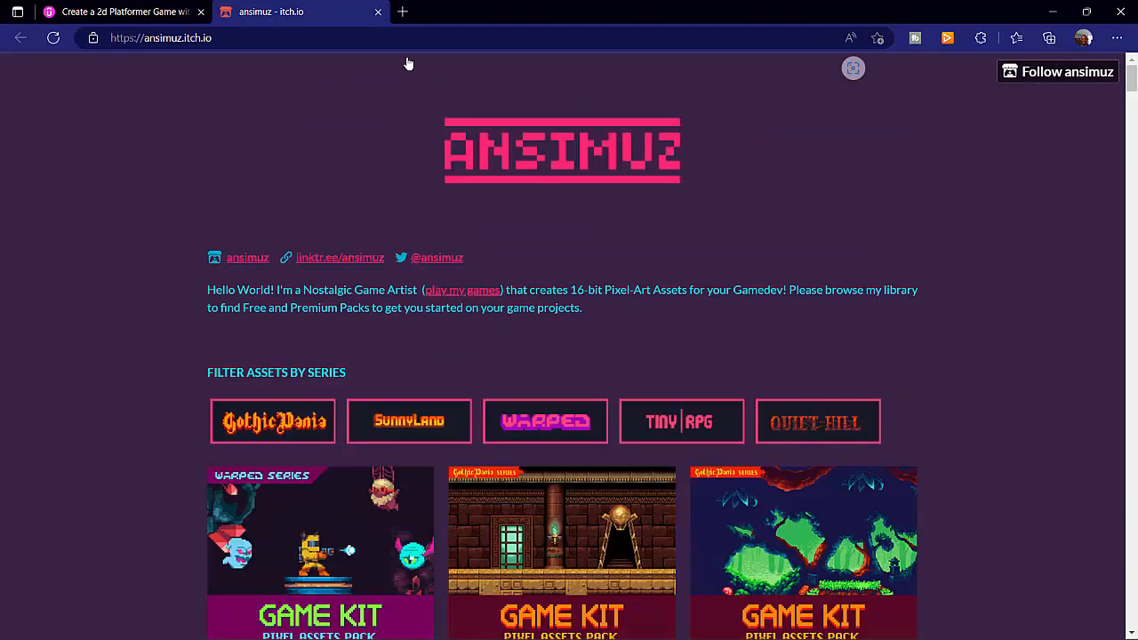
scroll("down", 3)
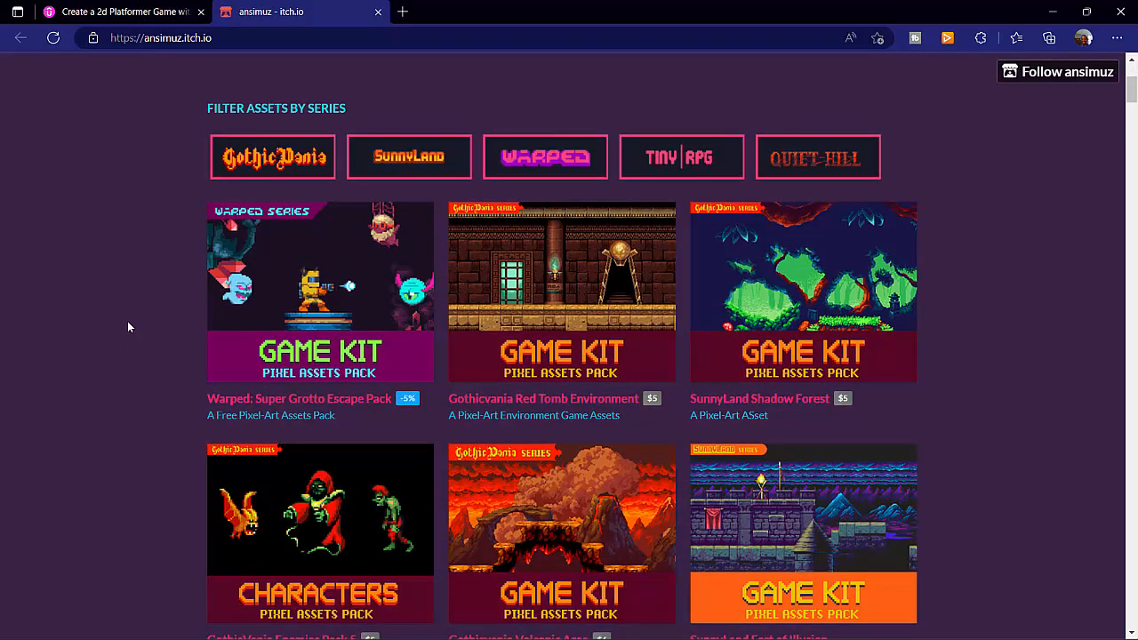
mouse_move(156, 373)
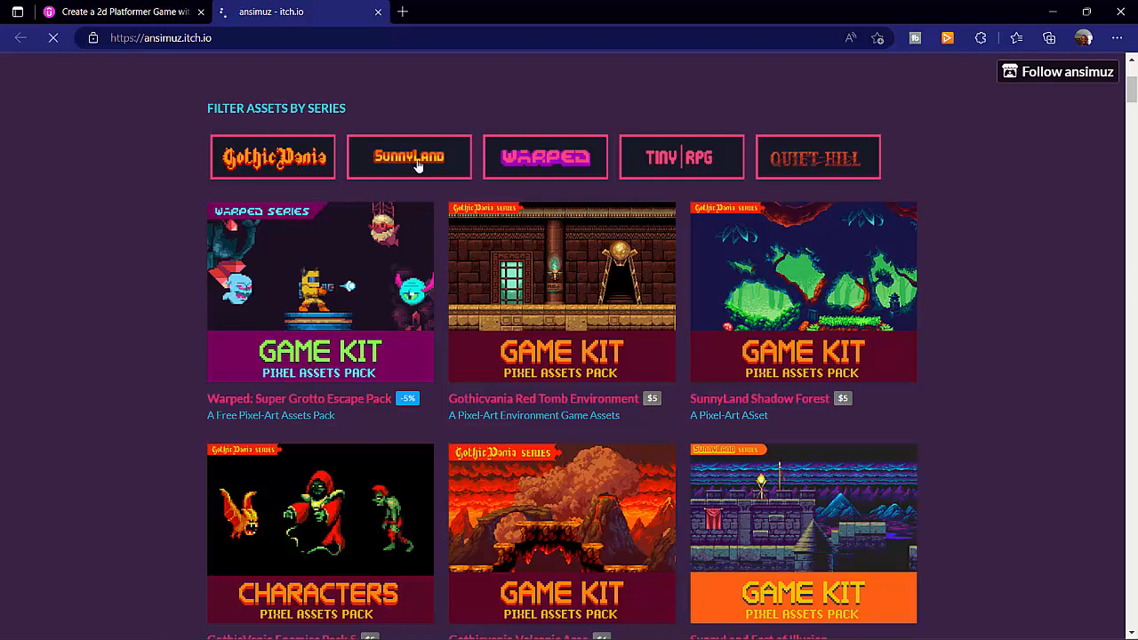
left_click(409, 156)
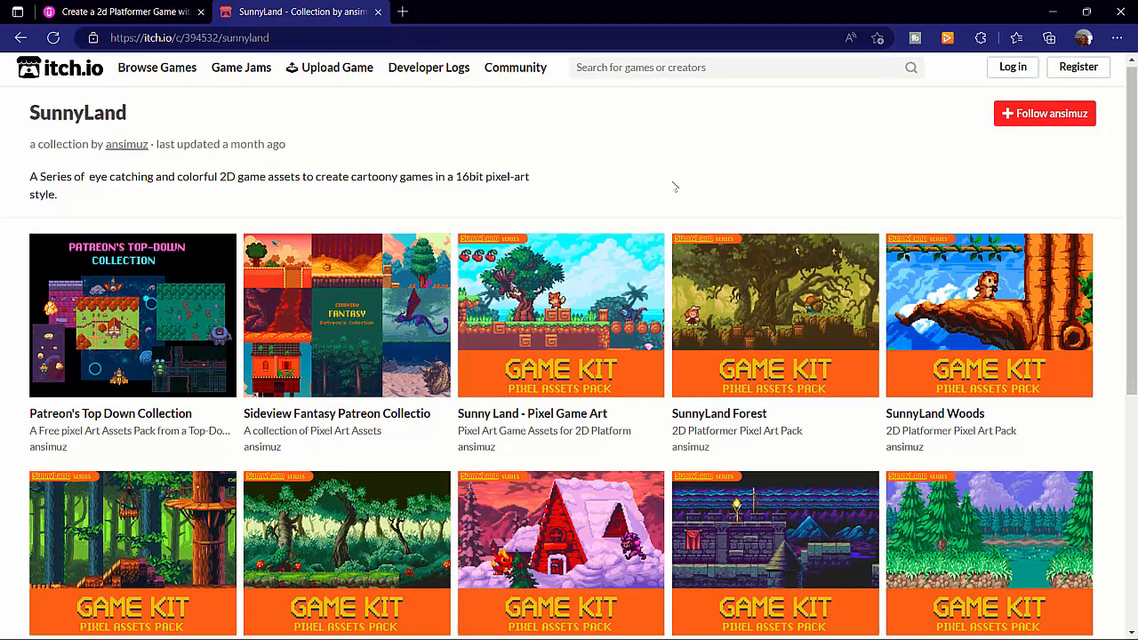
Step: Run the SunnyLand Forest pack preview and read through its feature list and contents
scroll("down", 3)
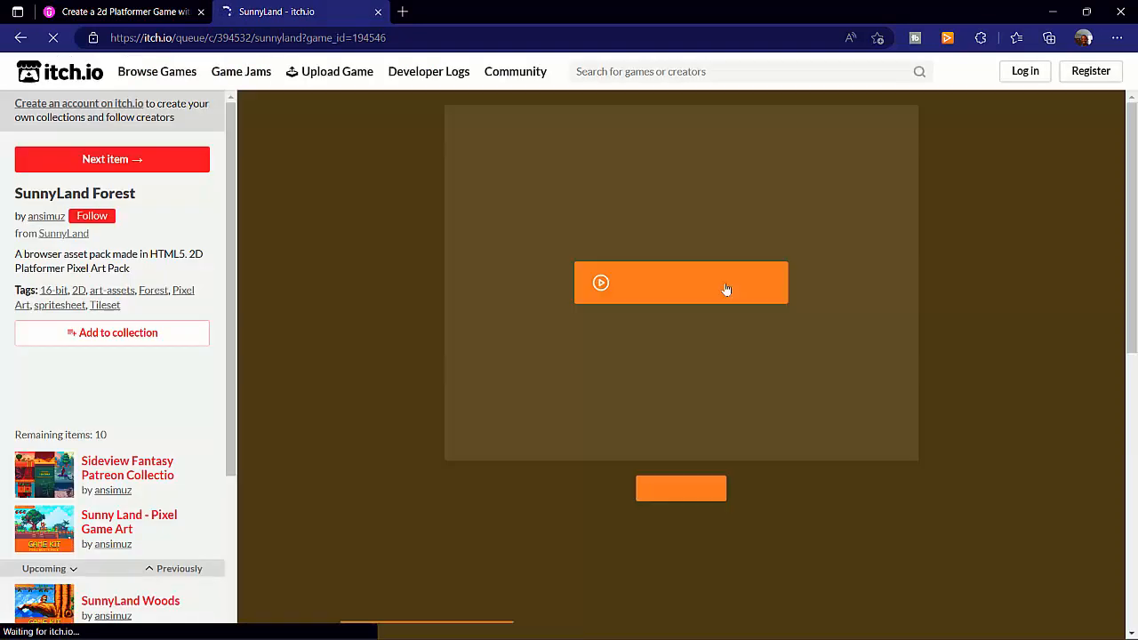
left_click(601, 283)
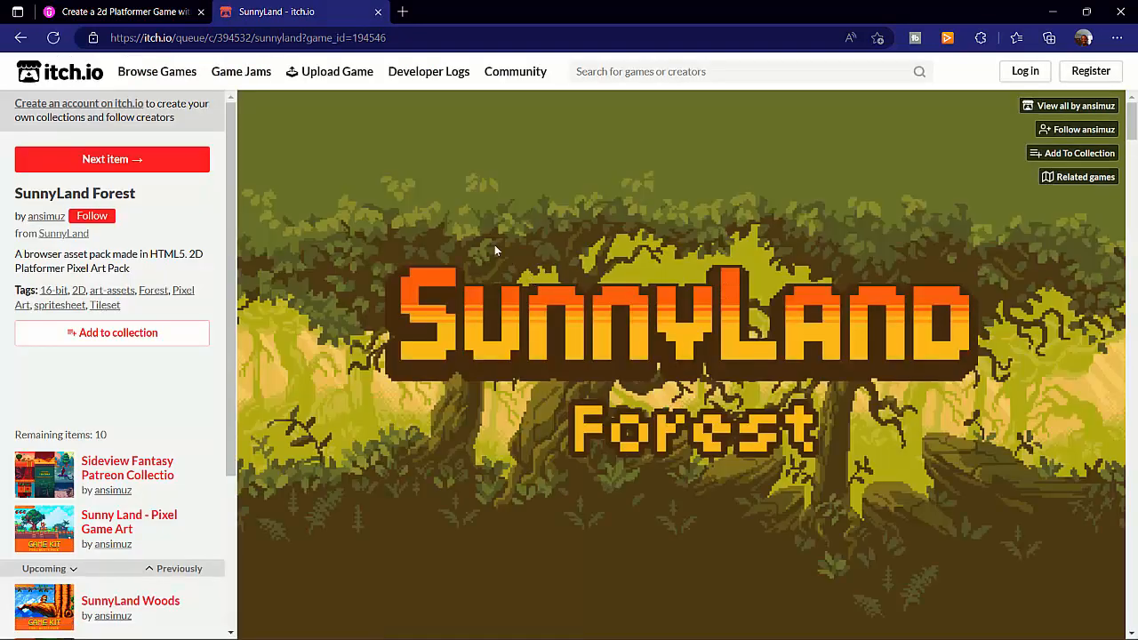
scroll("down", 3)
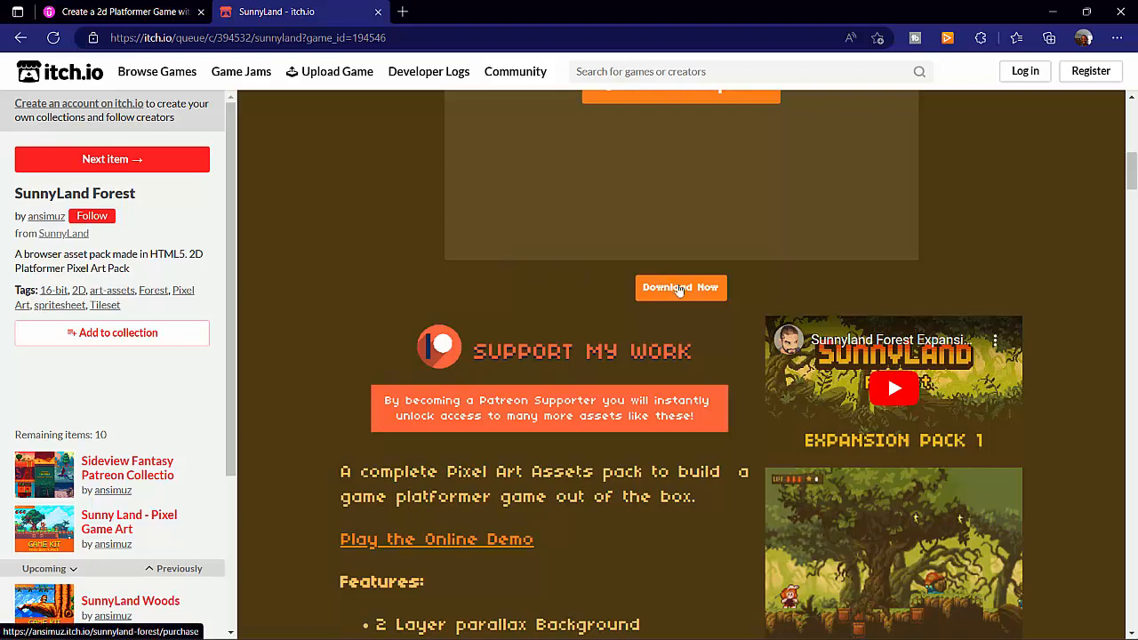
scroll("down", 3)
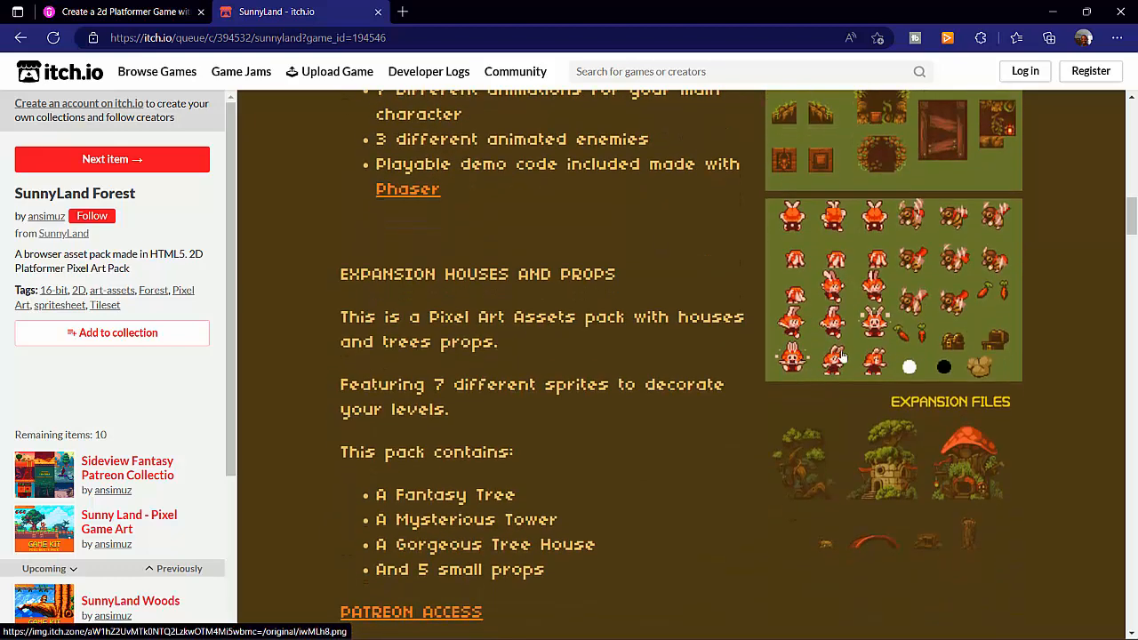
mouse_move(834, 335)
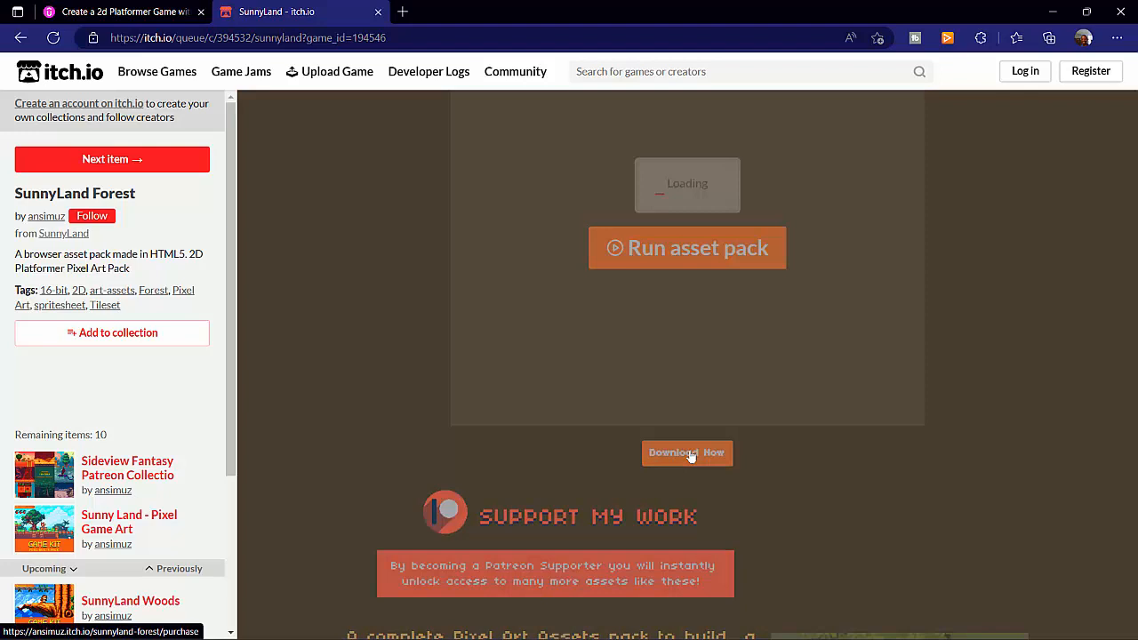
Step: Download Sunny-land-forest-files.zip for free, skipping payment via 'No thanks, just take me to the downloads'
left_click(686, 454)
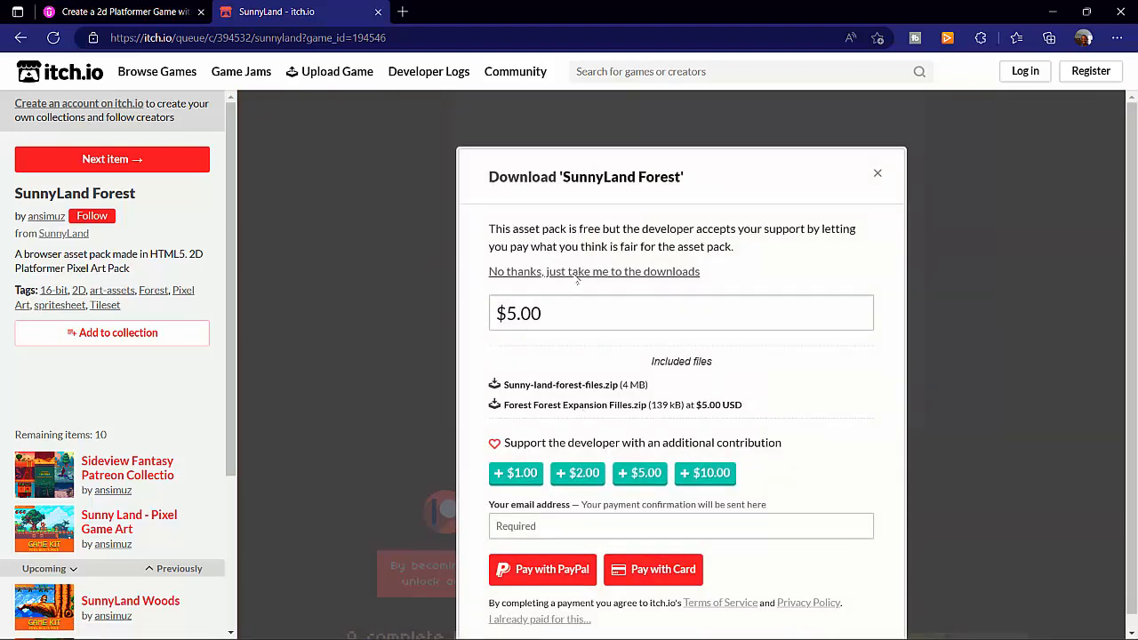
left_click(594, 270)
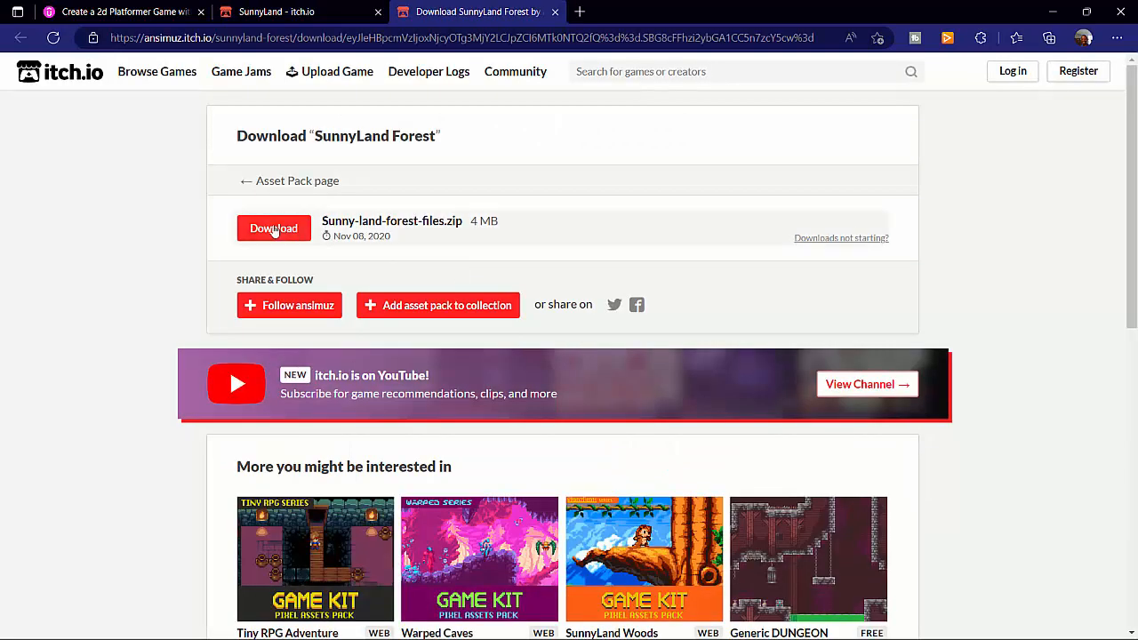
left_click(273, 227)
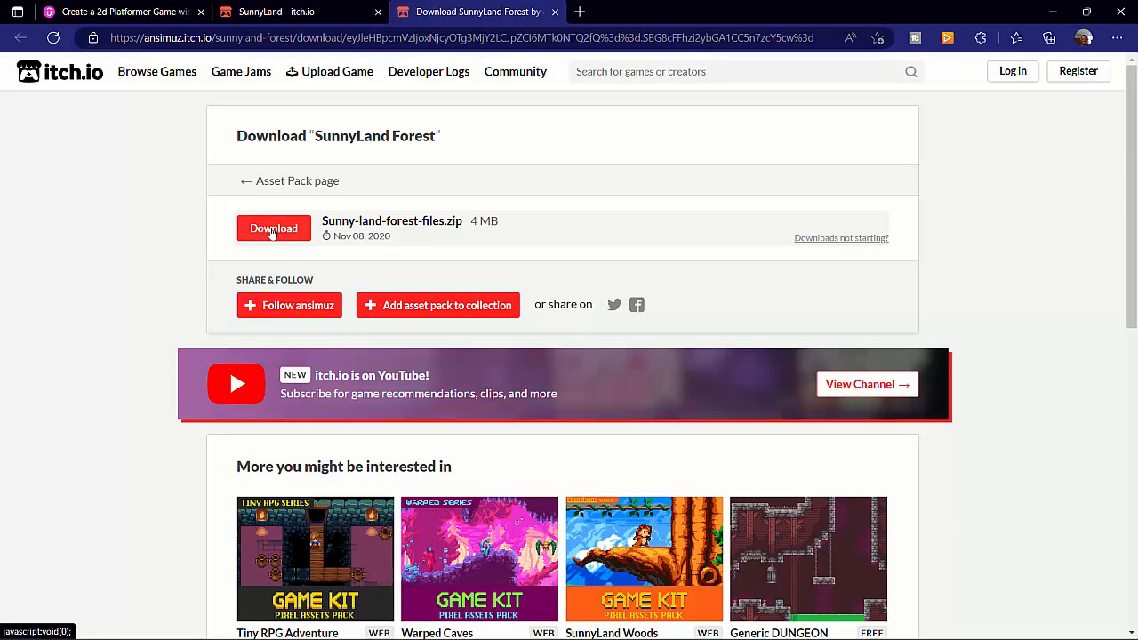
left_click(274, 228)
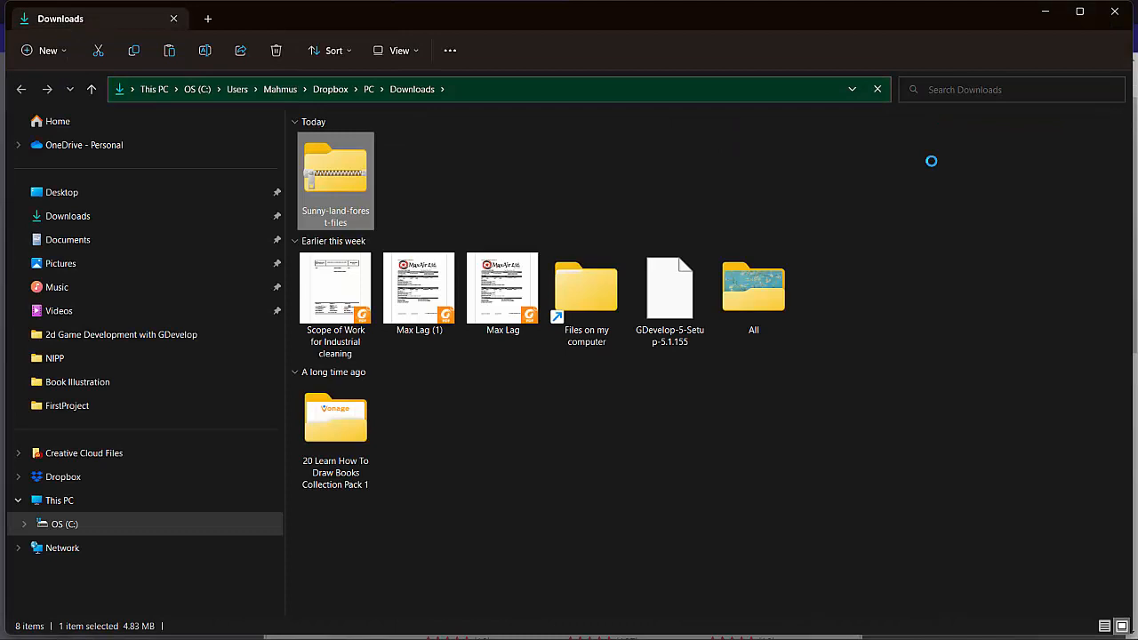
Step: Select the downloaded zip in Downloads and go to the OneDrive - Personal folder
left_click(335, 178)
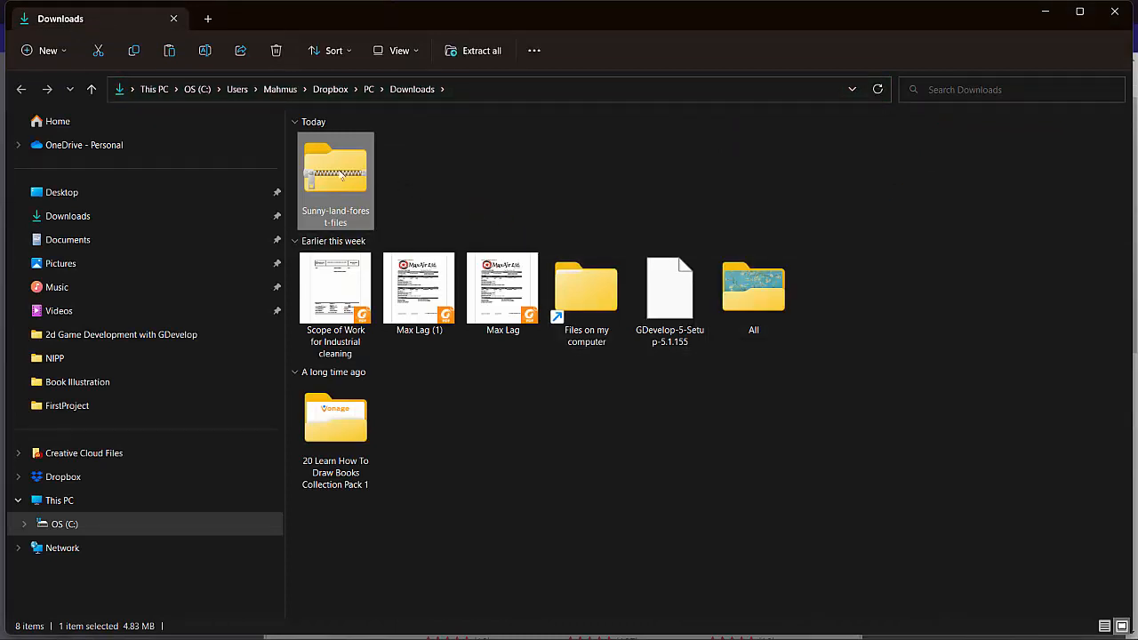
right_click(335, 178)
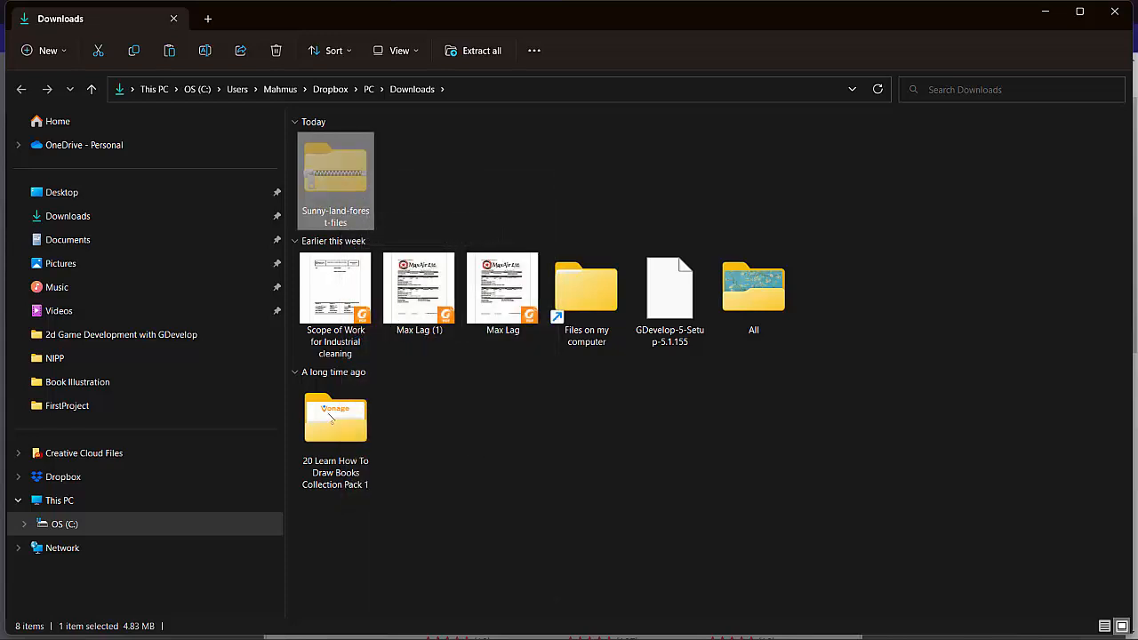
left_click(83, 146)
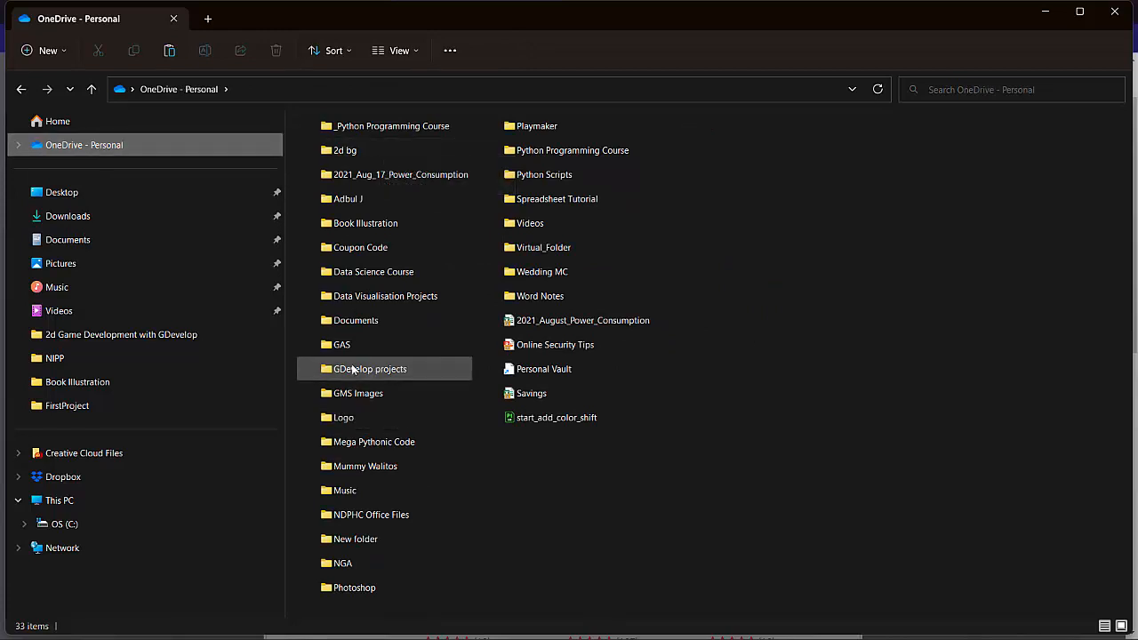
Step: Navigate into GDevelop projects and then the FirstProject folder
double_click(370, 368)
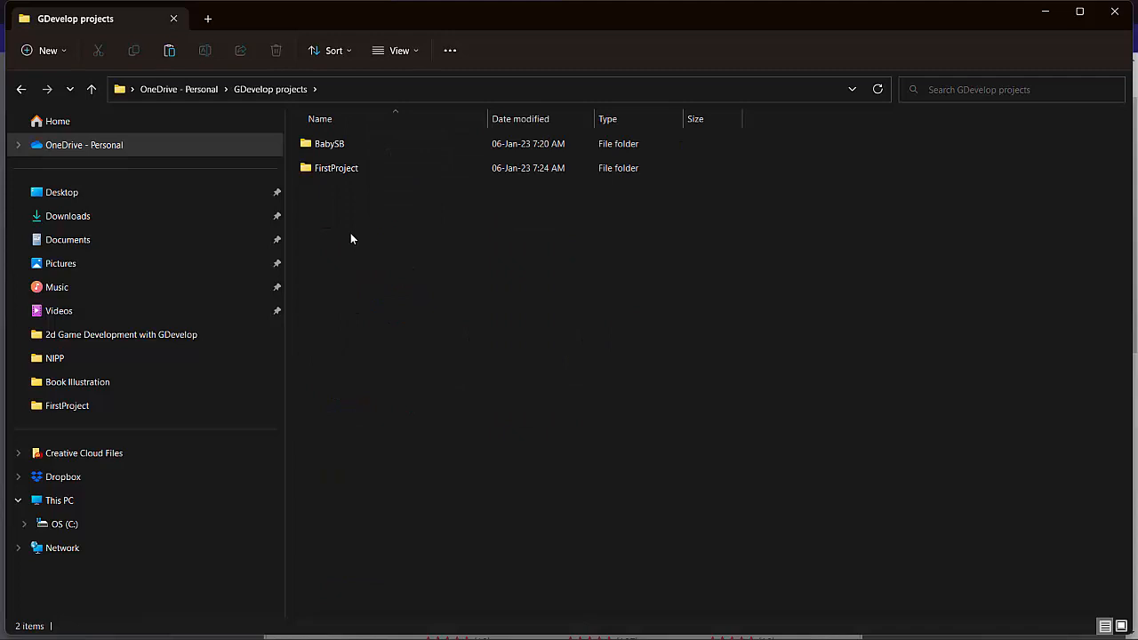
left_click(336, 167)
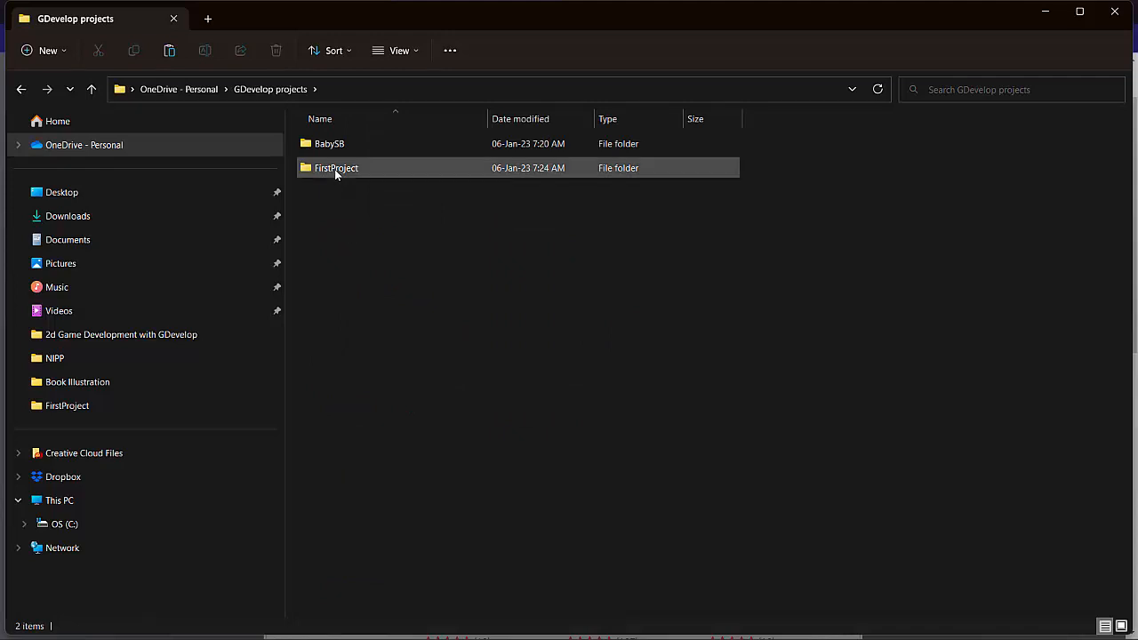
double_click(336, 167)
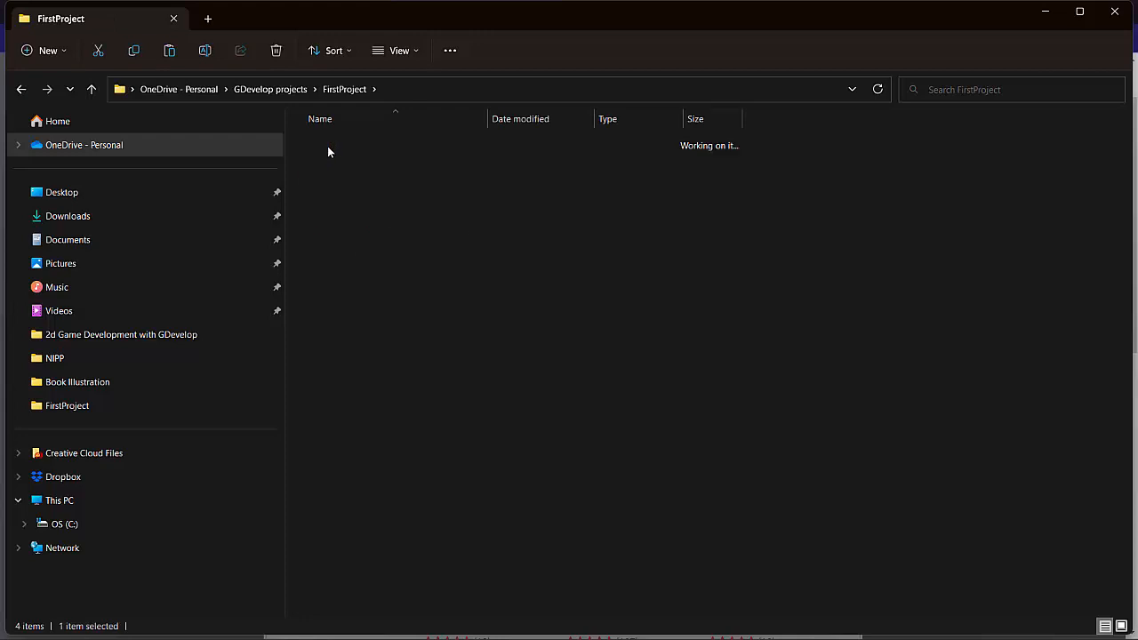
Step: Extract all files from the Sunny-land-forest-files zip into the suggested folder
right_click(373, 176)
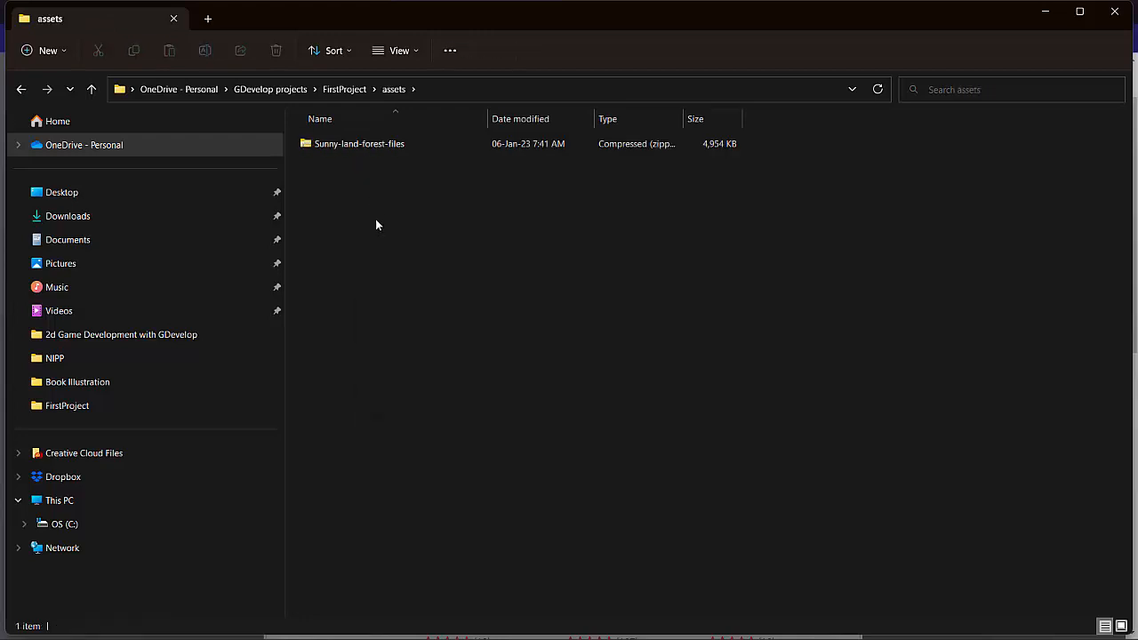
right_click(359, 143)
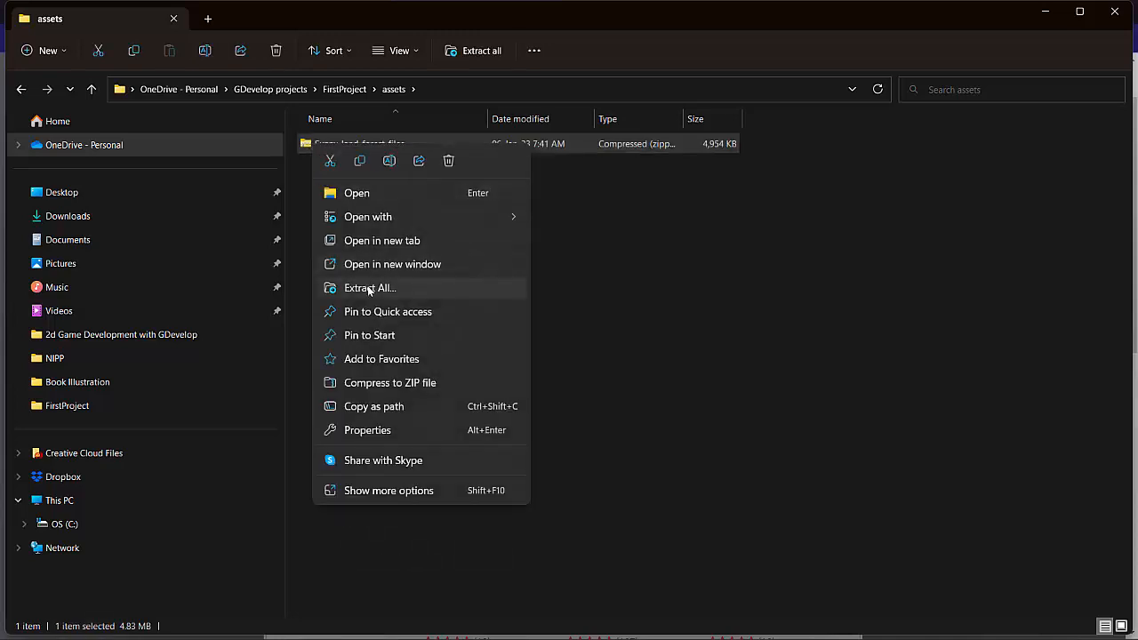
left_click(370, 288)
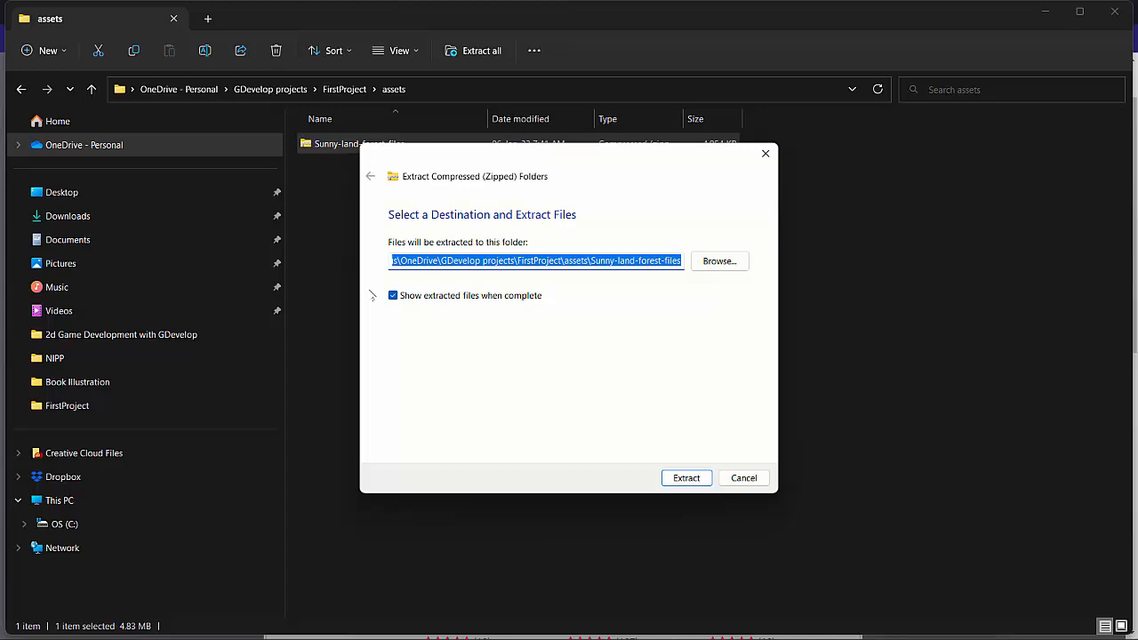
left_click(687, 476)
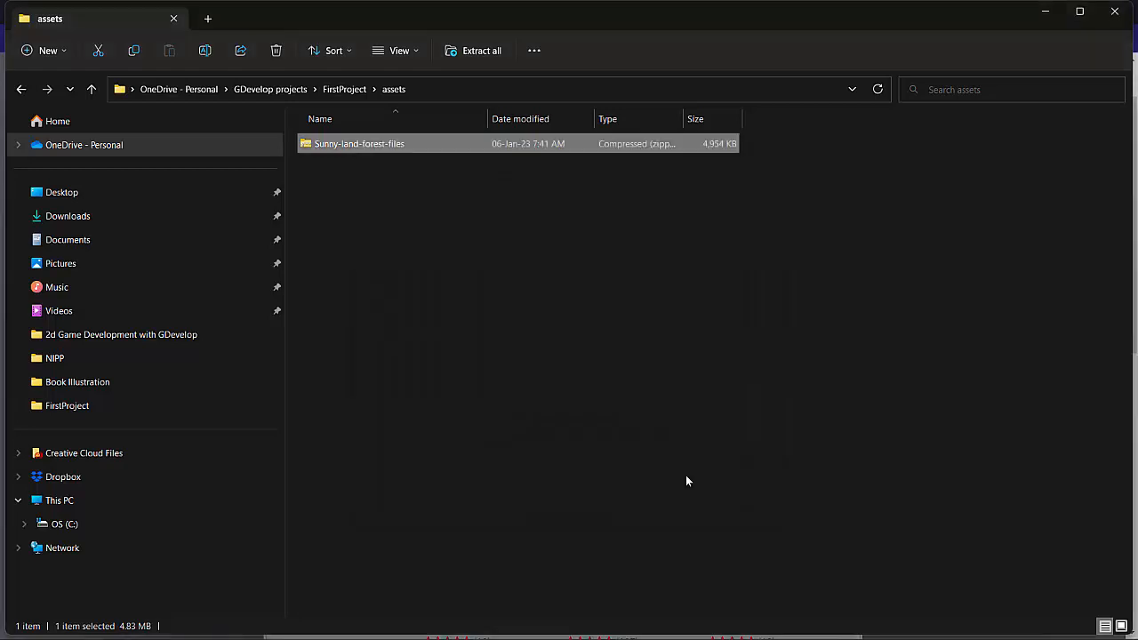
Step: Browse the extracted pack through PNG > sprites > player > player-idle to view the idle frames, then head back up
double_click(359, 142)
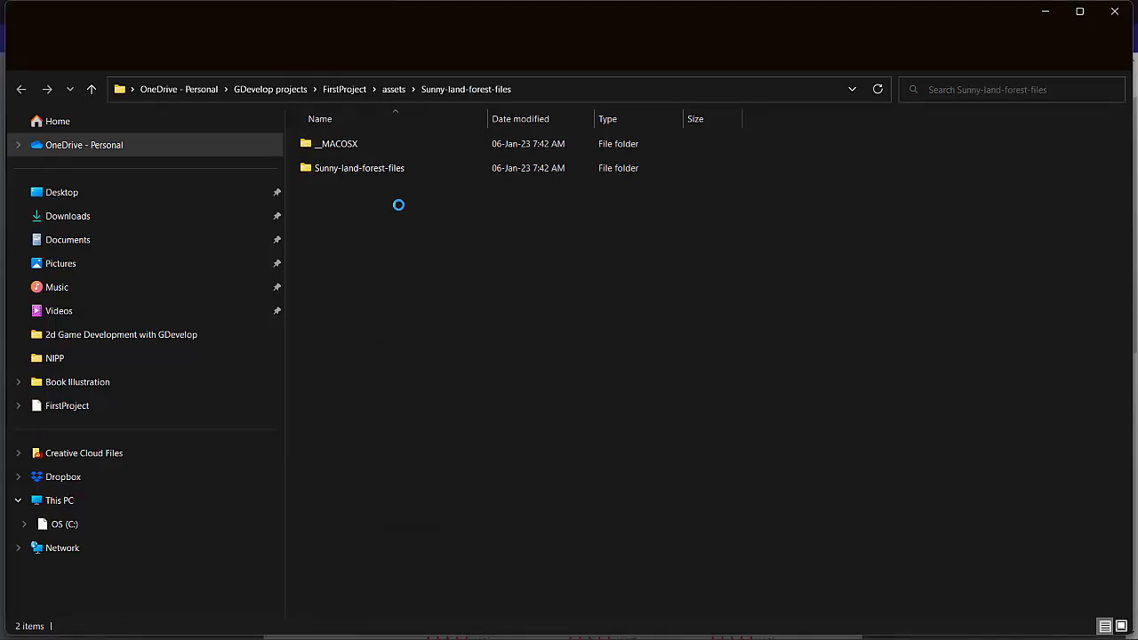
left_click(359, 167)
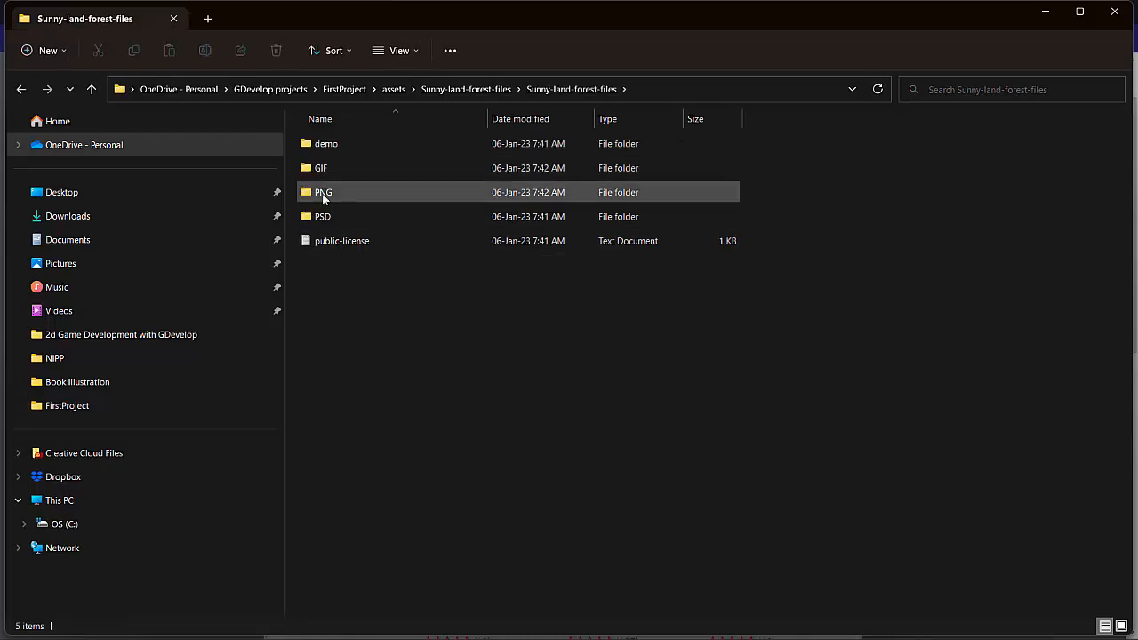
double_click(324, 192)
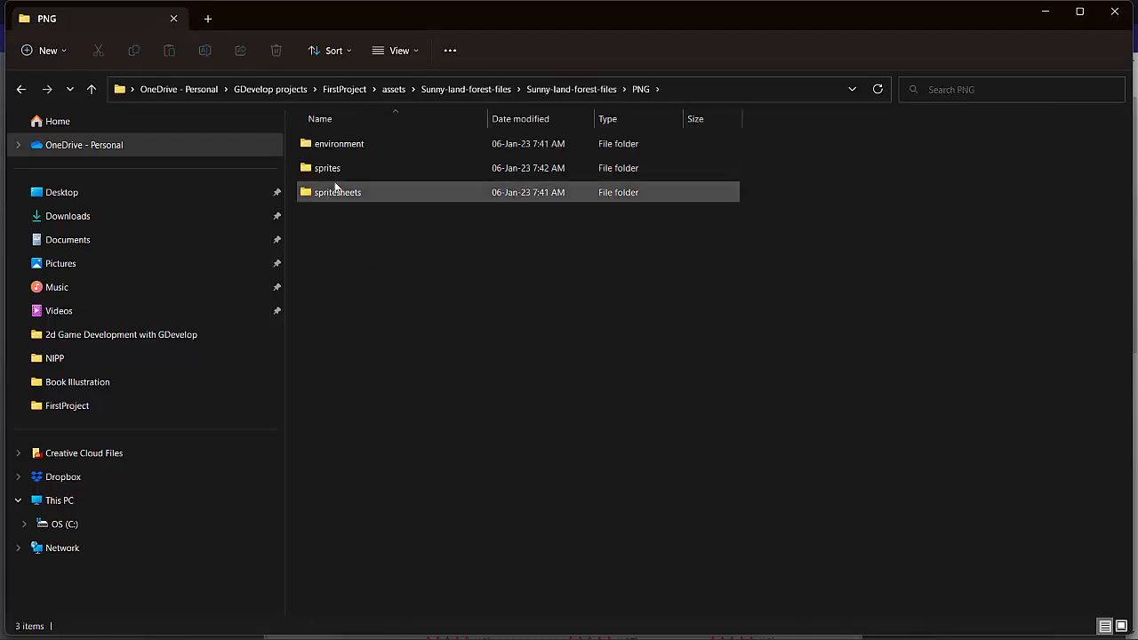
double_click(327, 167)
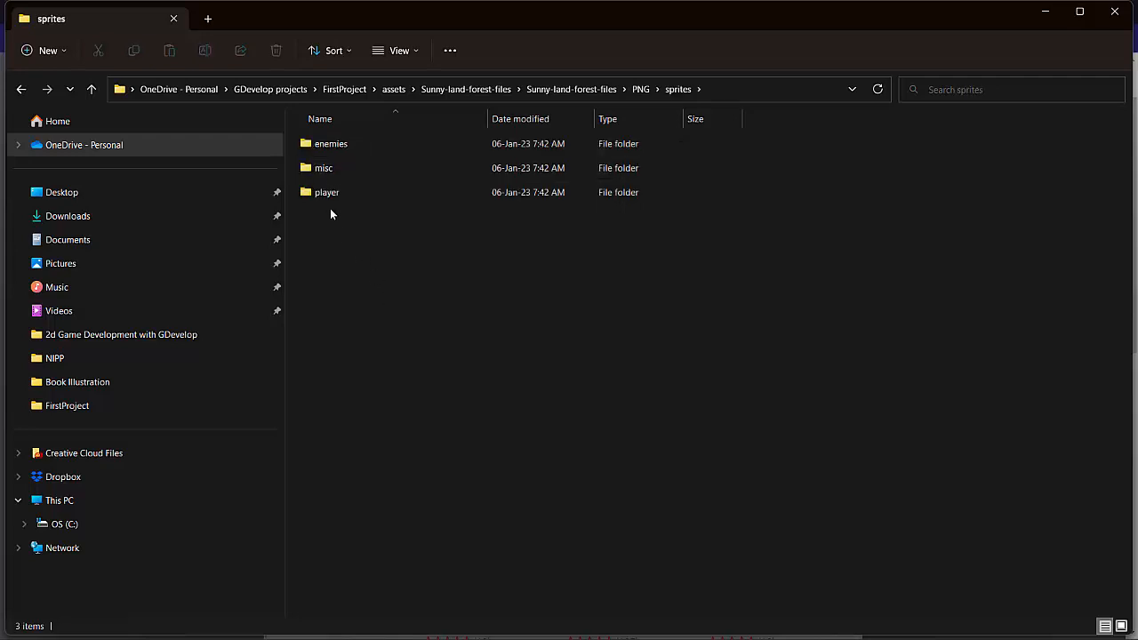
double_click(327, 192)
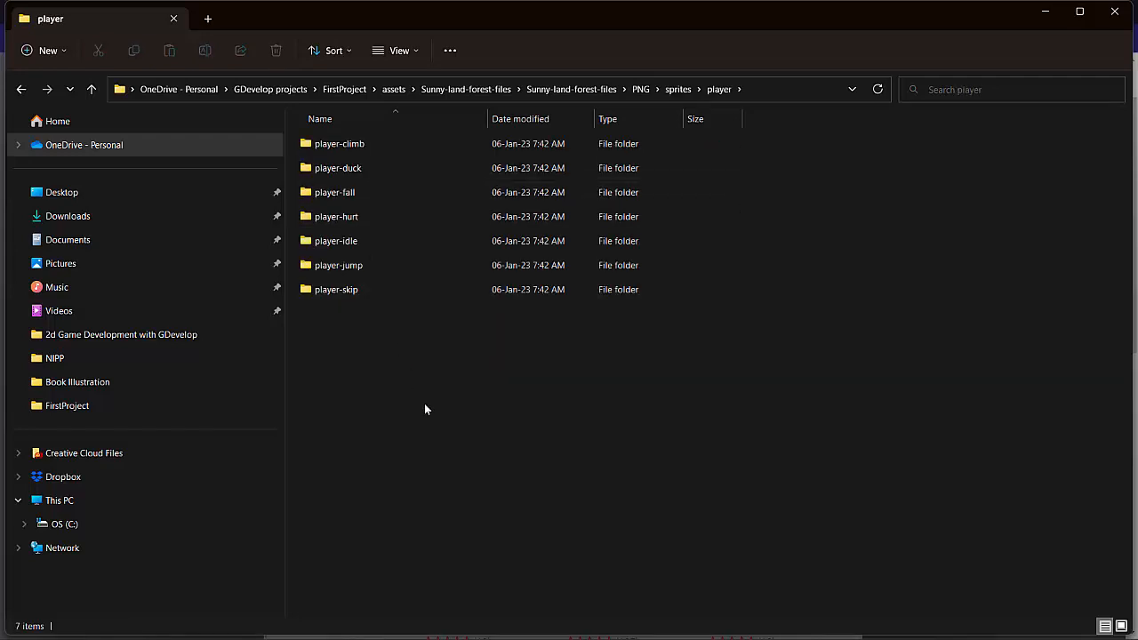
left_click(334, 192)
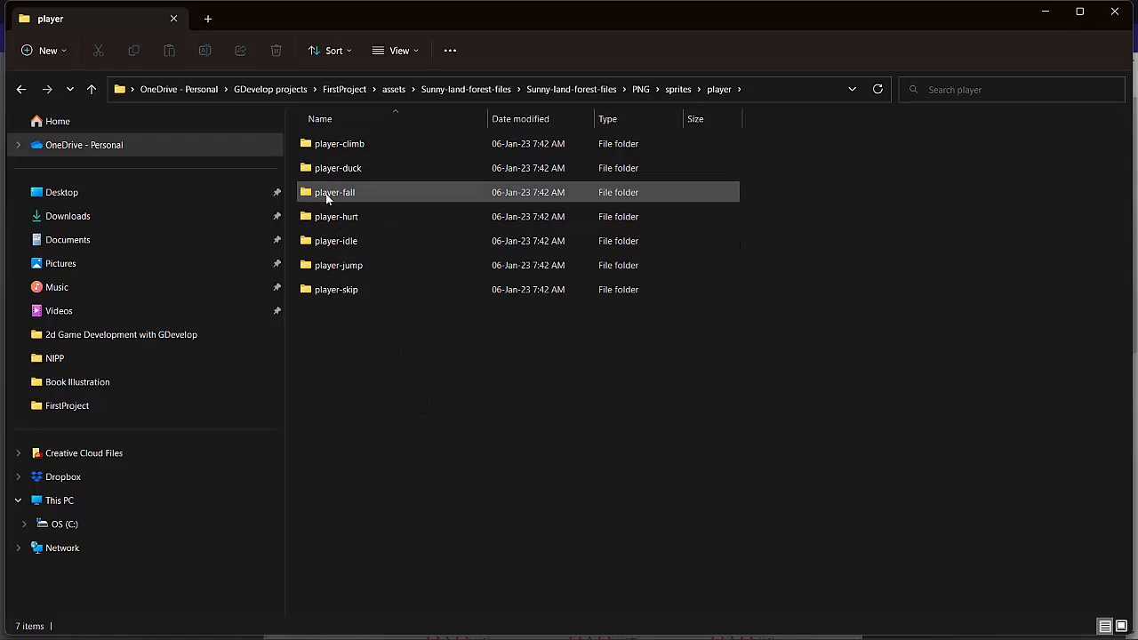
double_click(334, 240)
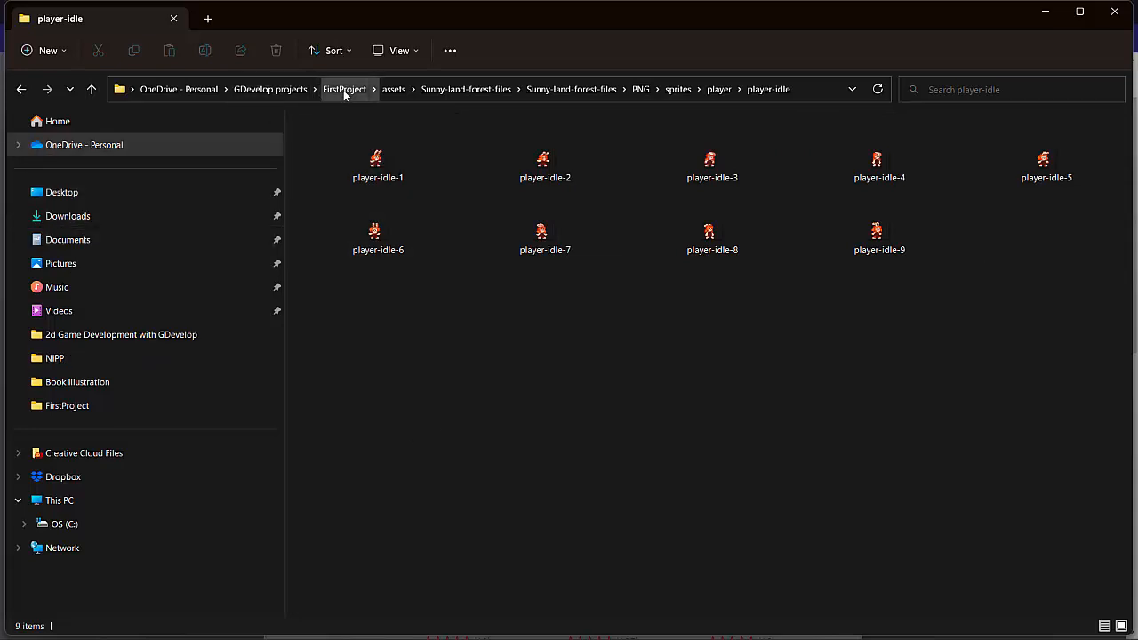
left_click(393, 89)
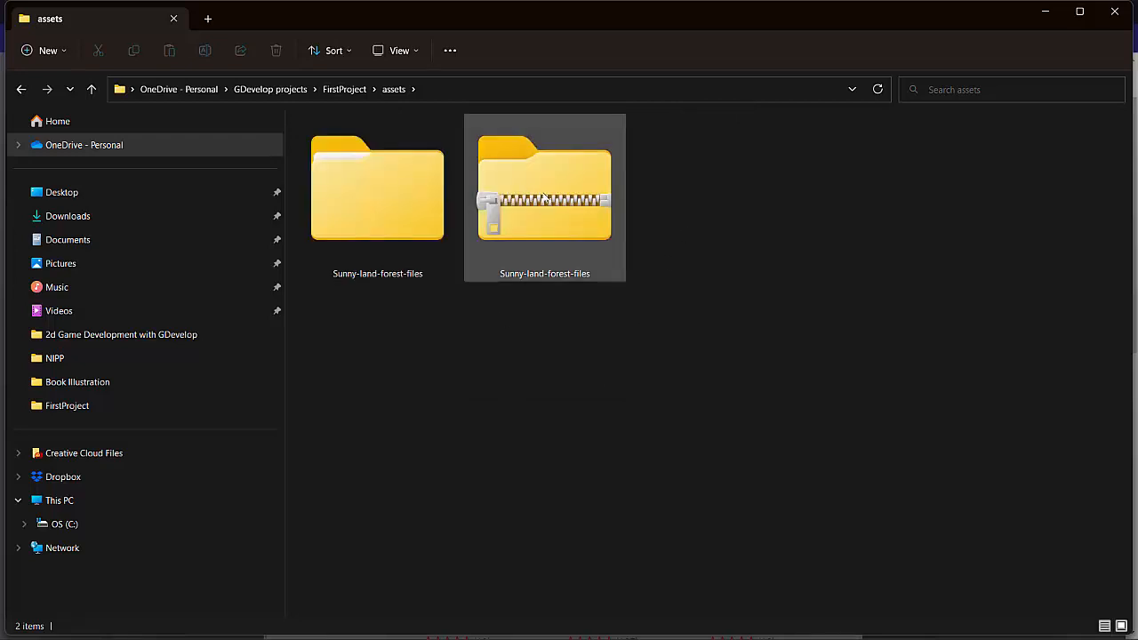
Step: Delete the zipped archive from assets, leaving only the extracted folder, and show more folder options
left_click(377, 187)
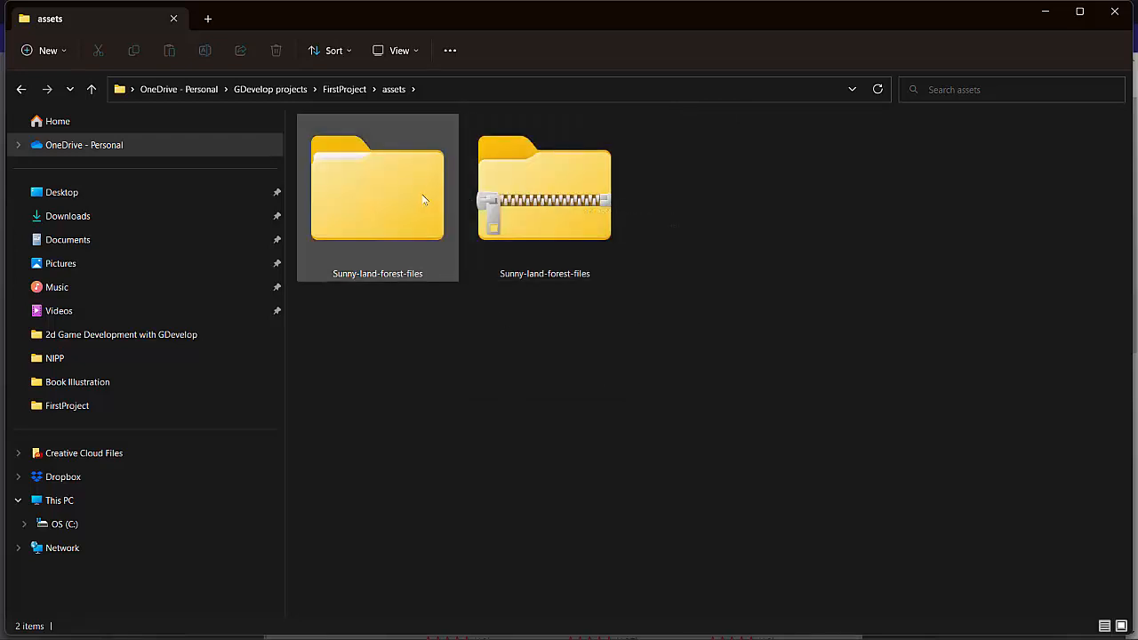
left_click(544, 188)
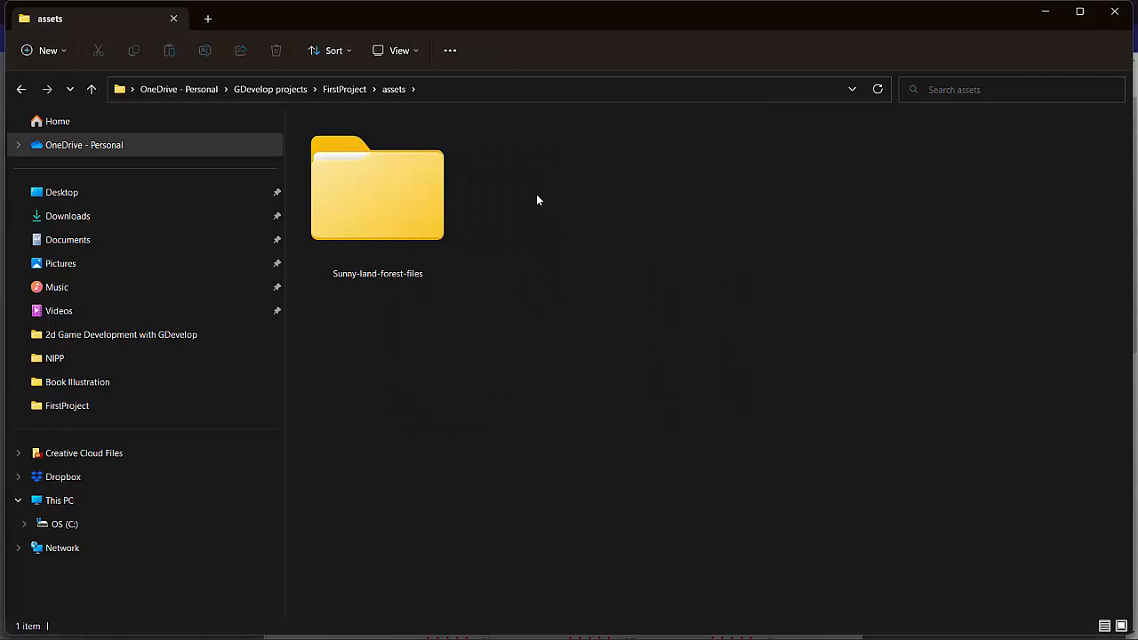
mouse_move(463, 358)
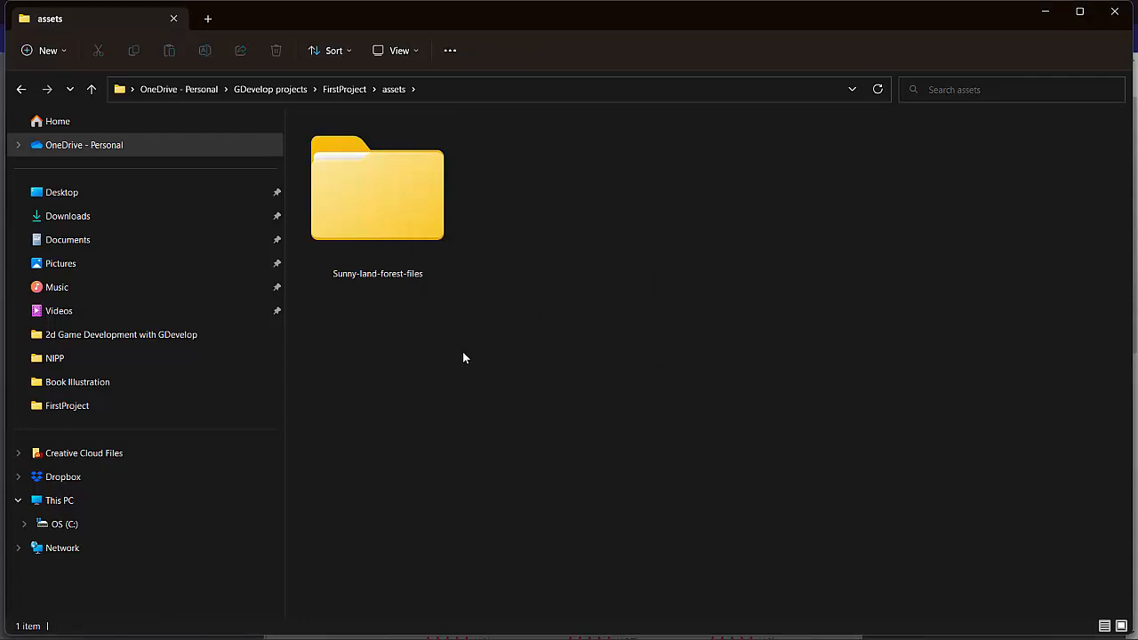
right_click(695, 235)
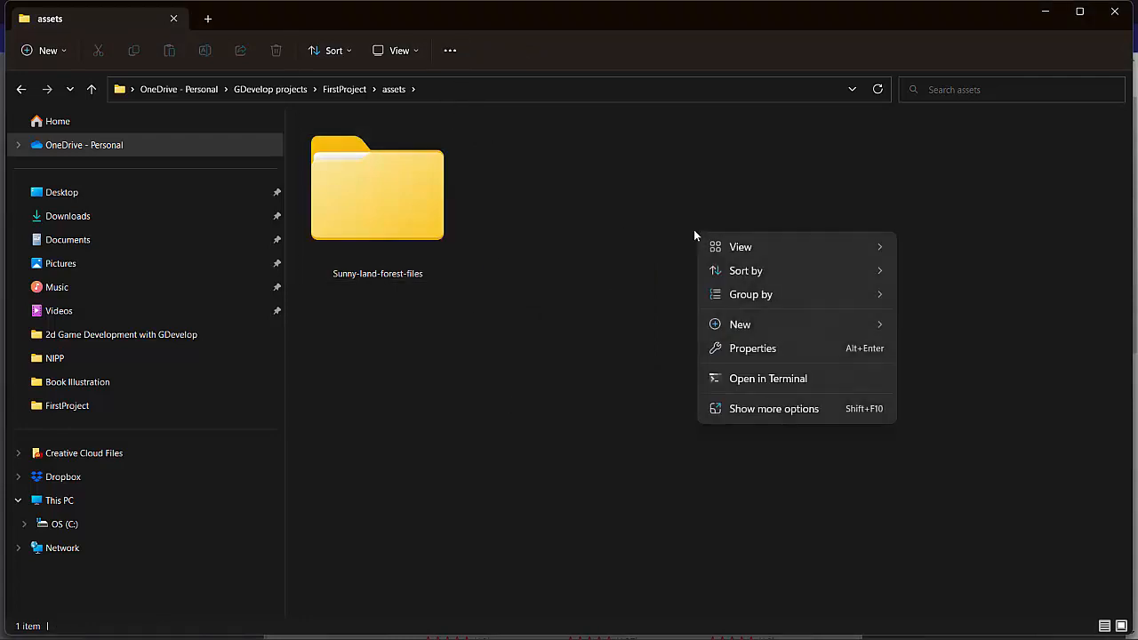
left_click(773, 407)
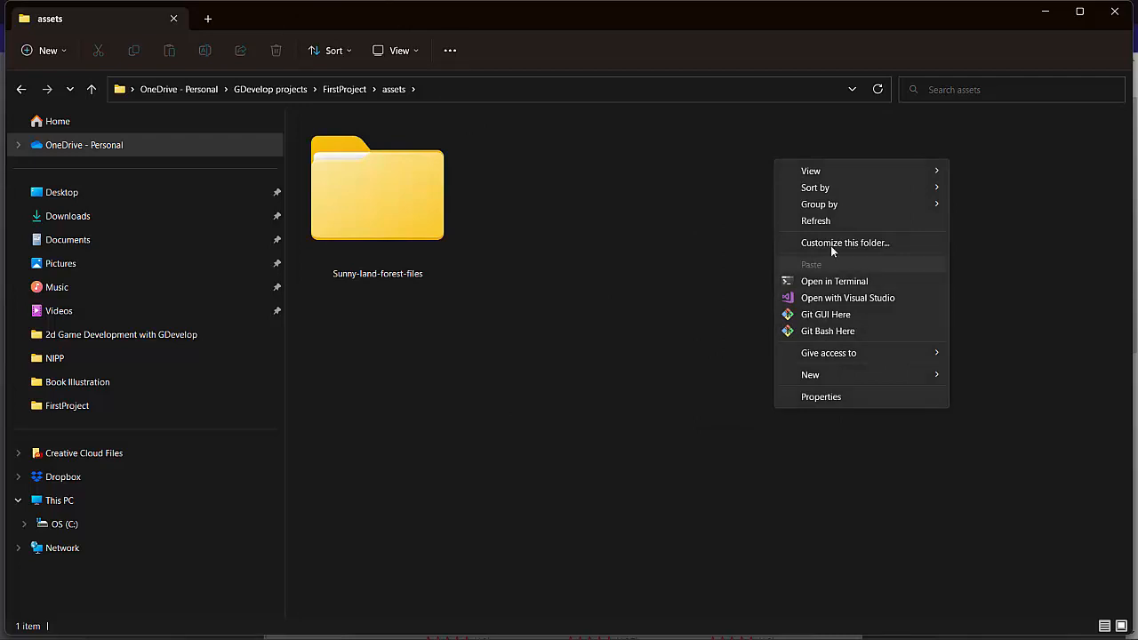
left_click(377, 188)
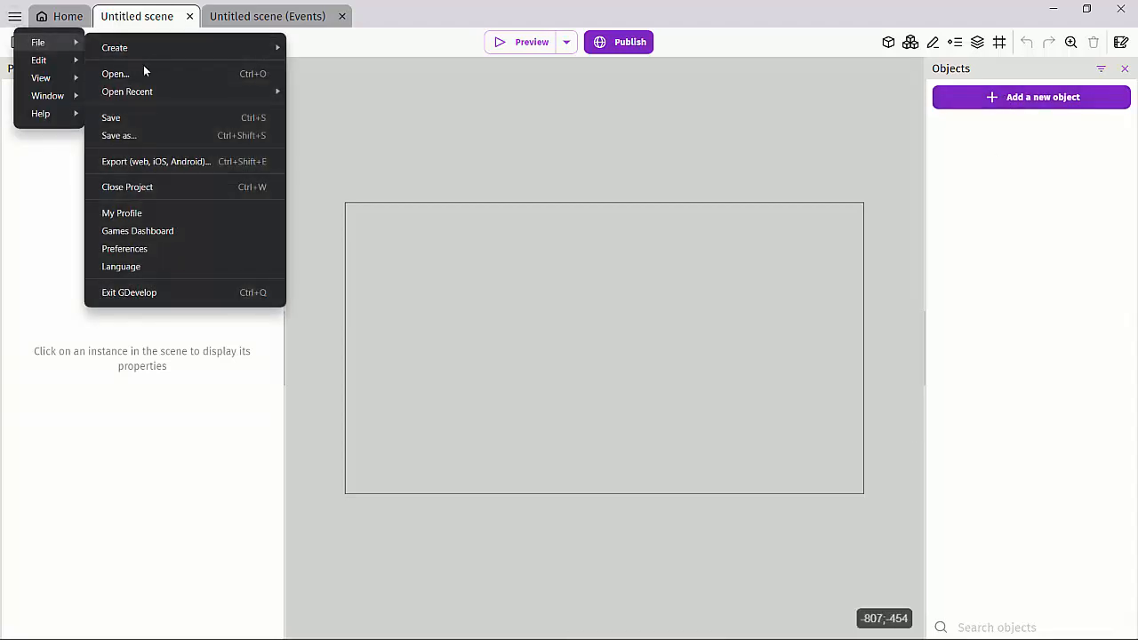
mouse_move(126, 92)
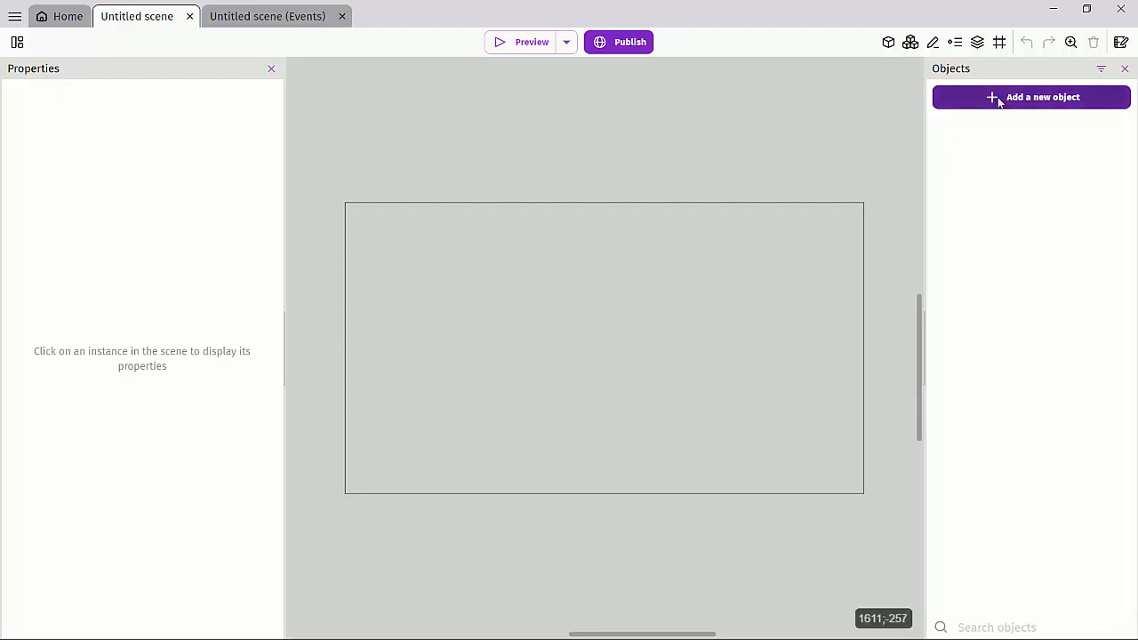
Step: Add a new Sprite object named player and add its first empty animation
left_click(1031, 96)
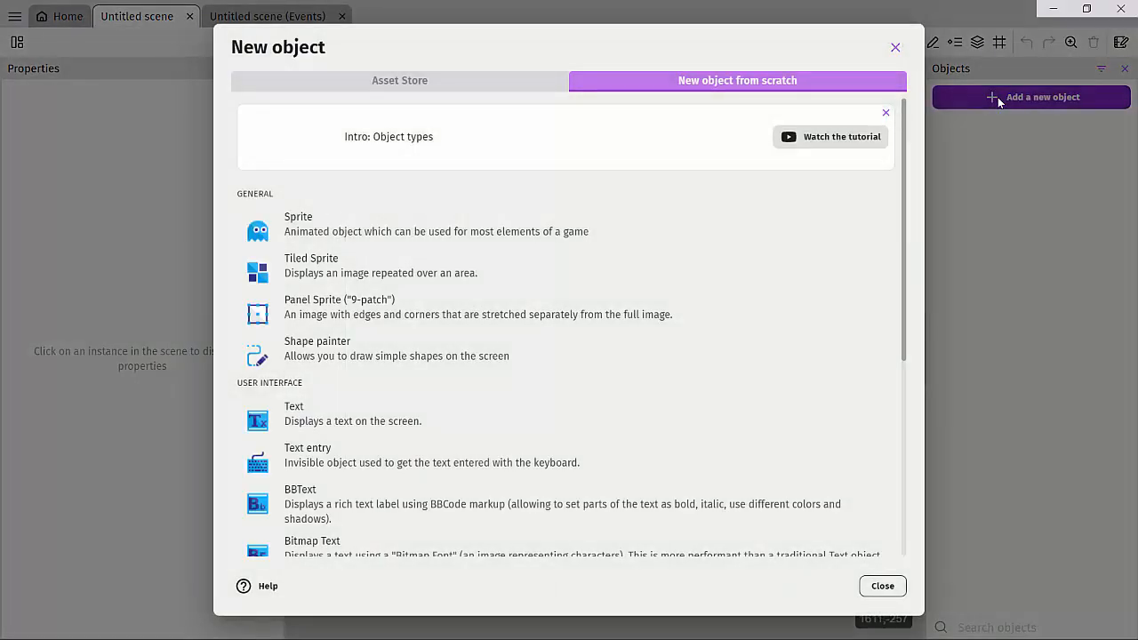
left_click(299, 224)
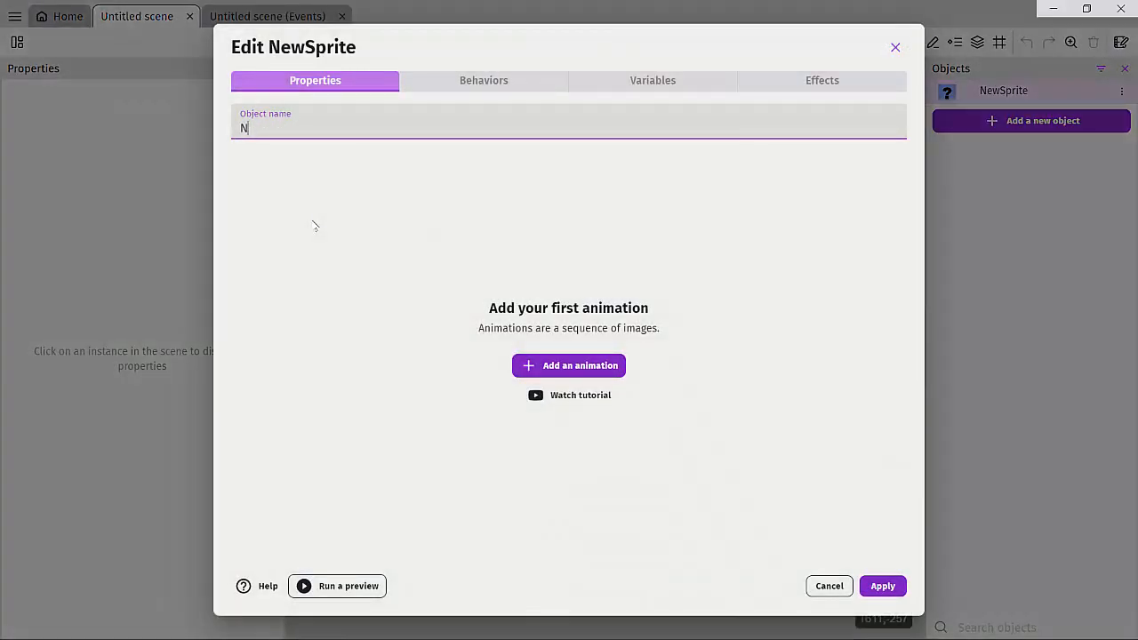
type("playe")
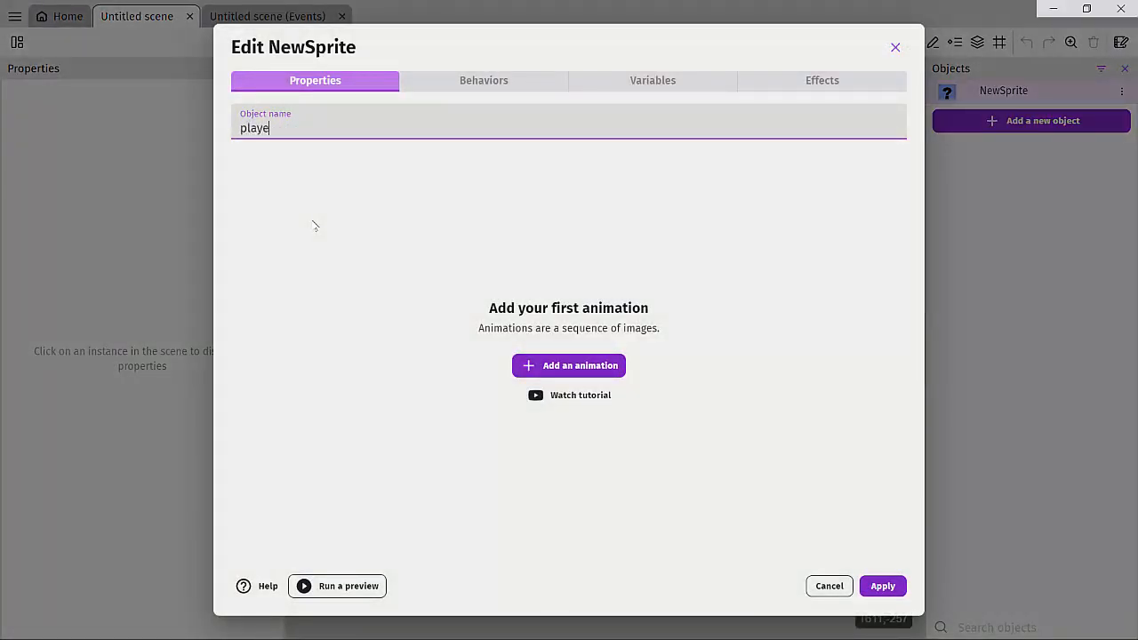
type("r")
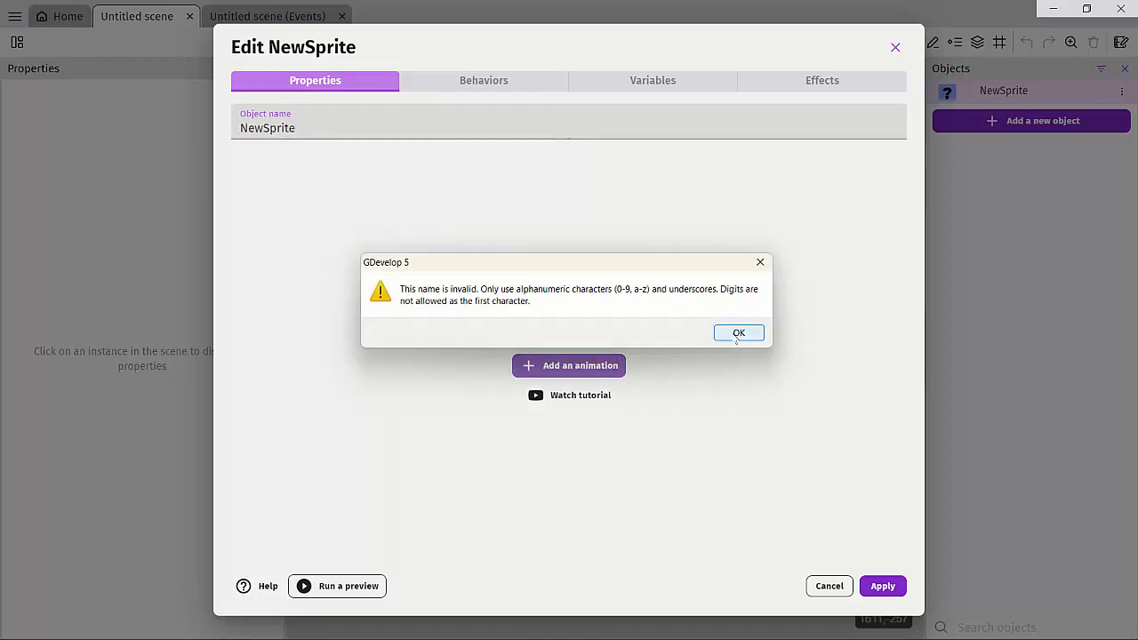
left_click(740, 332)
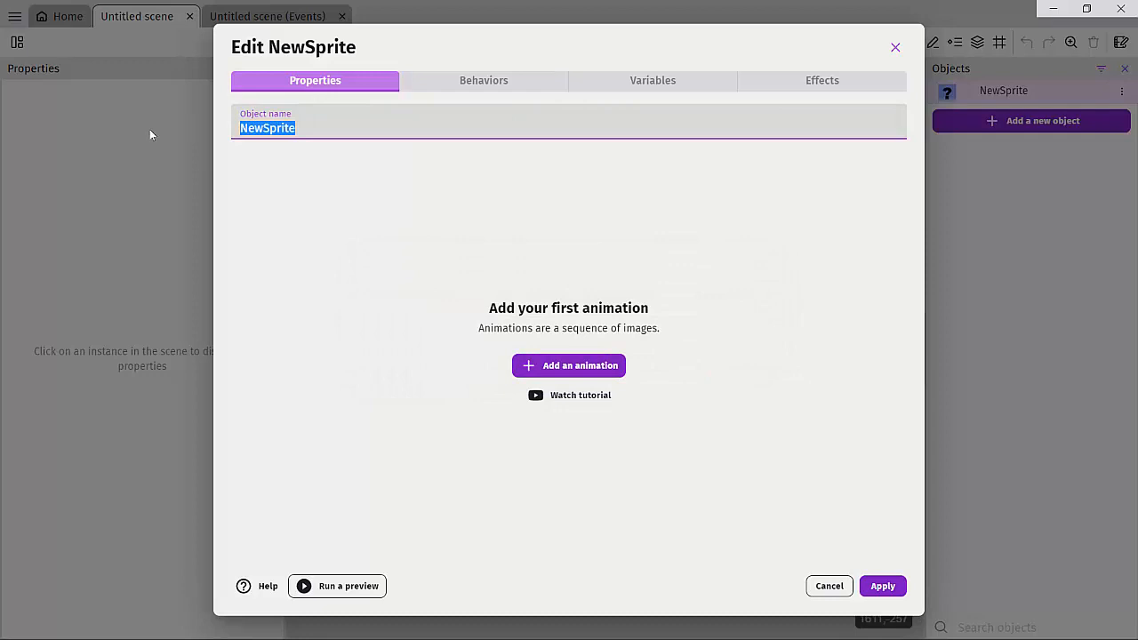
type("player")
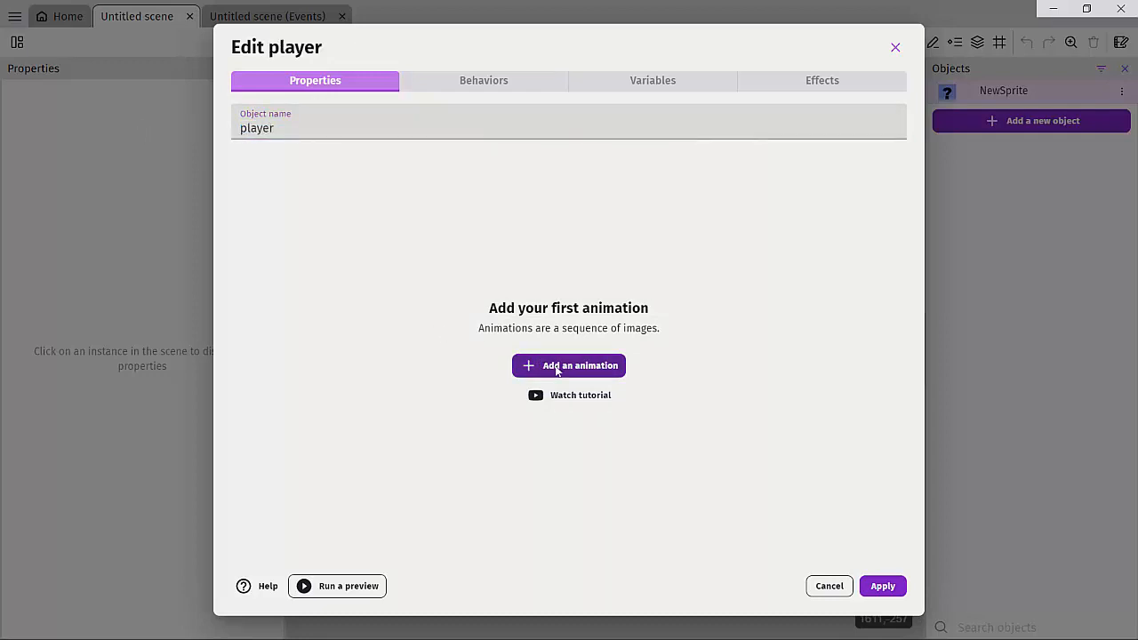
left_click(569, 366)
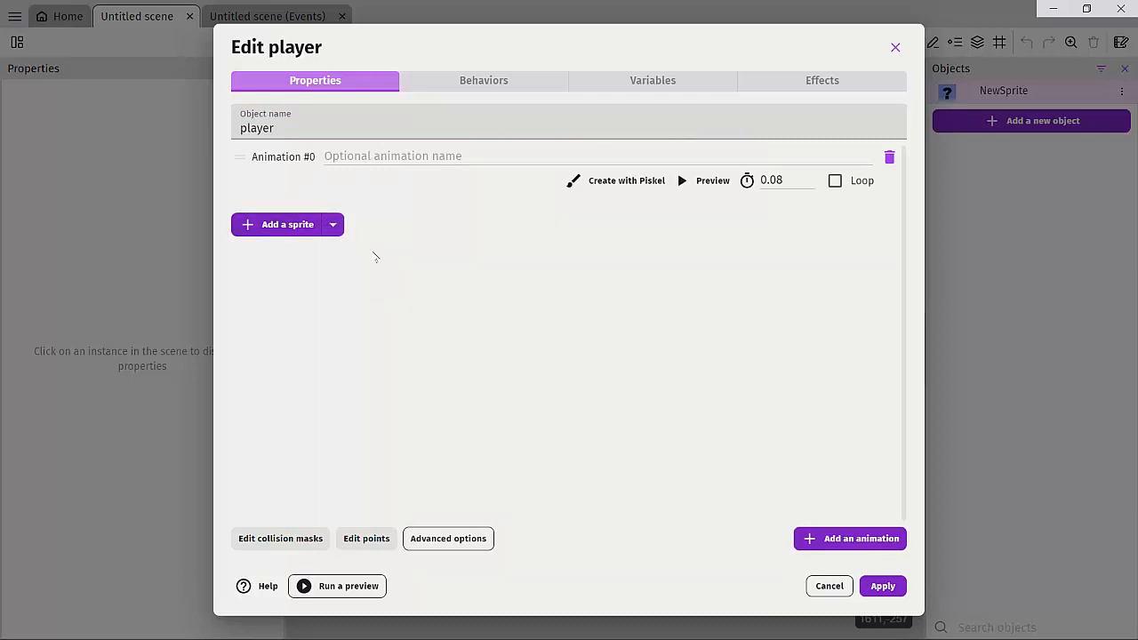
Step: Import the nine player-idle frames from assets > Sunny-land-forest-files > PNG > sprites > player > player-idle
left_click(277, 224)
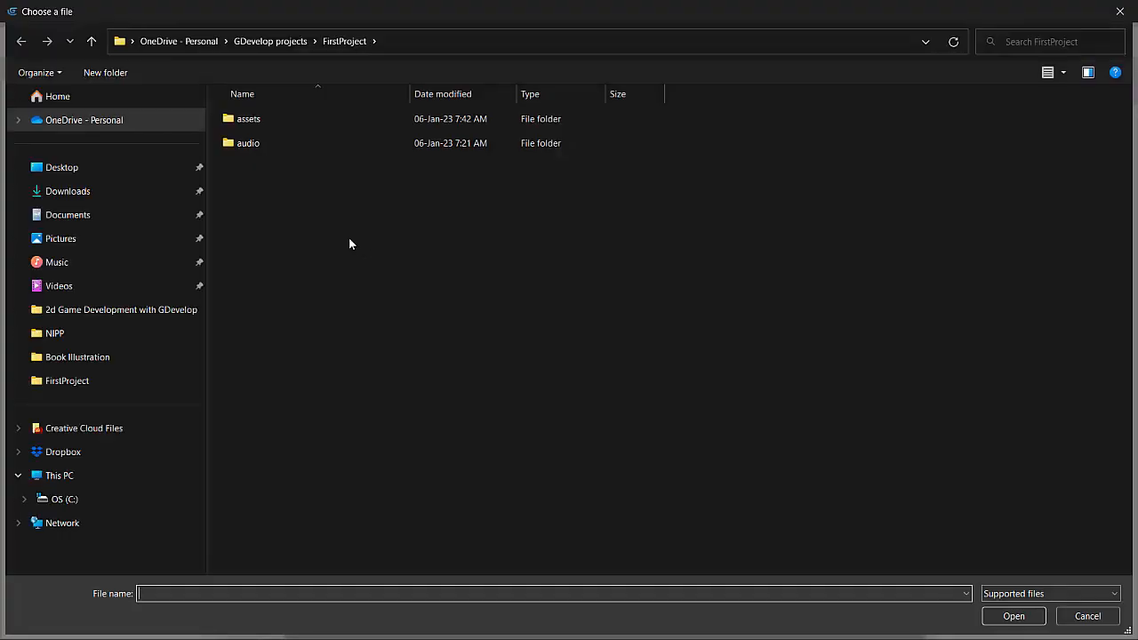
double_click(249, 117)
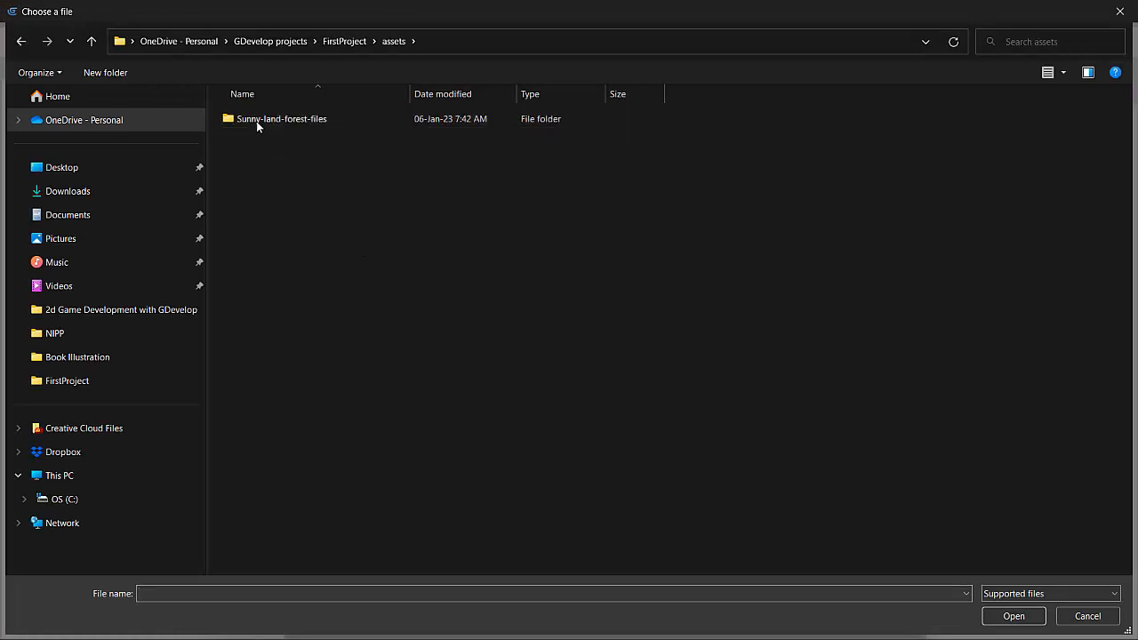
double_click(280, 118)
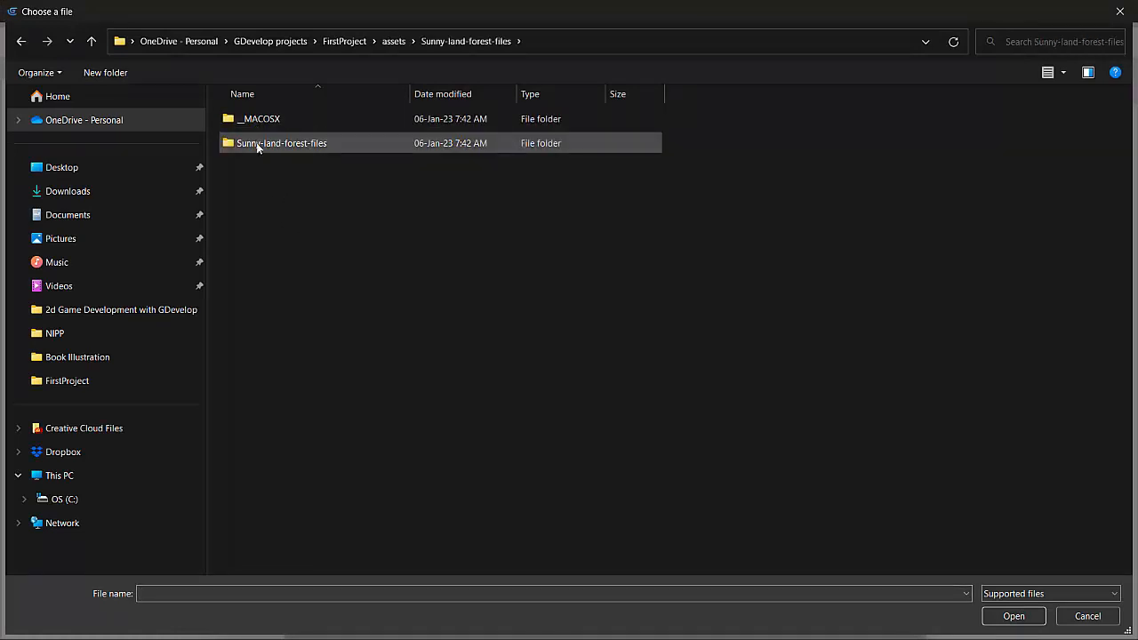
double_click(281, 142)
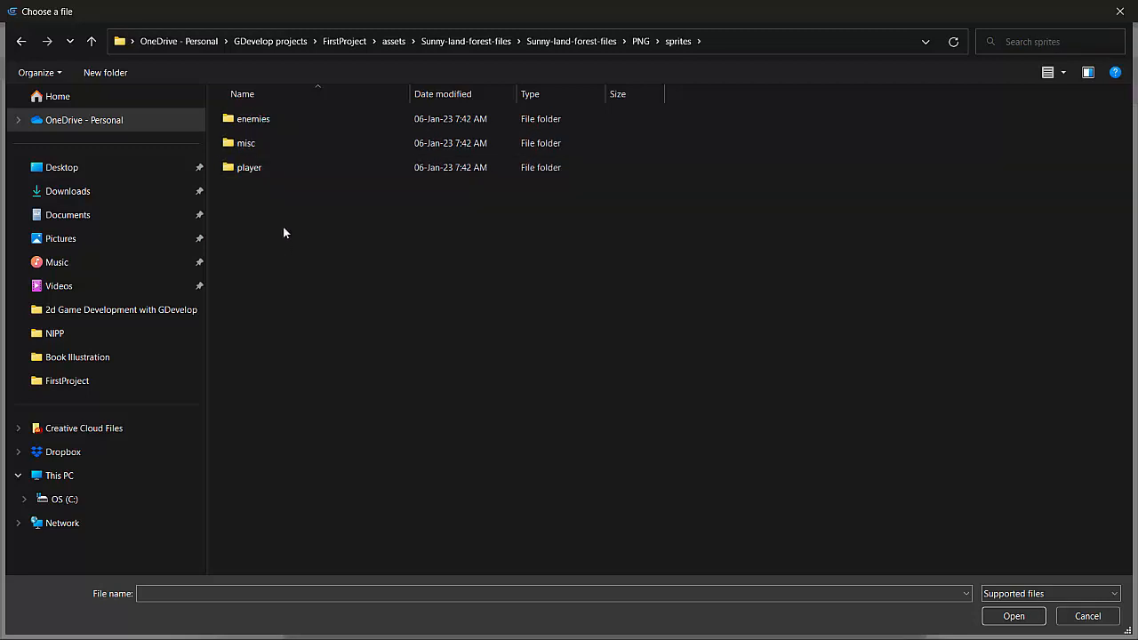
double_click(249, 167)
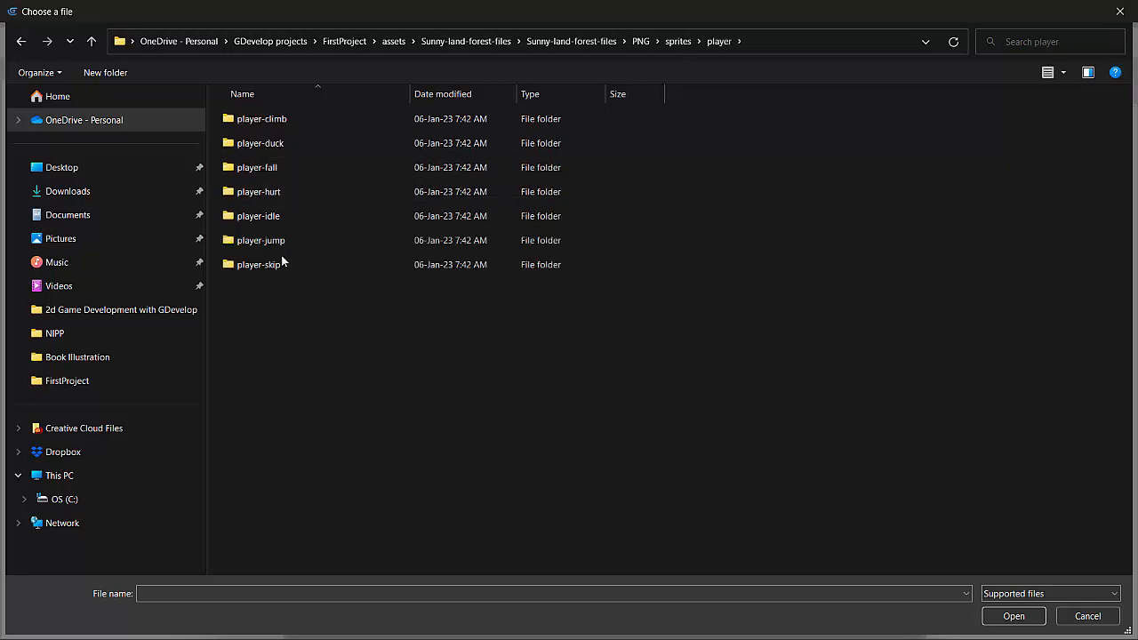
double_click(258, 215)
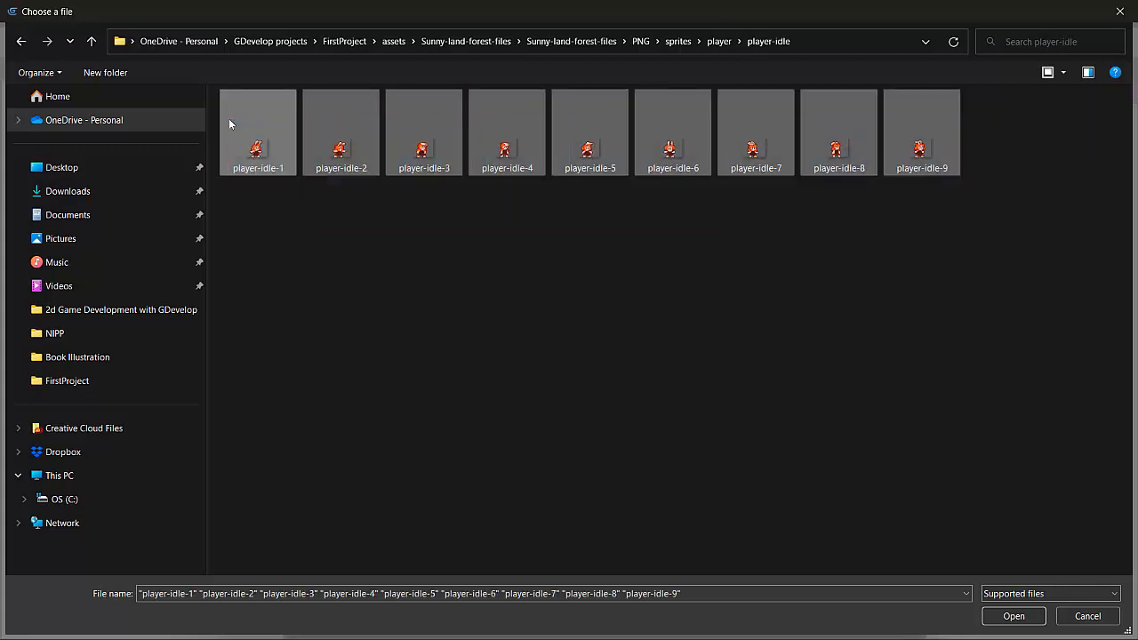
left_click(1013, 615)
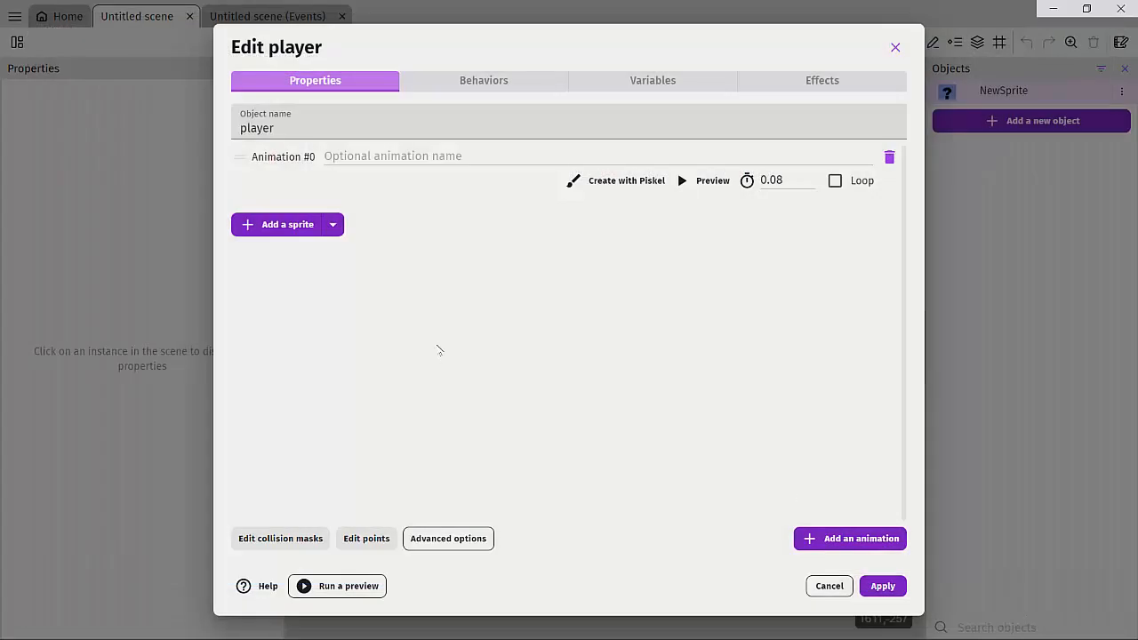
left_click(288, 224)
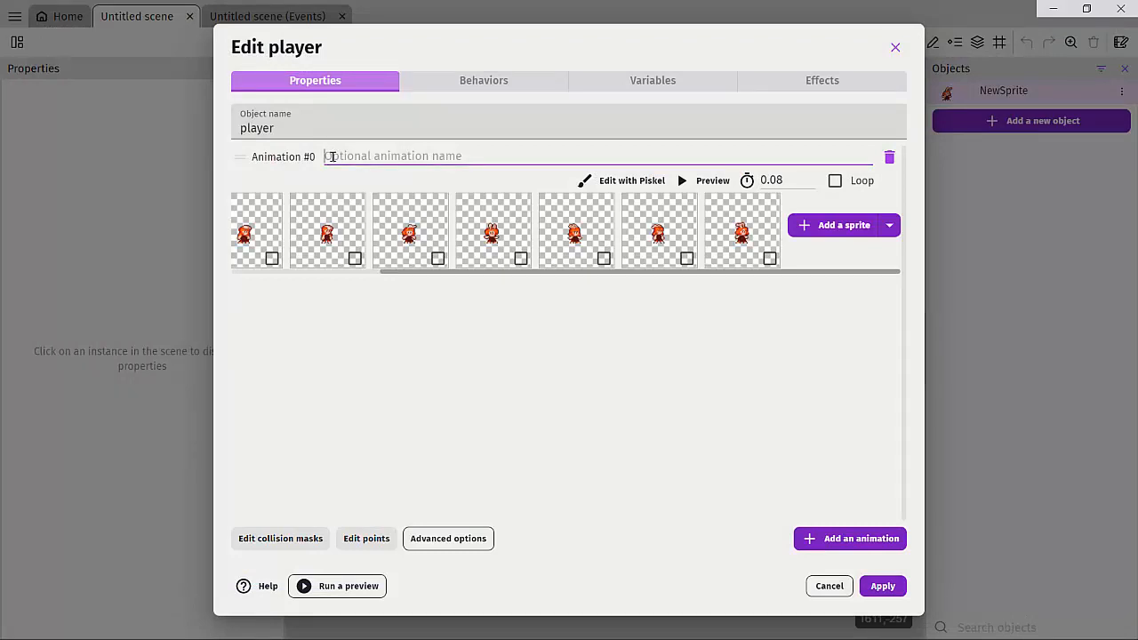
Step: Name the animation idle, preview it, and enable Loop
type("idle")
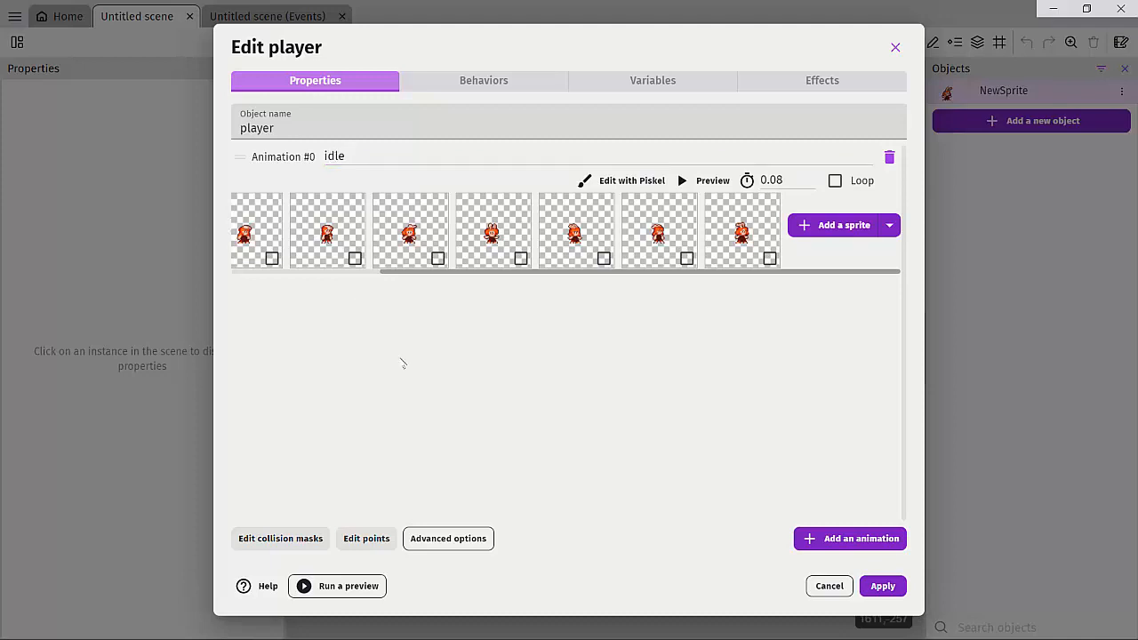
left_click(711, 179)
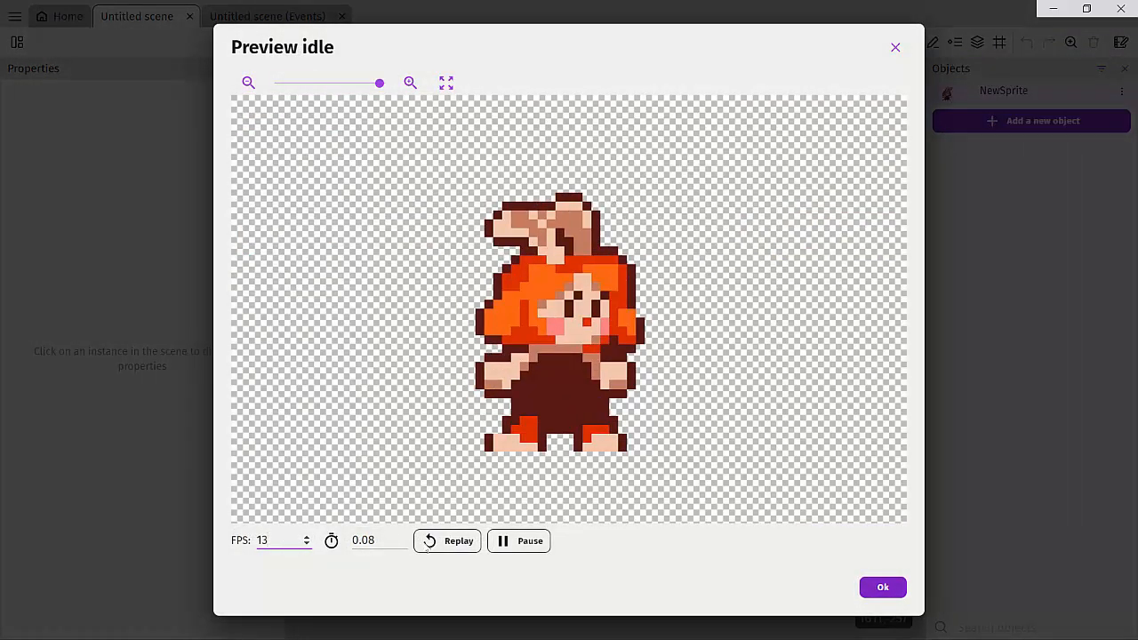
left_click(448, 541)
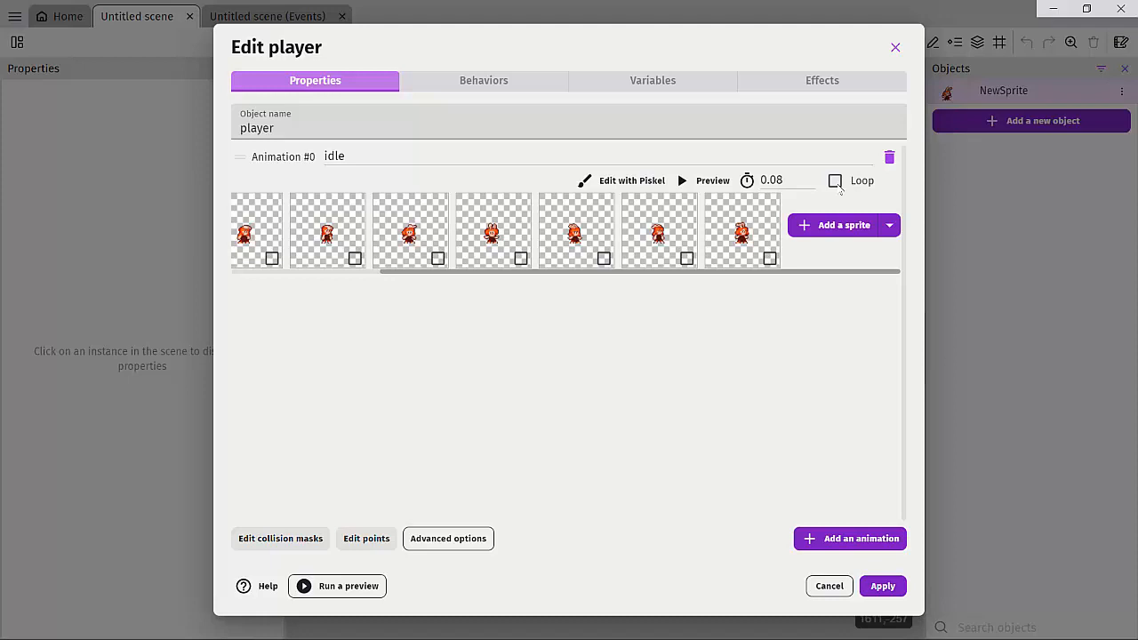
left_click(835, 181)
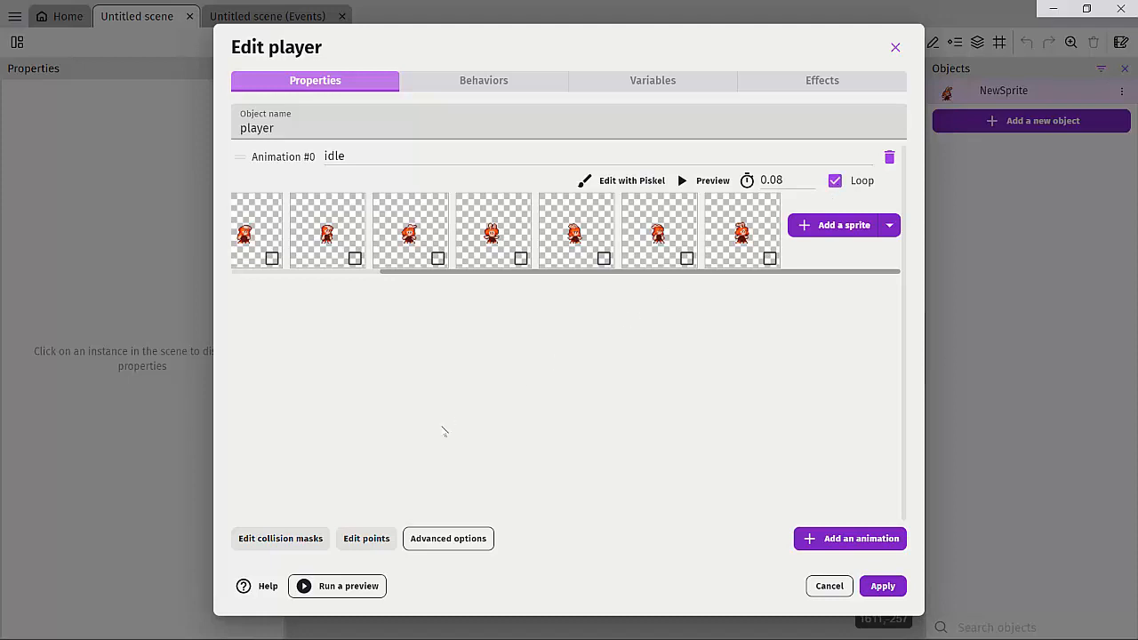
left_click(711, 182)
type("0.16")
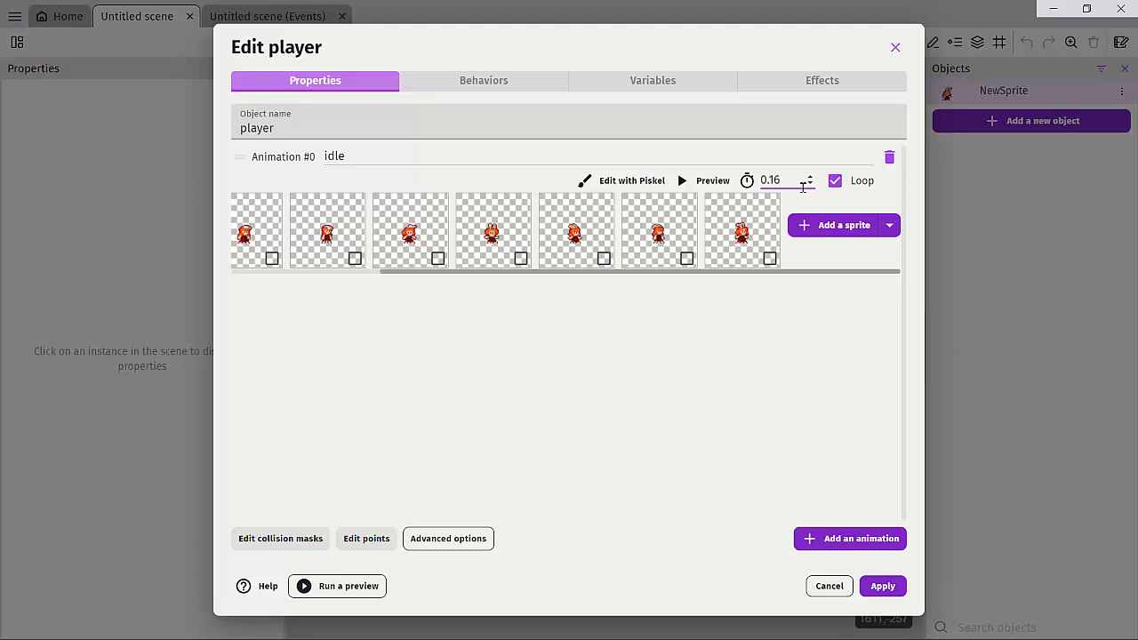
Step: Set the time between frames to 0.14, preview the result, and apply the changes to the player object
left_click(711, 180)
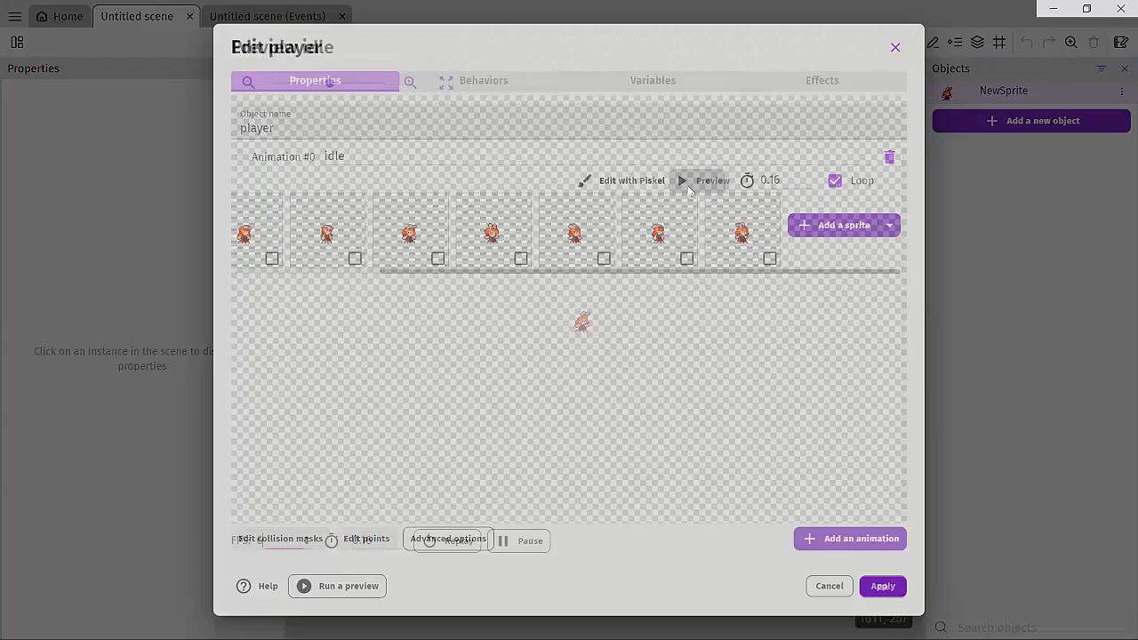
left_click(711, 182)
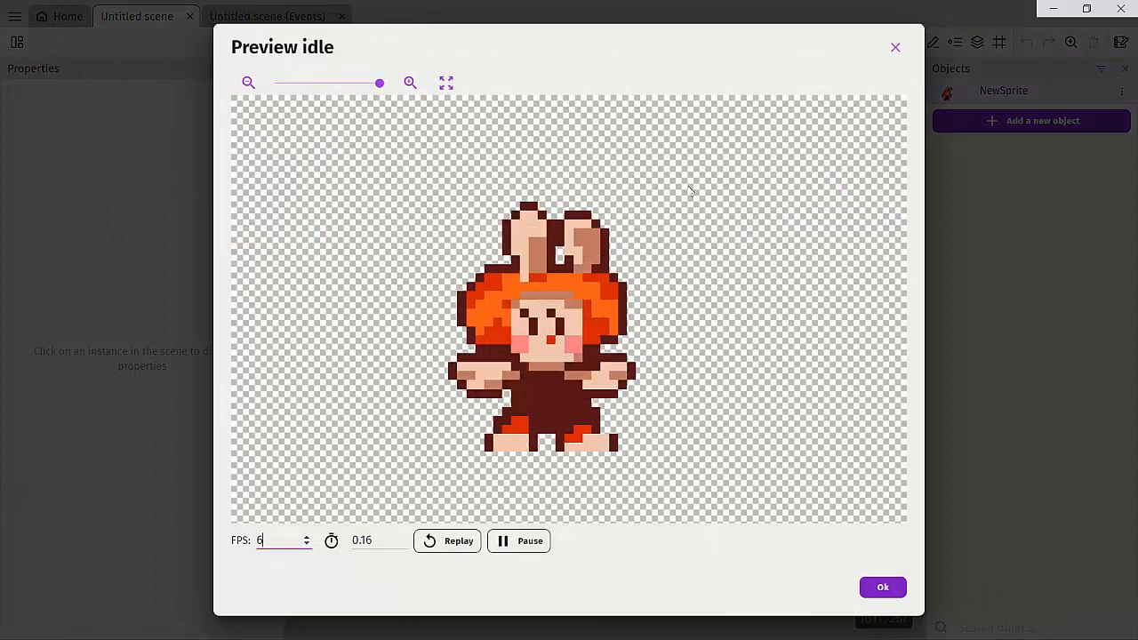
left_click(894, 47)
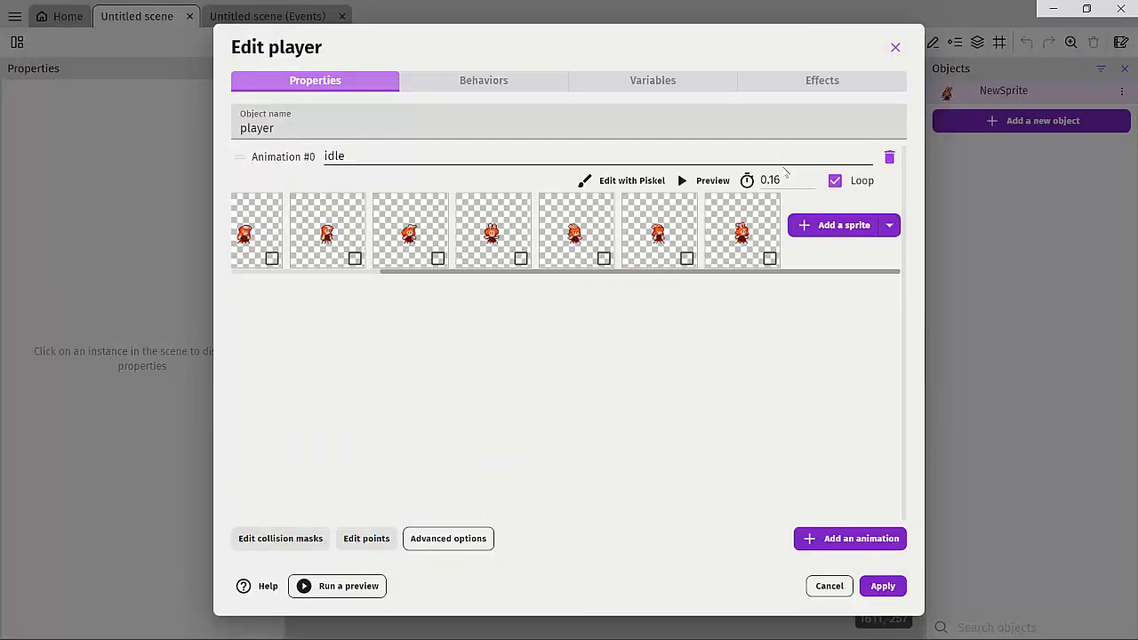
left_click(768, 179)
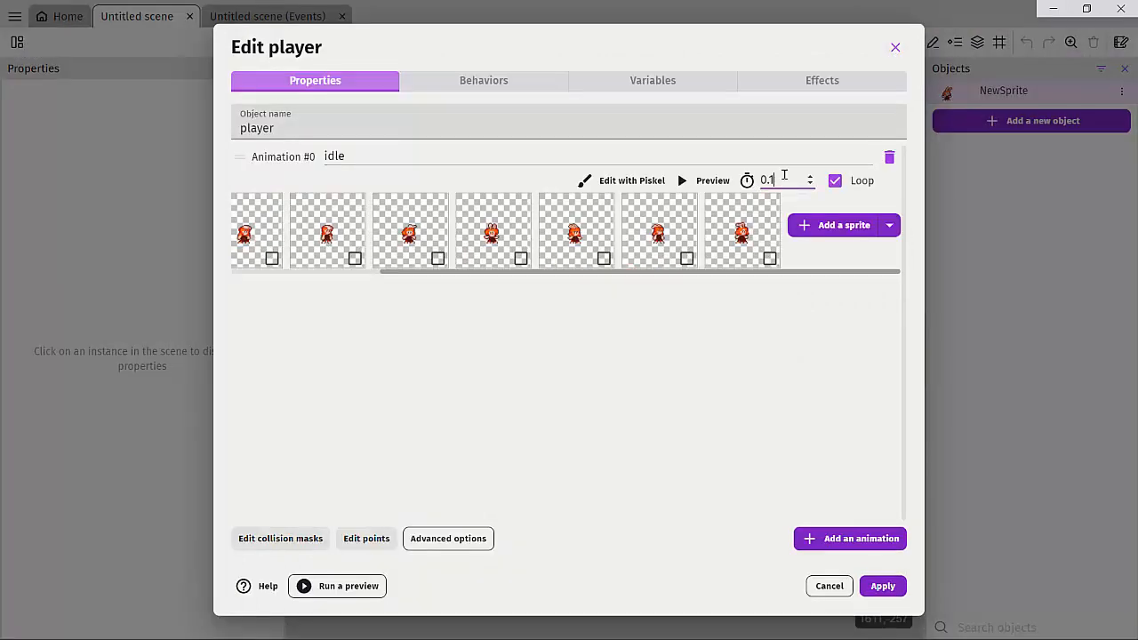
key("Backspace")
type("4")
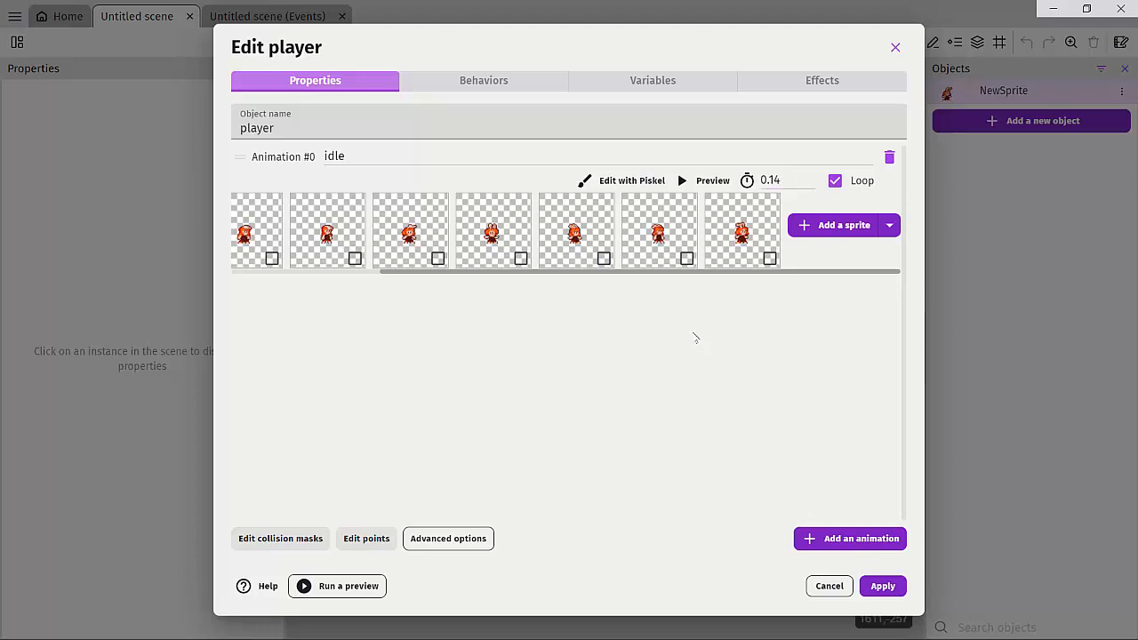
left_click(711, 179)
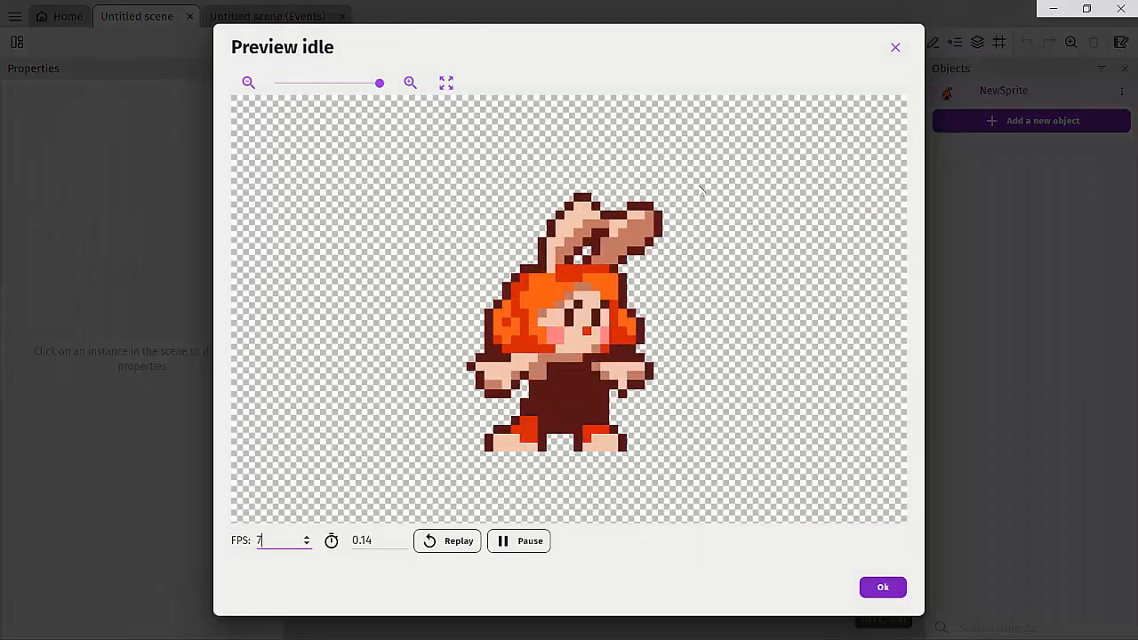
left_click(896, 46)
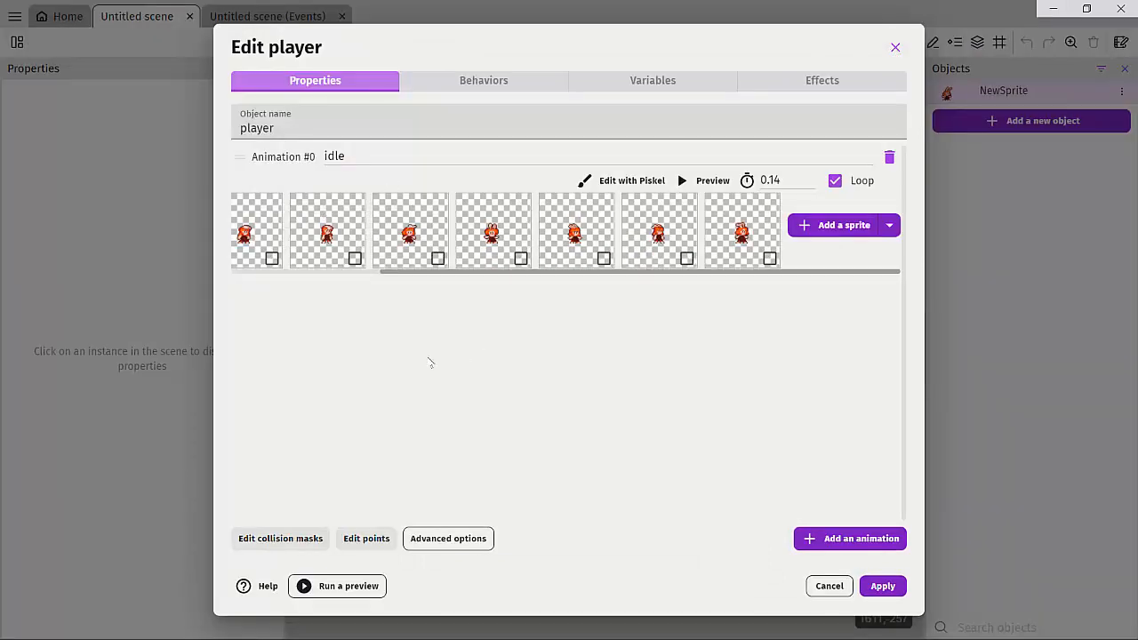
left_click(881, 584)
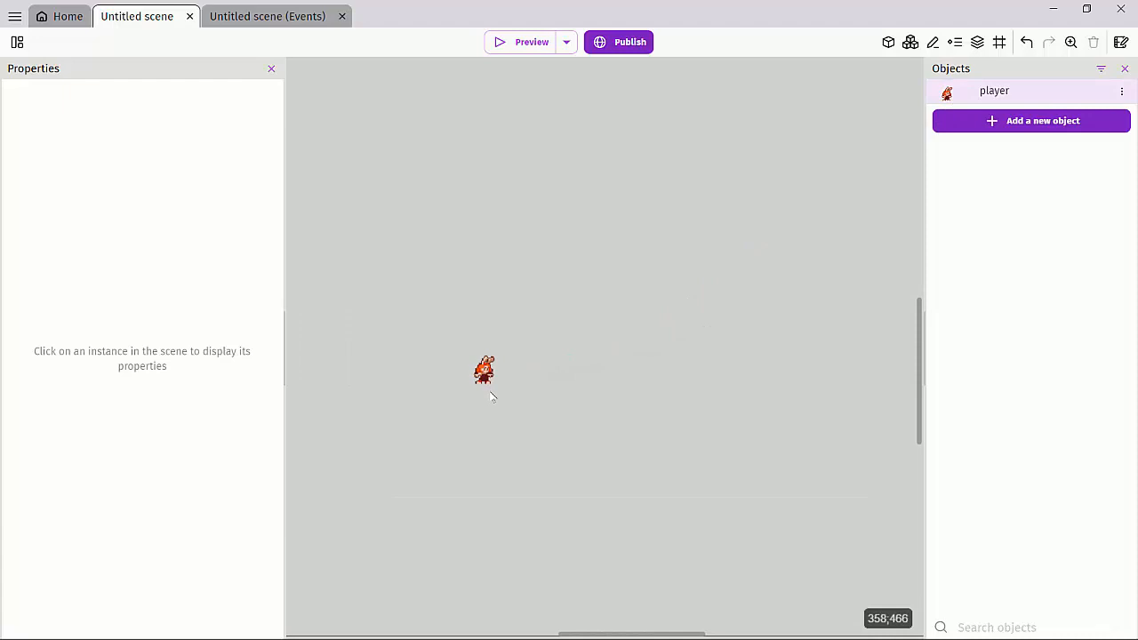
Step: Select and delete the duplicate player instances, leaving a single player in the scene
left_click(484, 372)
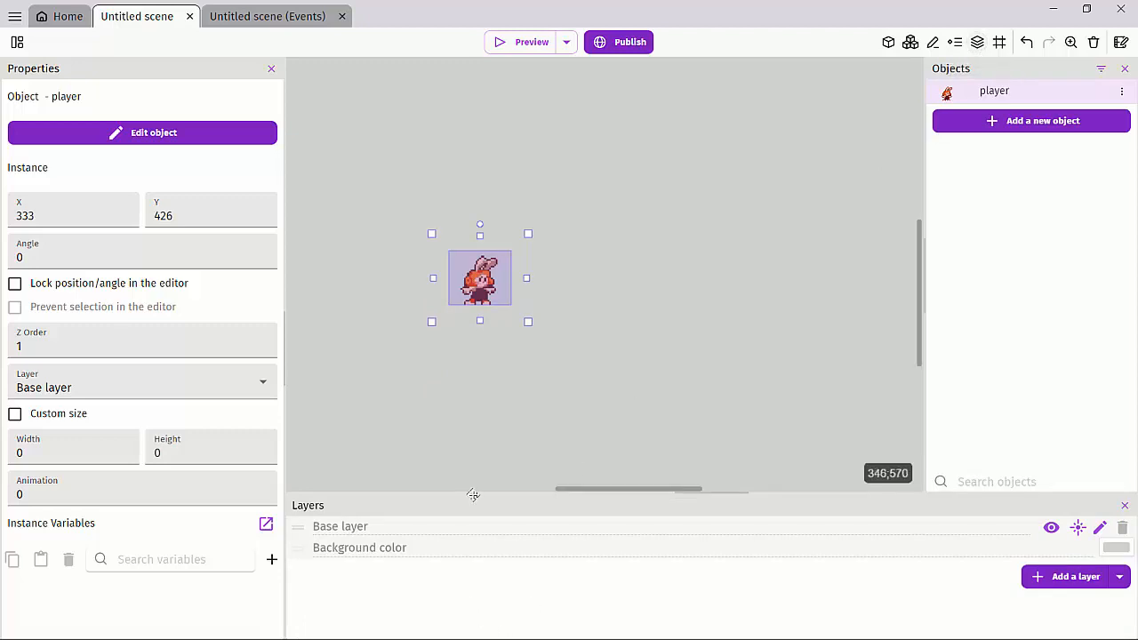
mouse_move(480, 278)
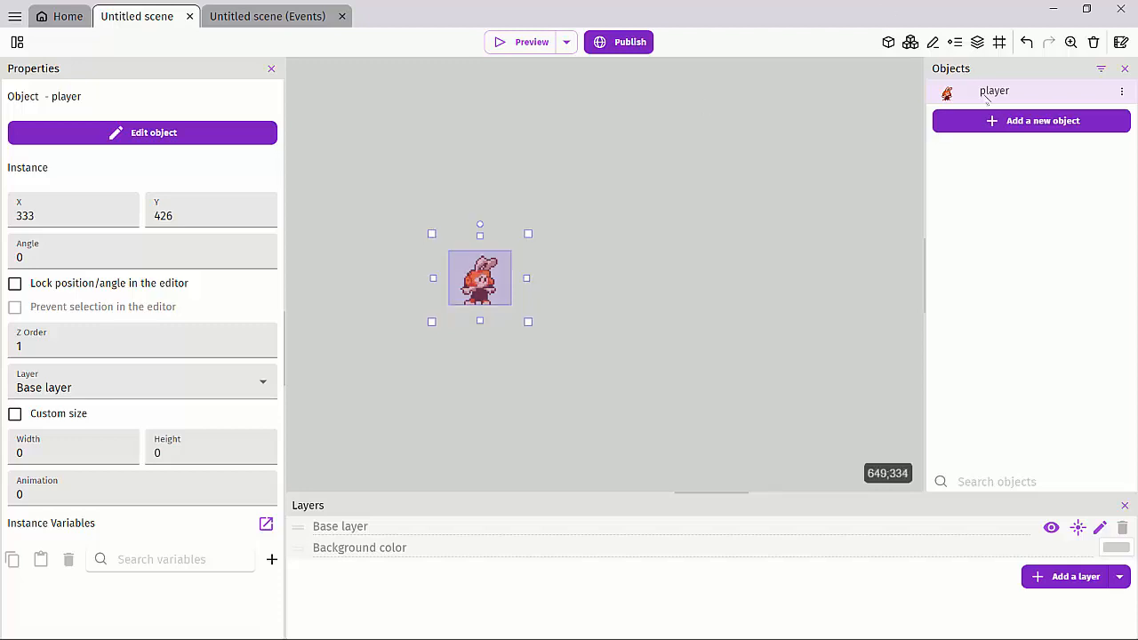
left_click(142, 131)
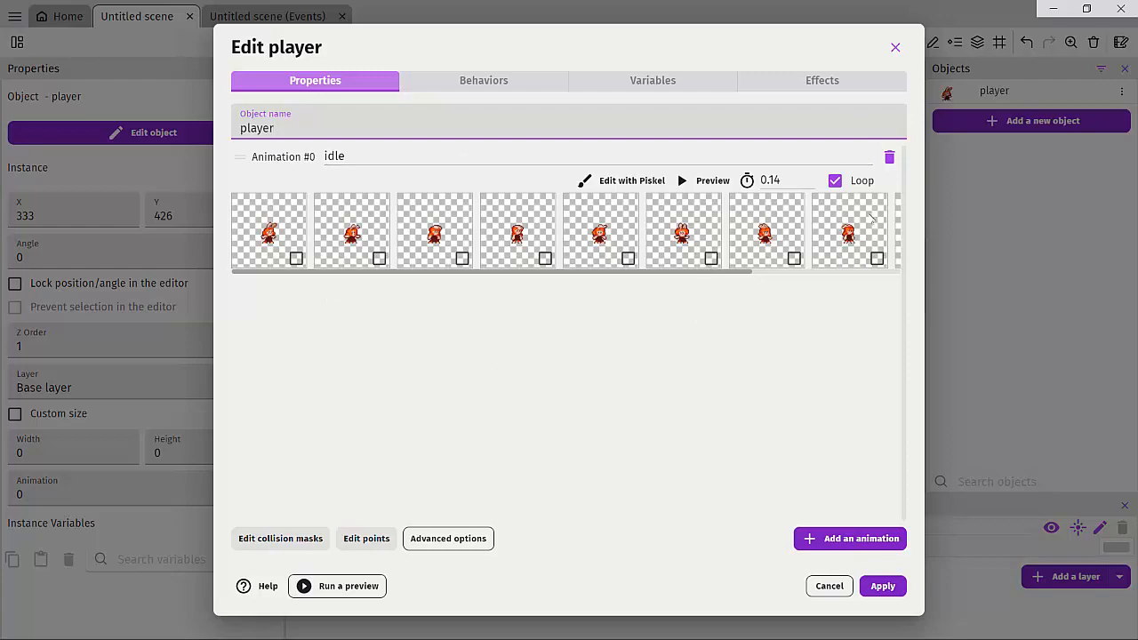
left_click(882, 586)
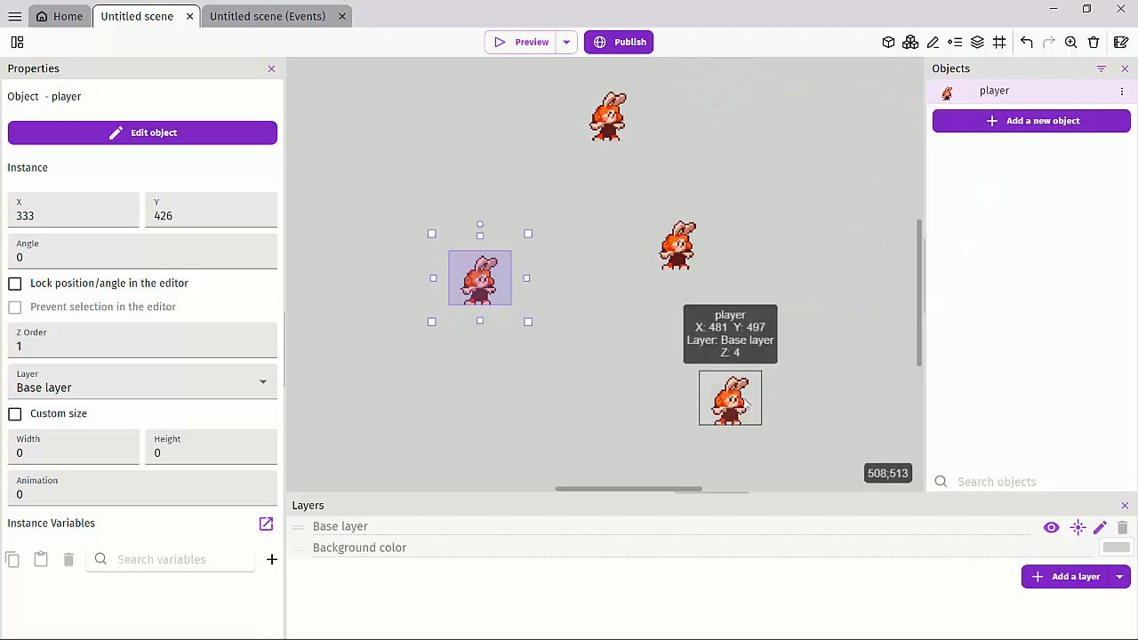
left_click_drag(480, 277, 677, 242)
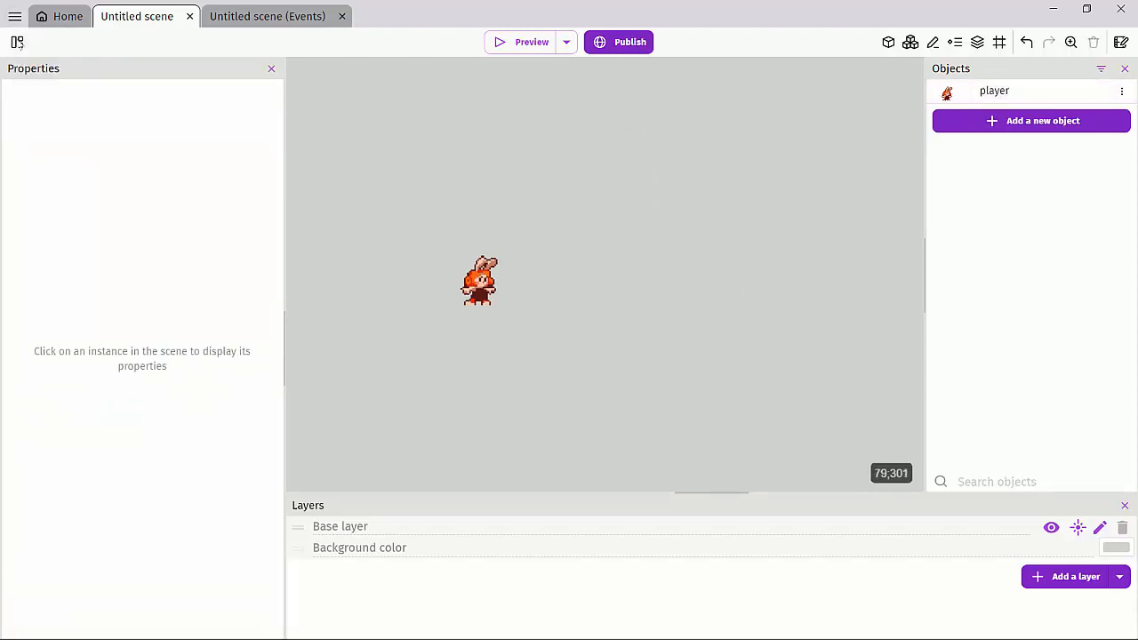
mouse_move(99, 258)
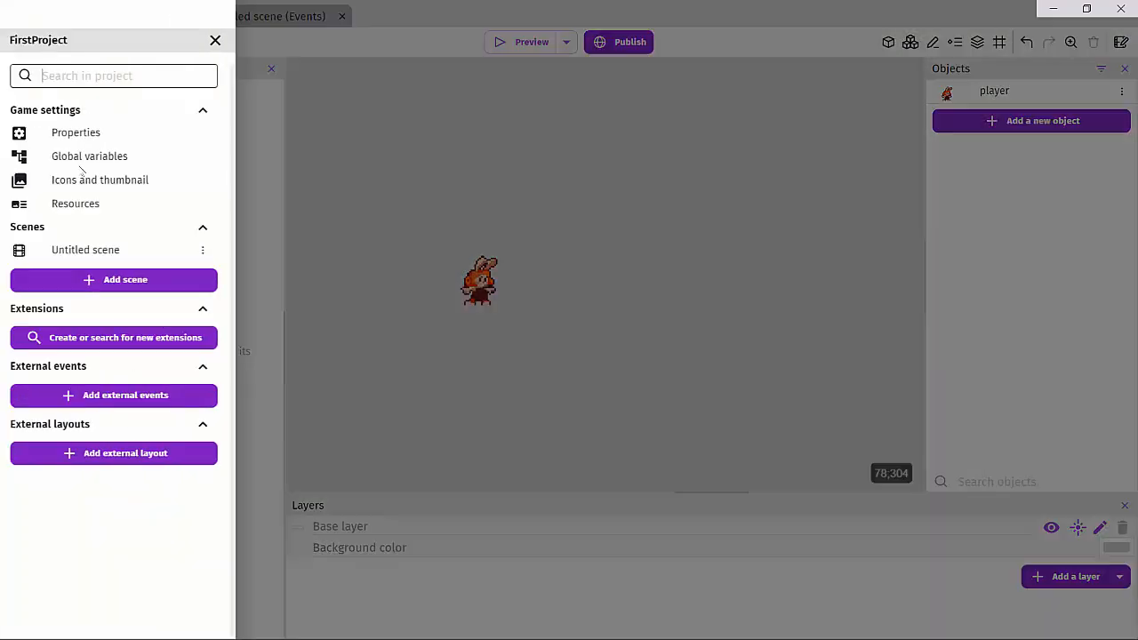
Step: Rename 'Untitled scene' to 'start' from the scene's options menu
left_click(202, 249)
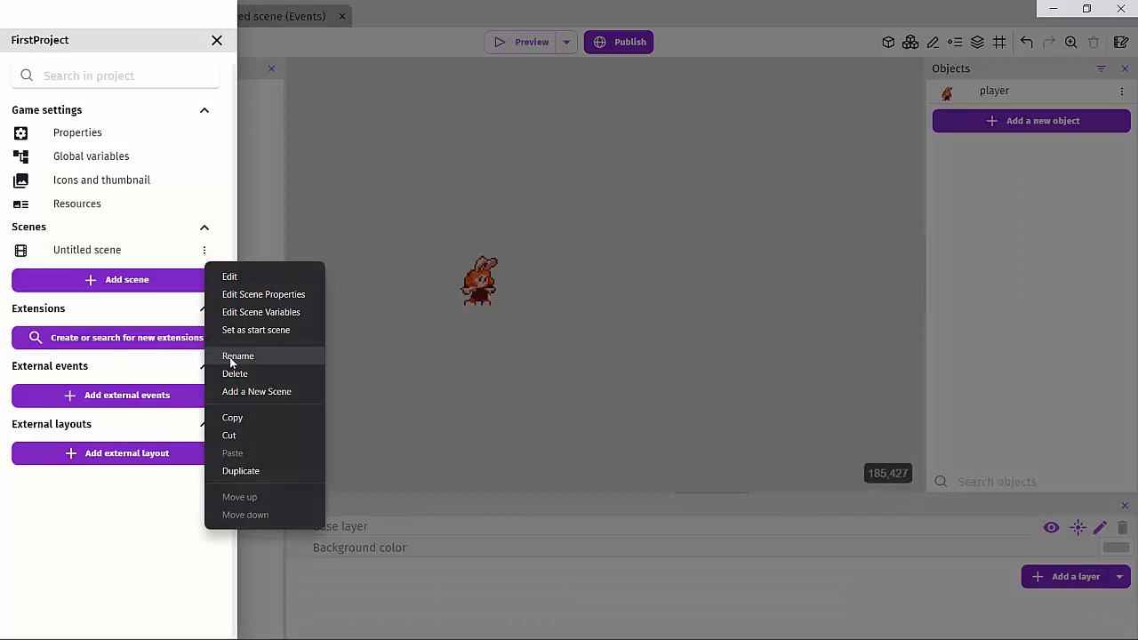
left_click(238, 355)
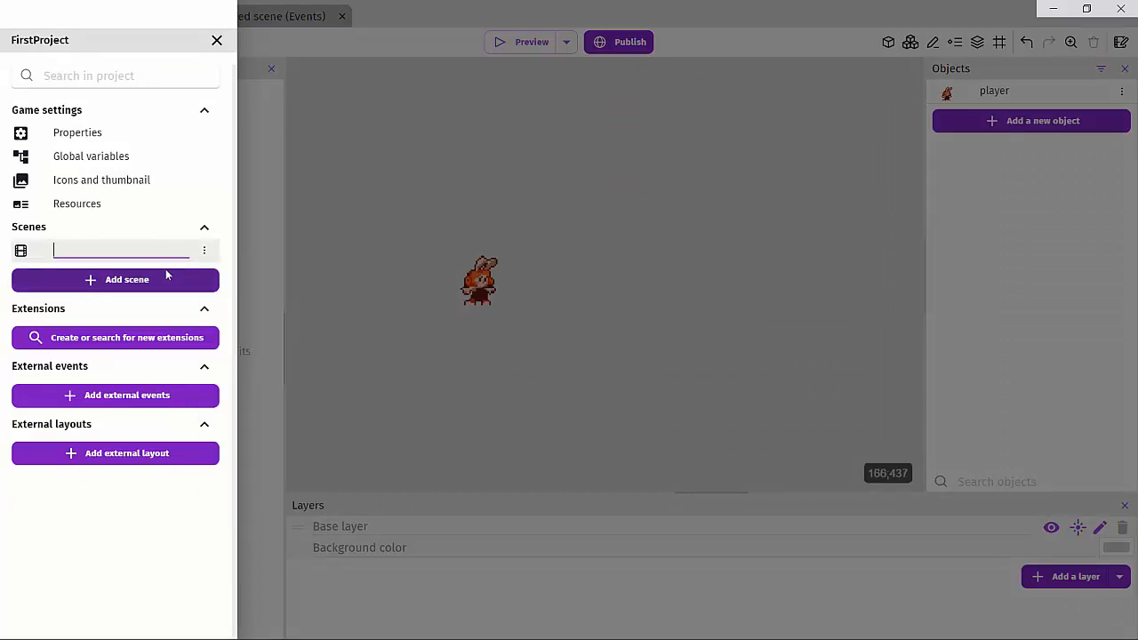
type("sta")
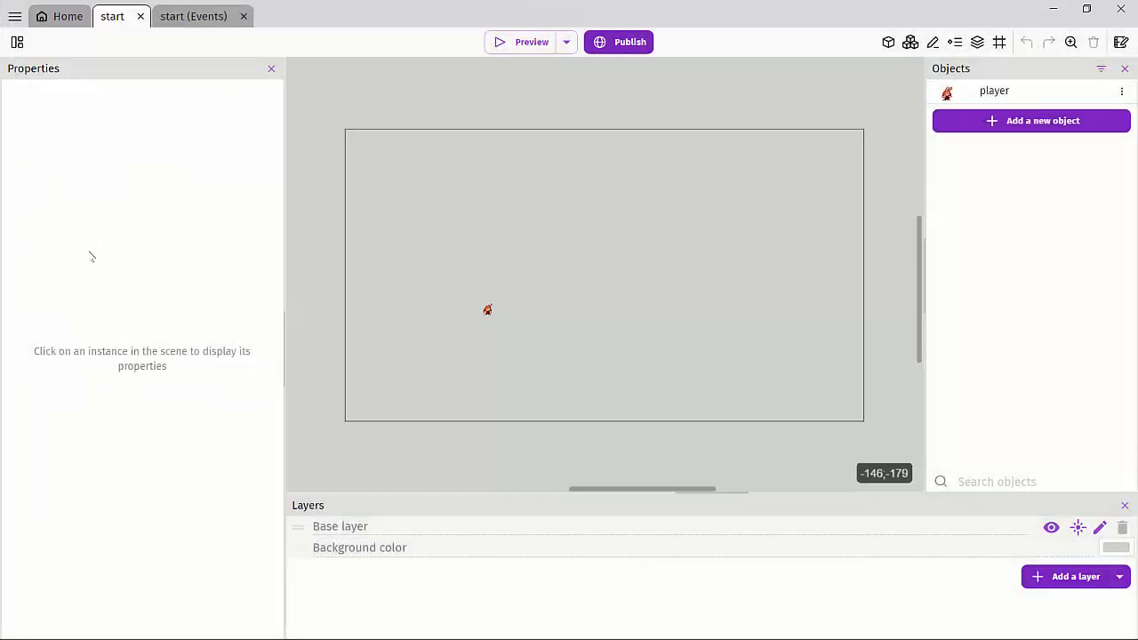
Step: Return to the project manager via the main application menu
left_click(14, 16)
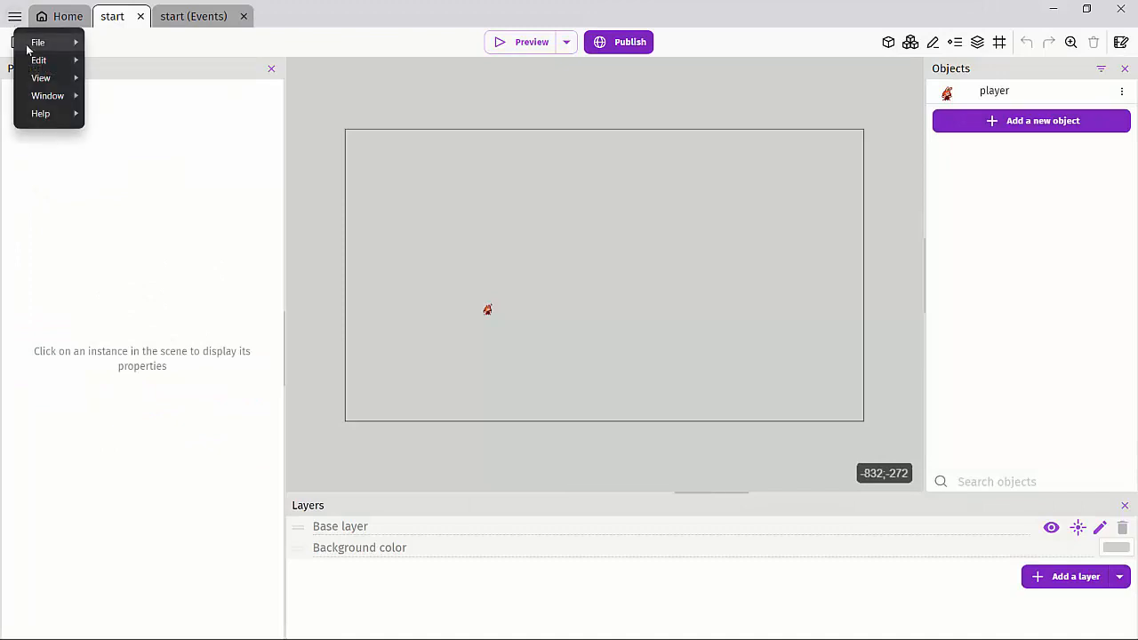
left_click(137, 121)
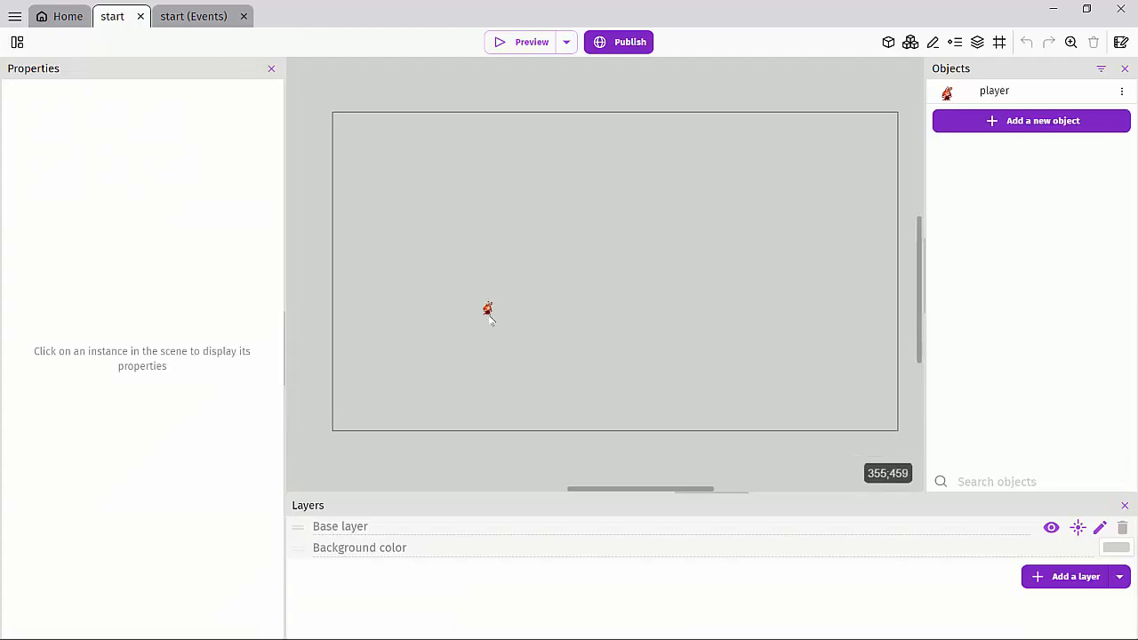
mouse_move(487, 309)
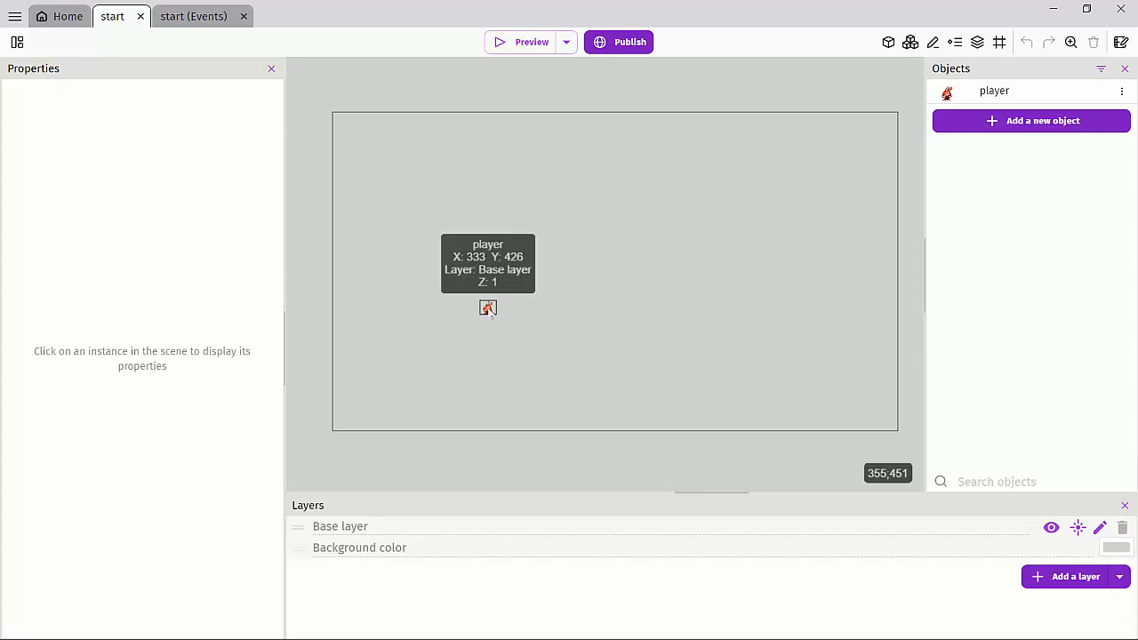
left_click(16, 16)
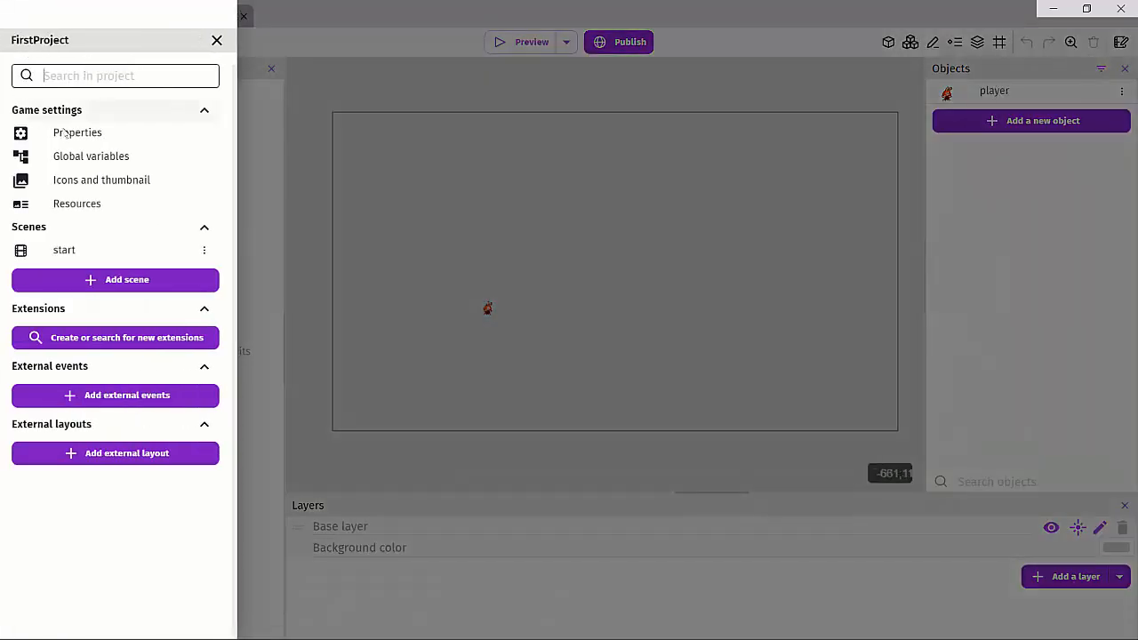
Step: Set the game resolution to 320 wide by 180 high in Game properties and apply it
left_click(78, 131)
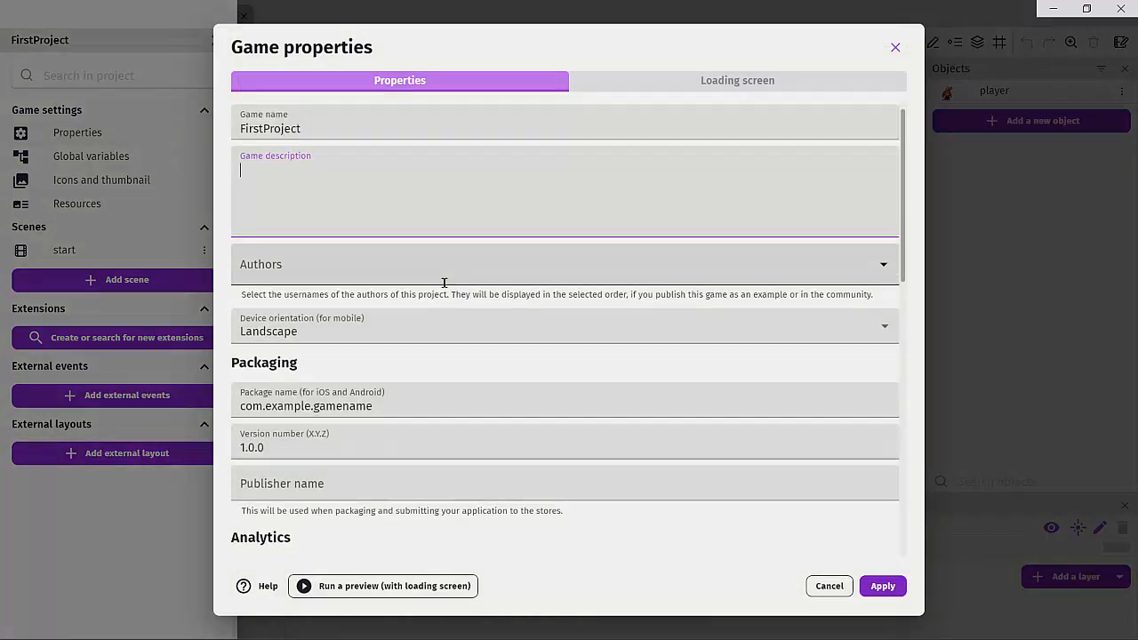
scroll("down", 3)
type("1")
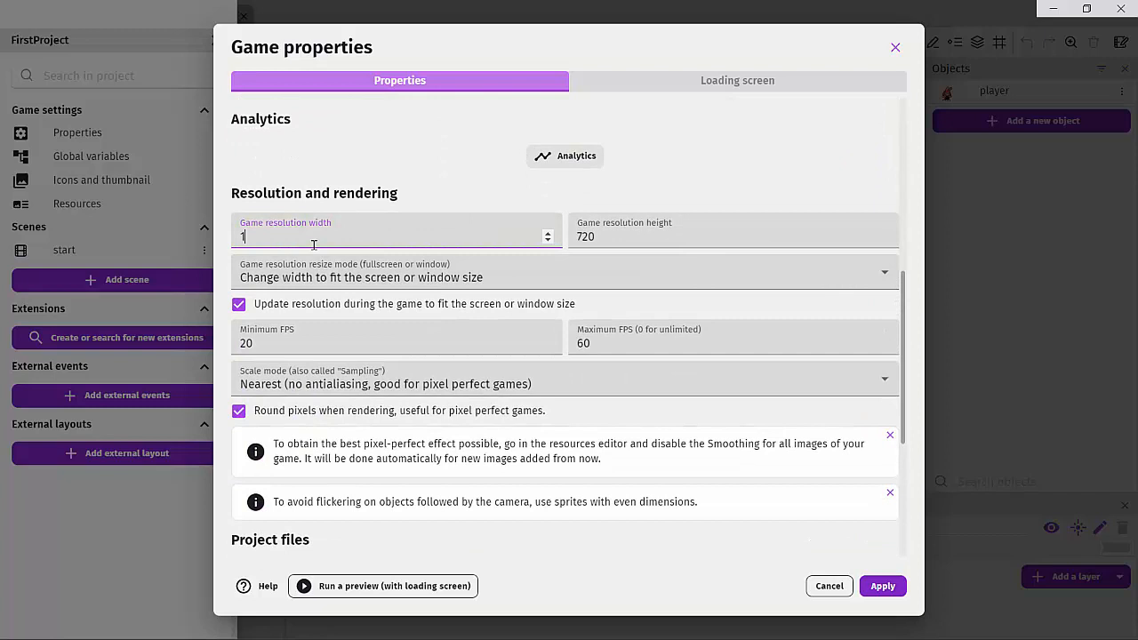
type("29")
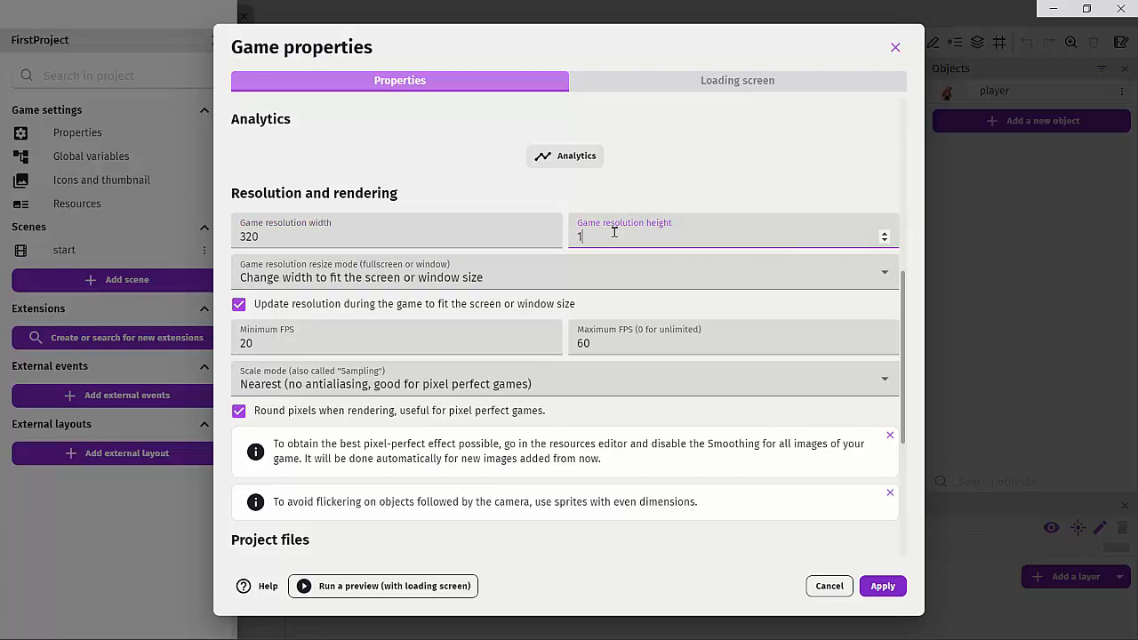
type("180")
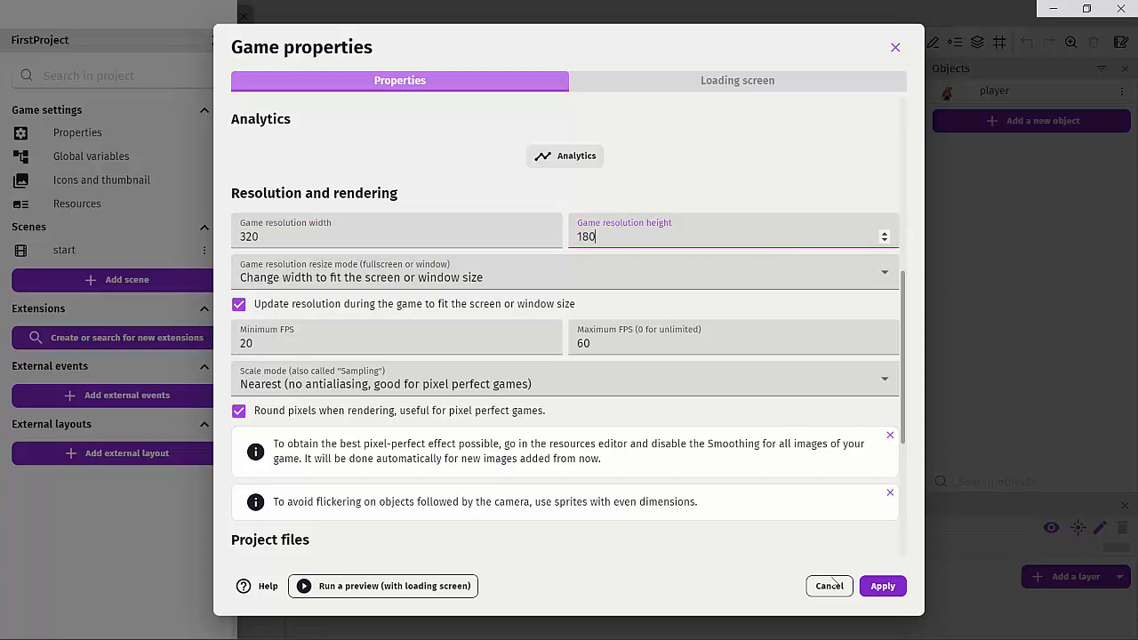
left_click(881, 587)
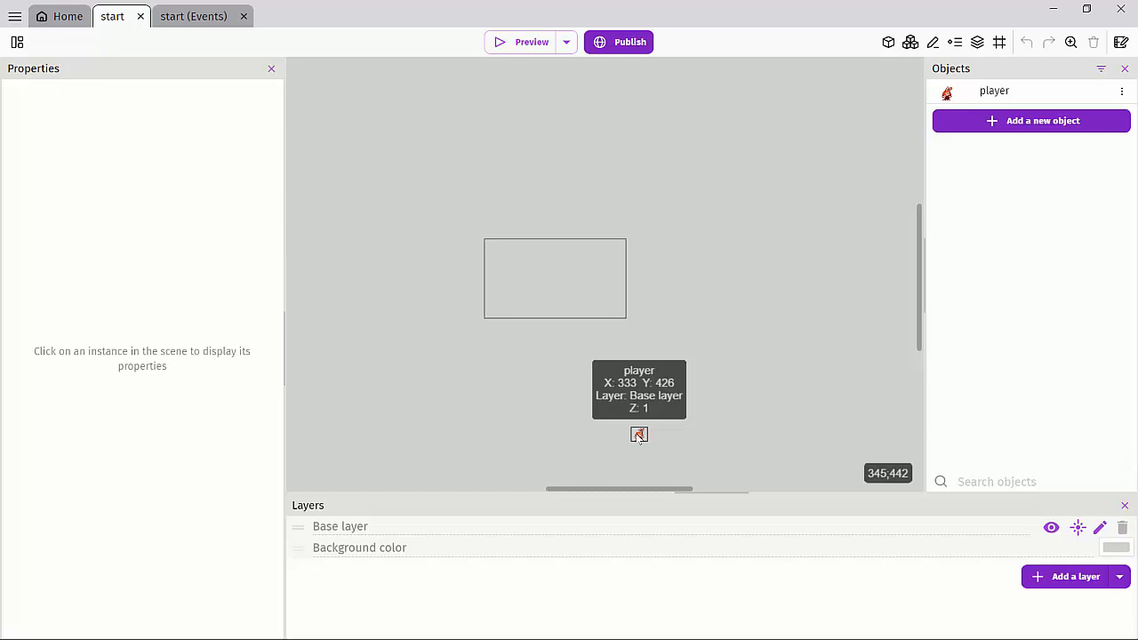
Step: Zoom in on the game area and enable Show grid
left_click(639, 434)
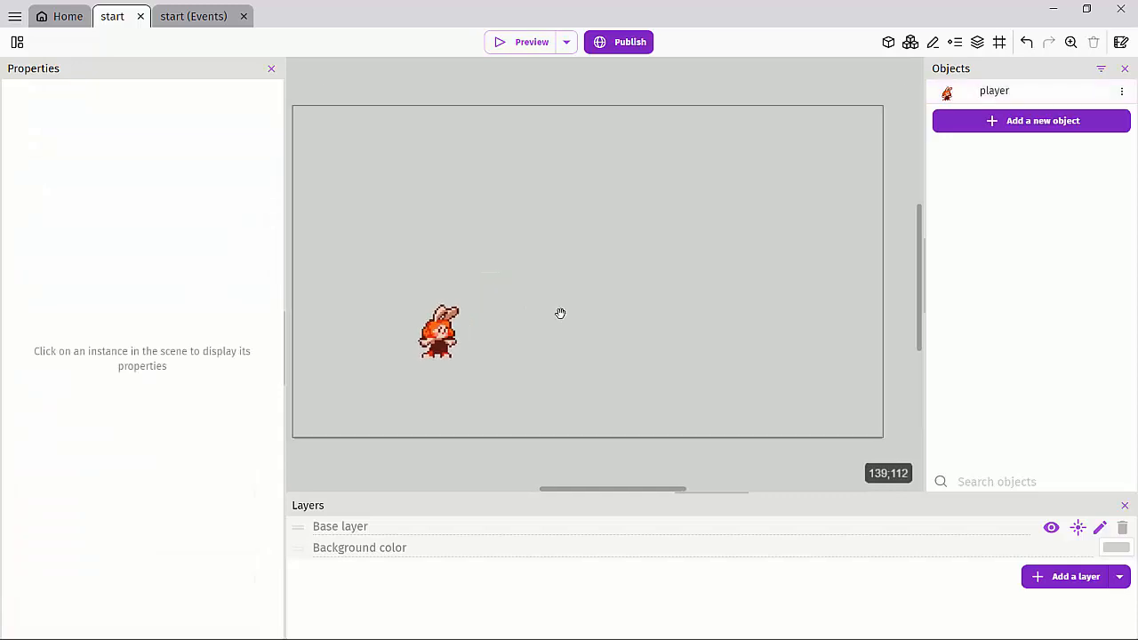
left_click(999, 43)
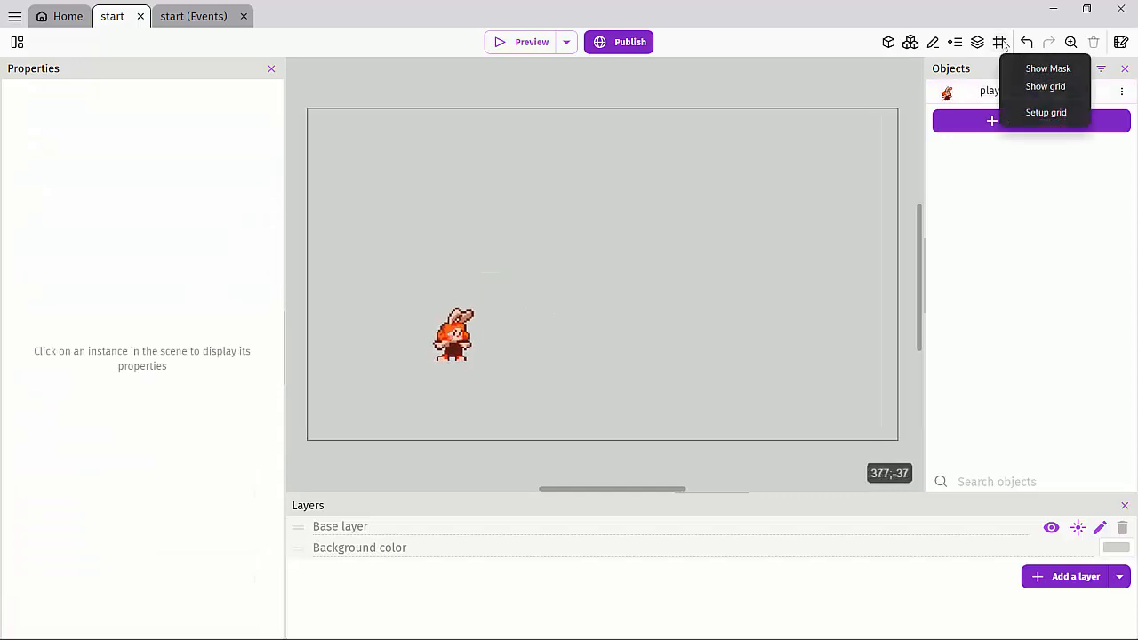
left_click(1045, 86)
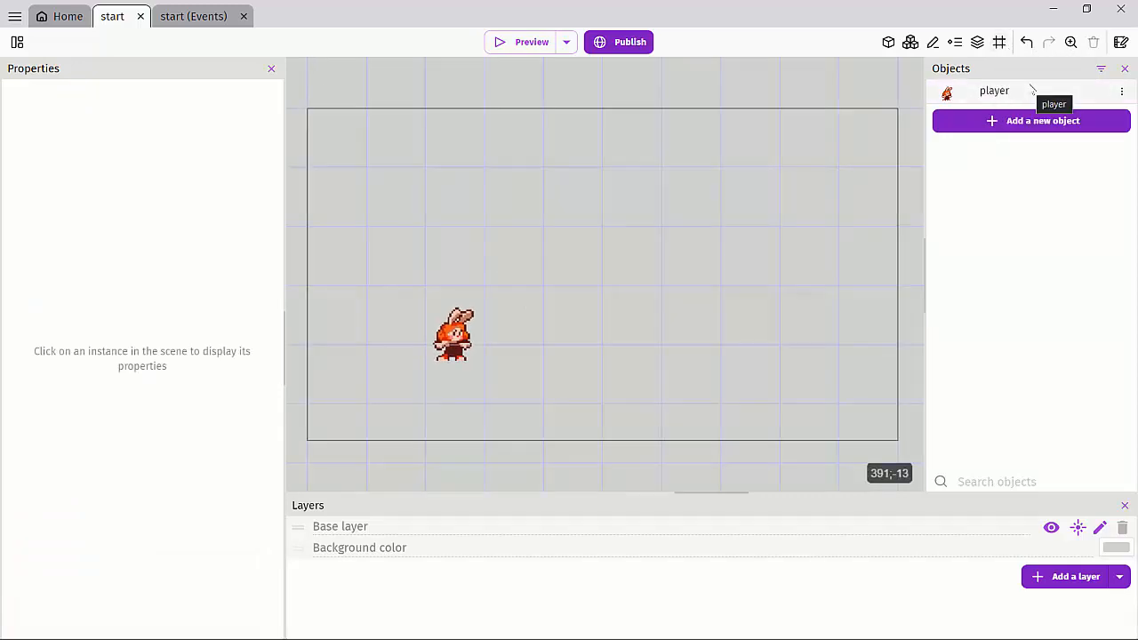
mouse_move(453, 334)
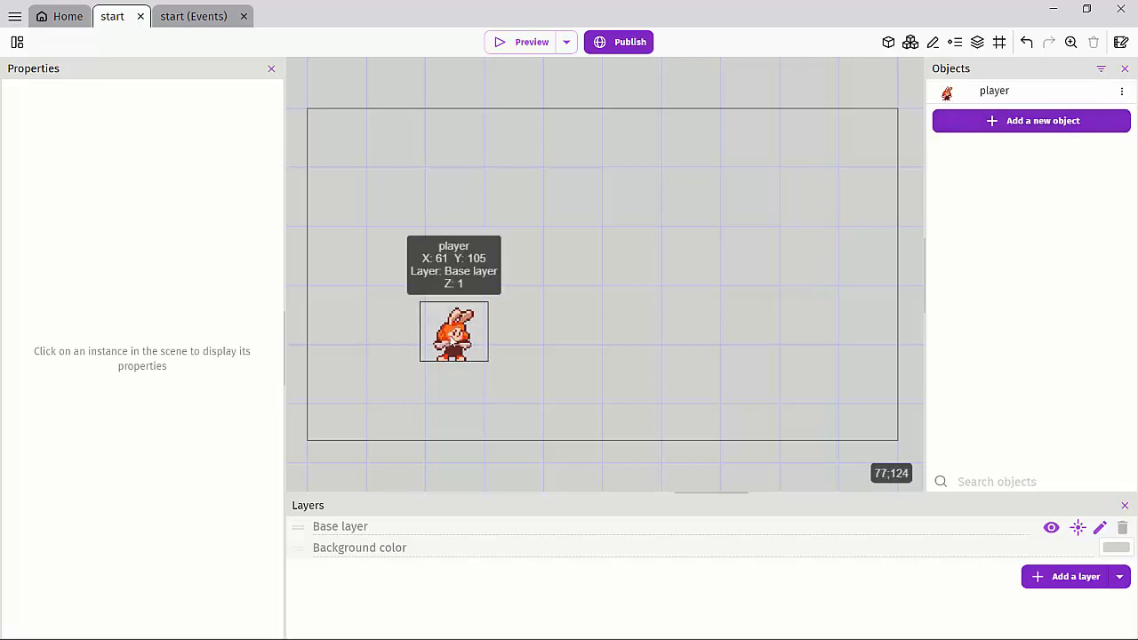
Step: Drag the player to the left edge of the game area at X 0, Y 128
left_click_drag(454, 332, 341, 313)
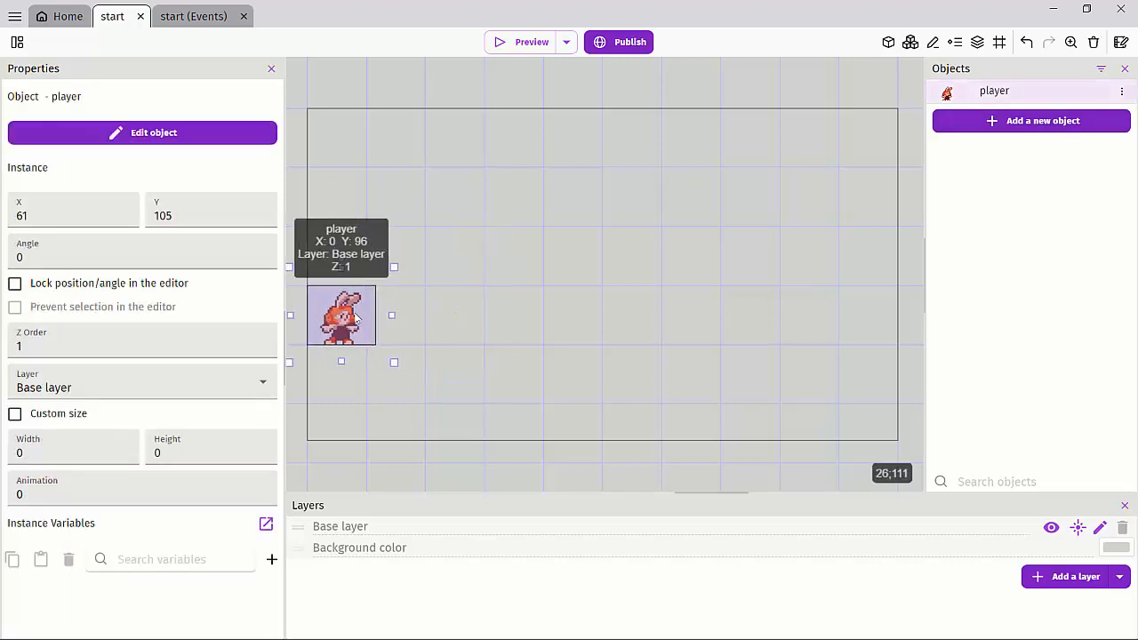
left_click_drag(342, 314, 400, 374)
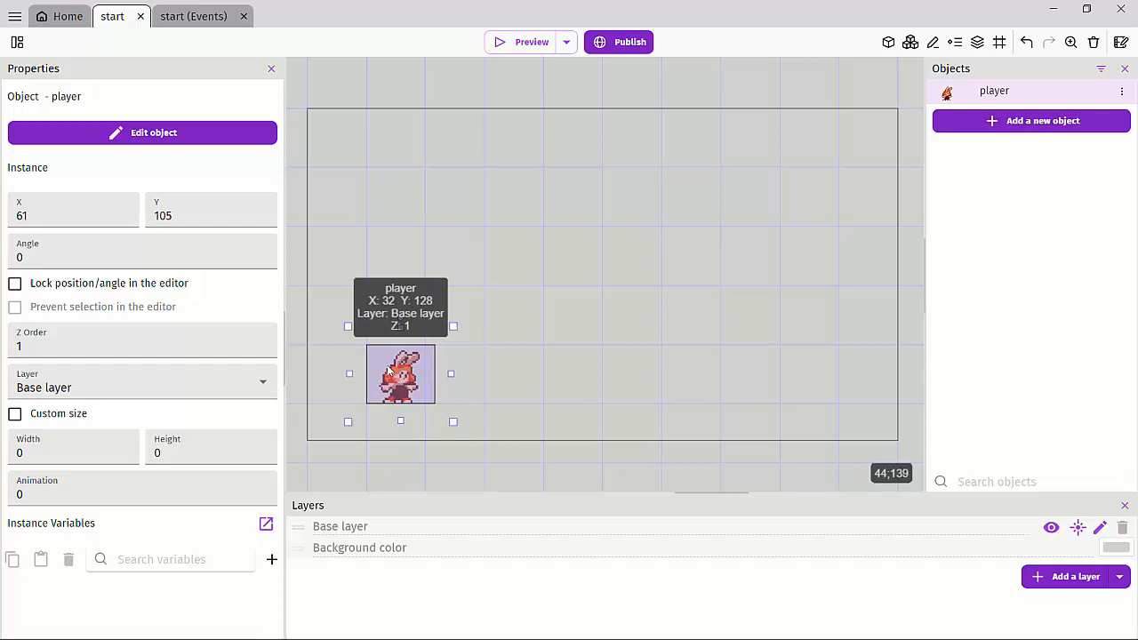
right_click(400, 373)
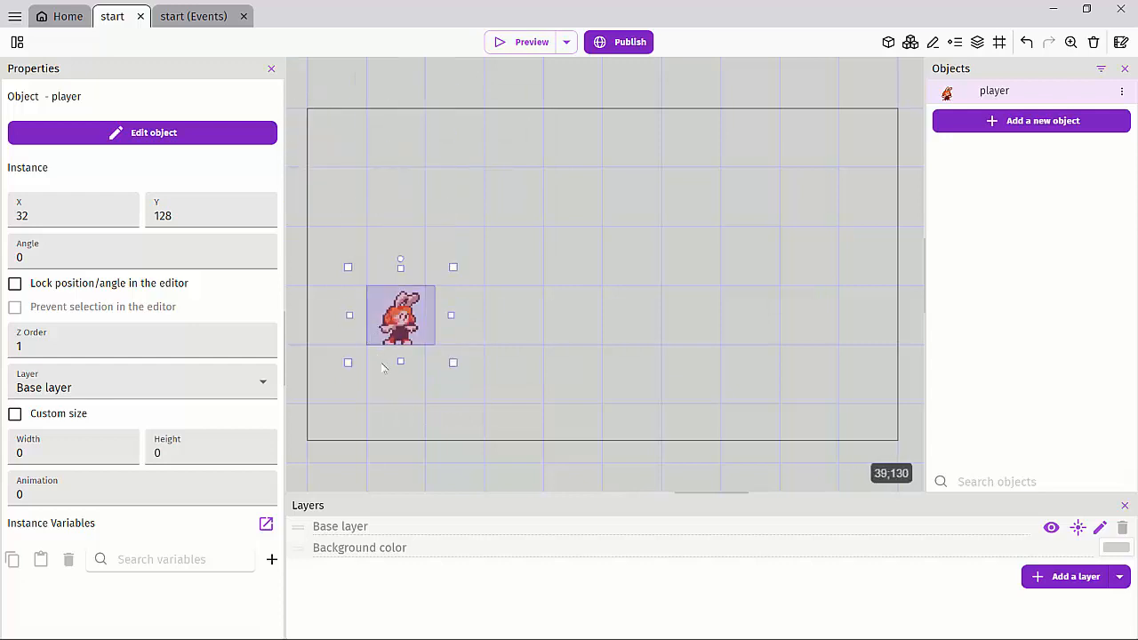
left_click_drag(400, 316, 341, 373)
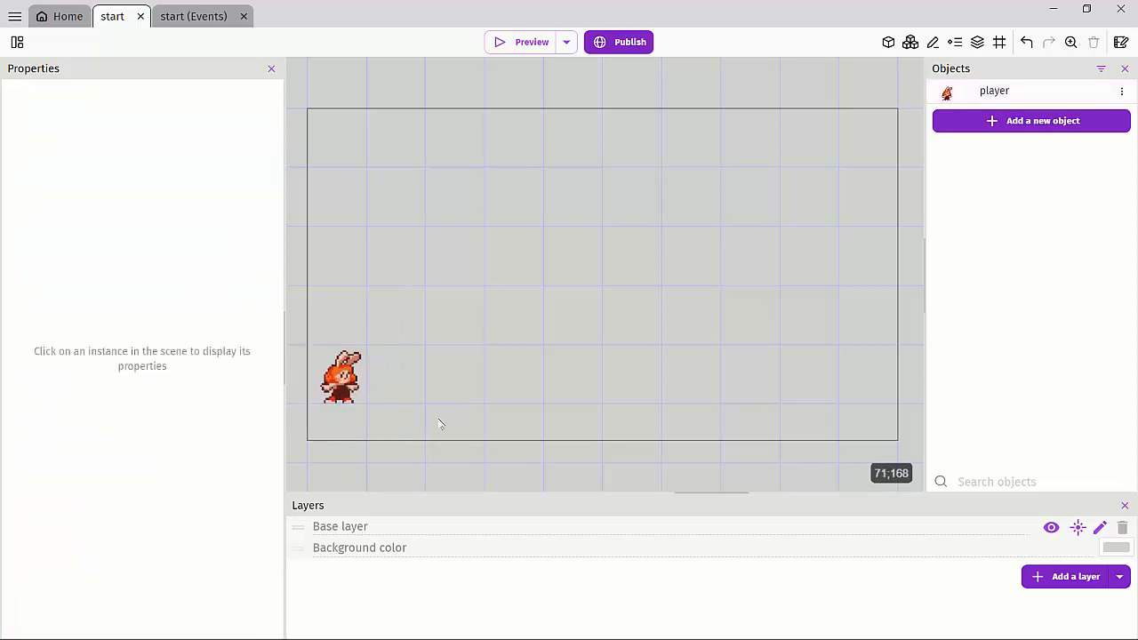
mouse_move(266, 366)
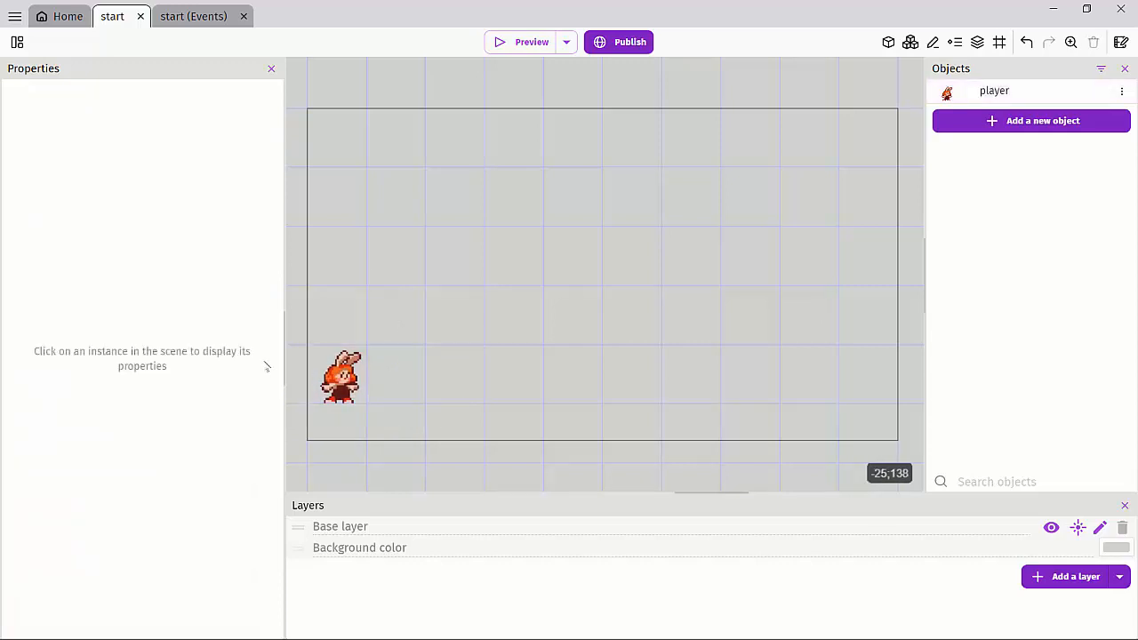
left_click(341, 374)
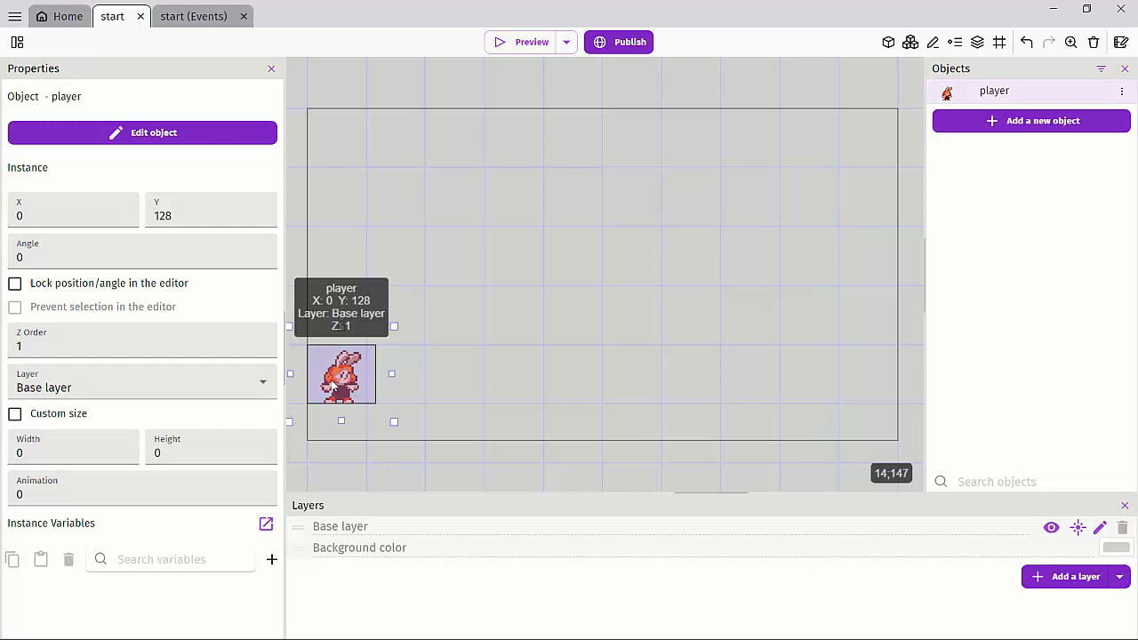